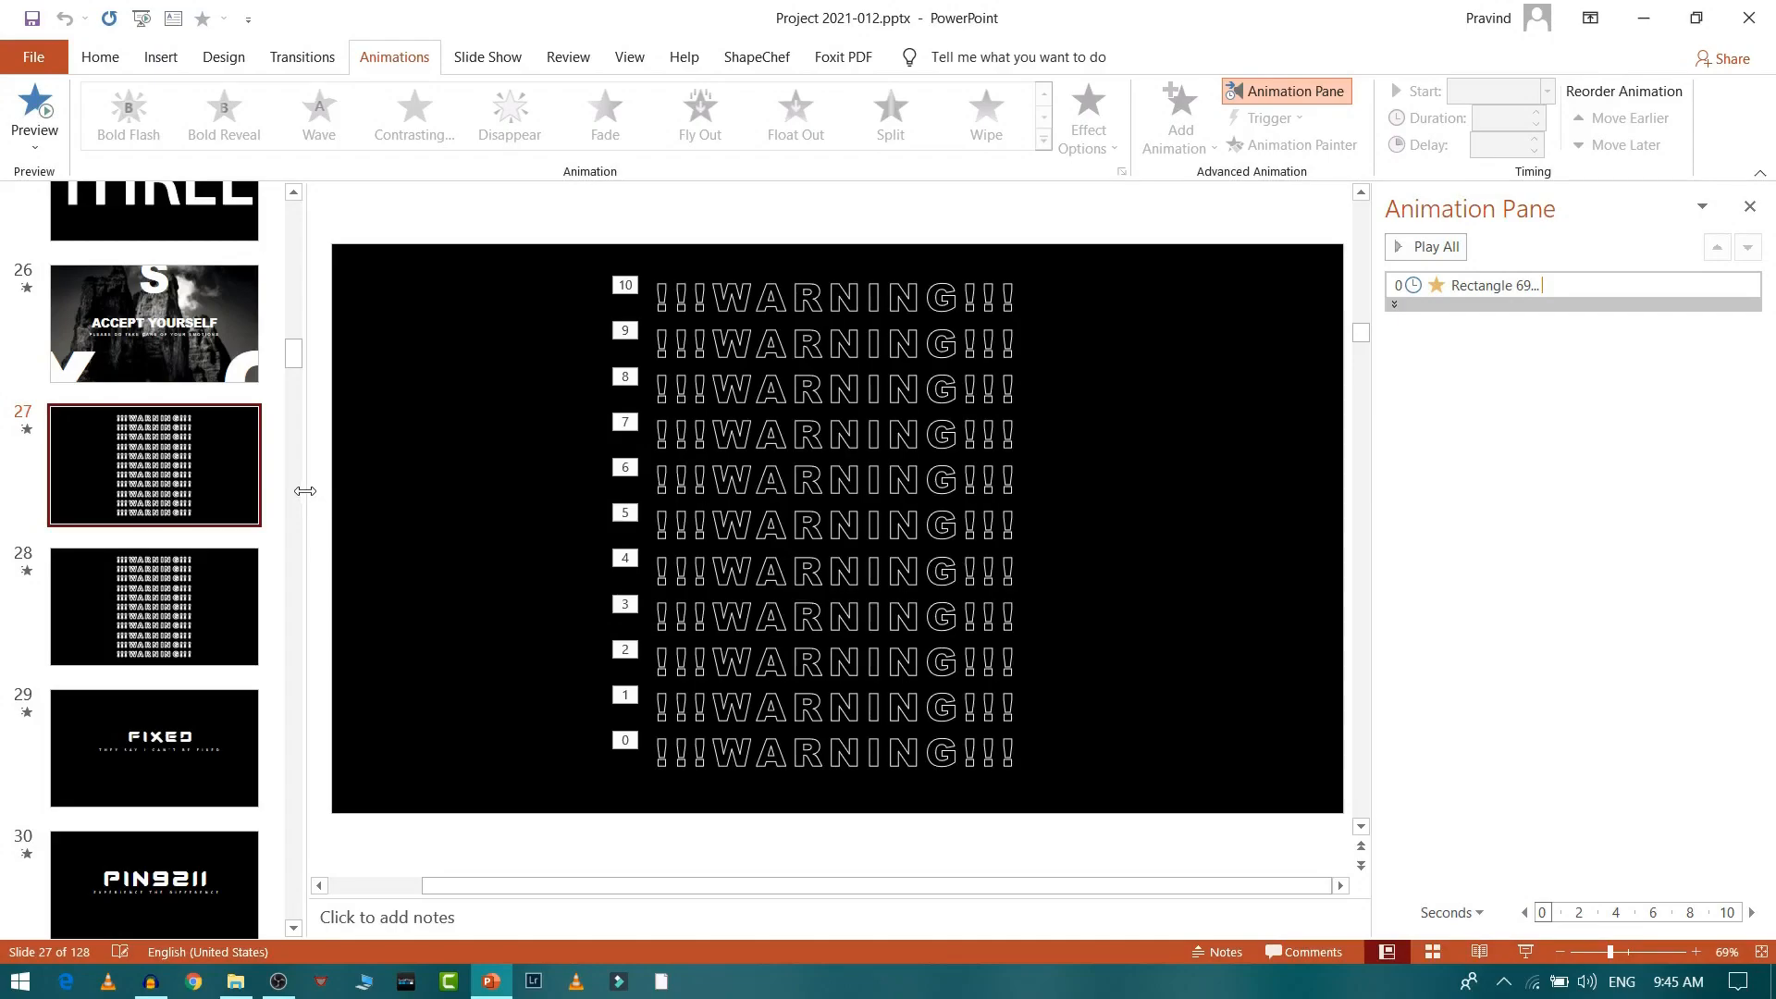
mouse_move(203, 465)
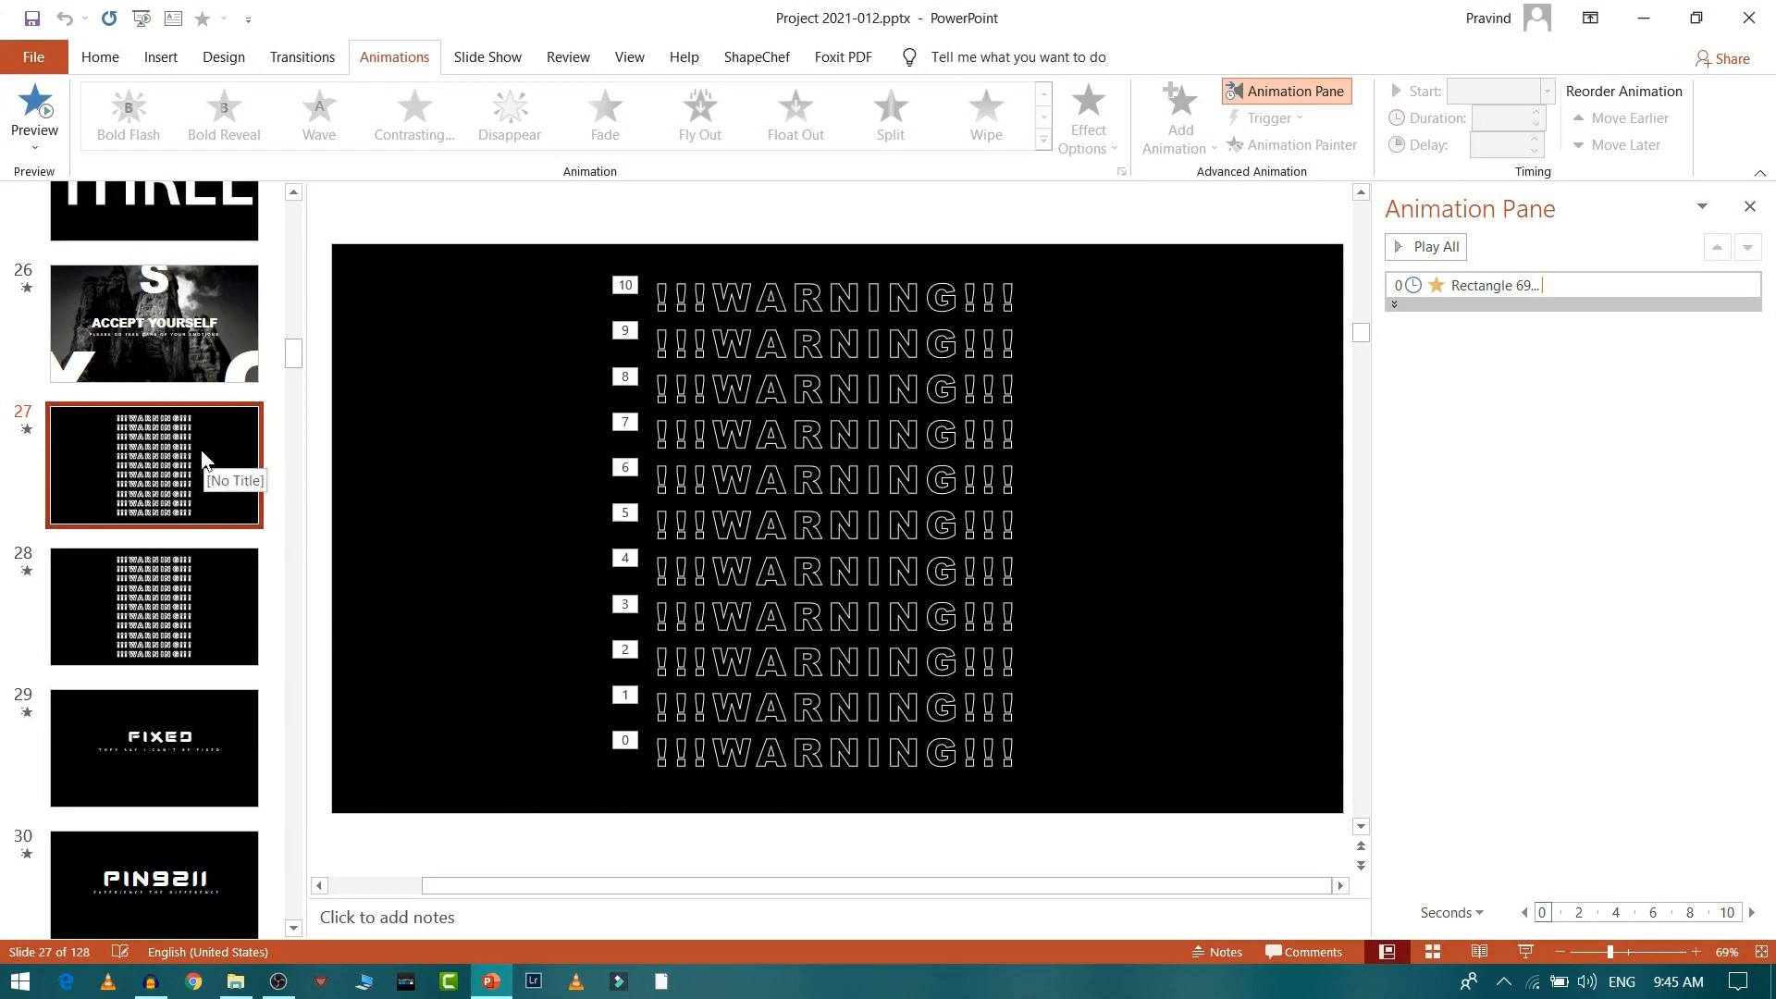
mouse_move(296, 364)
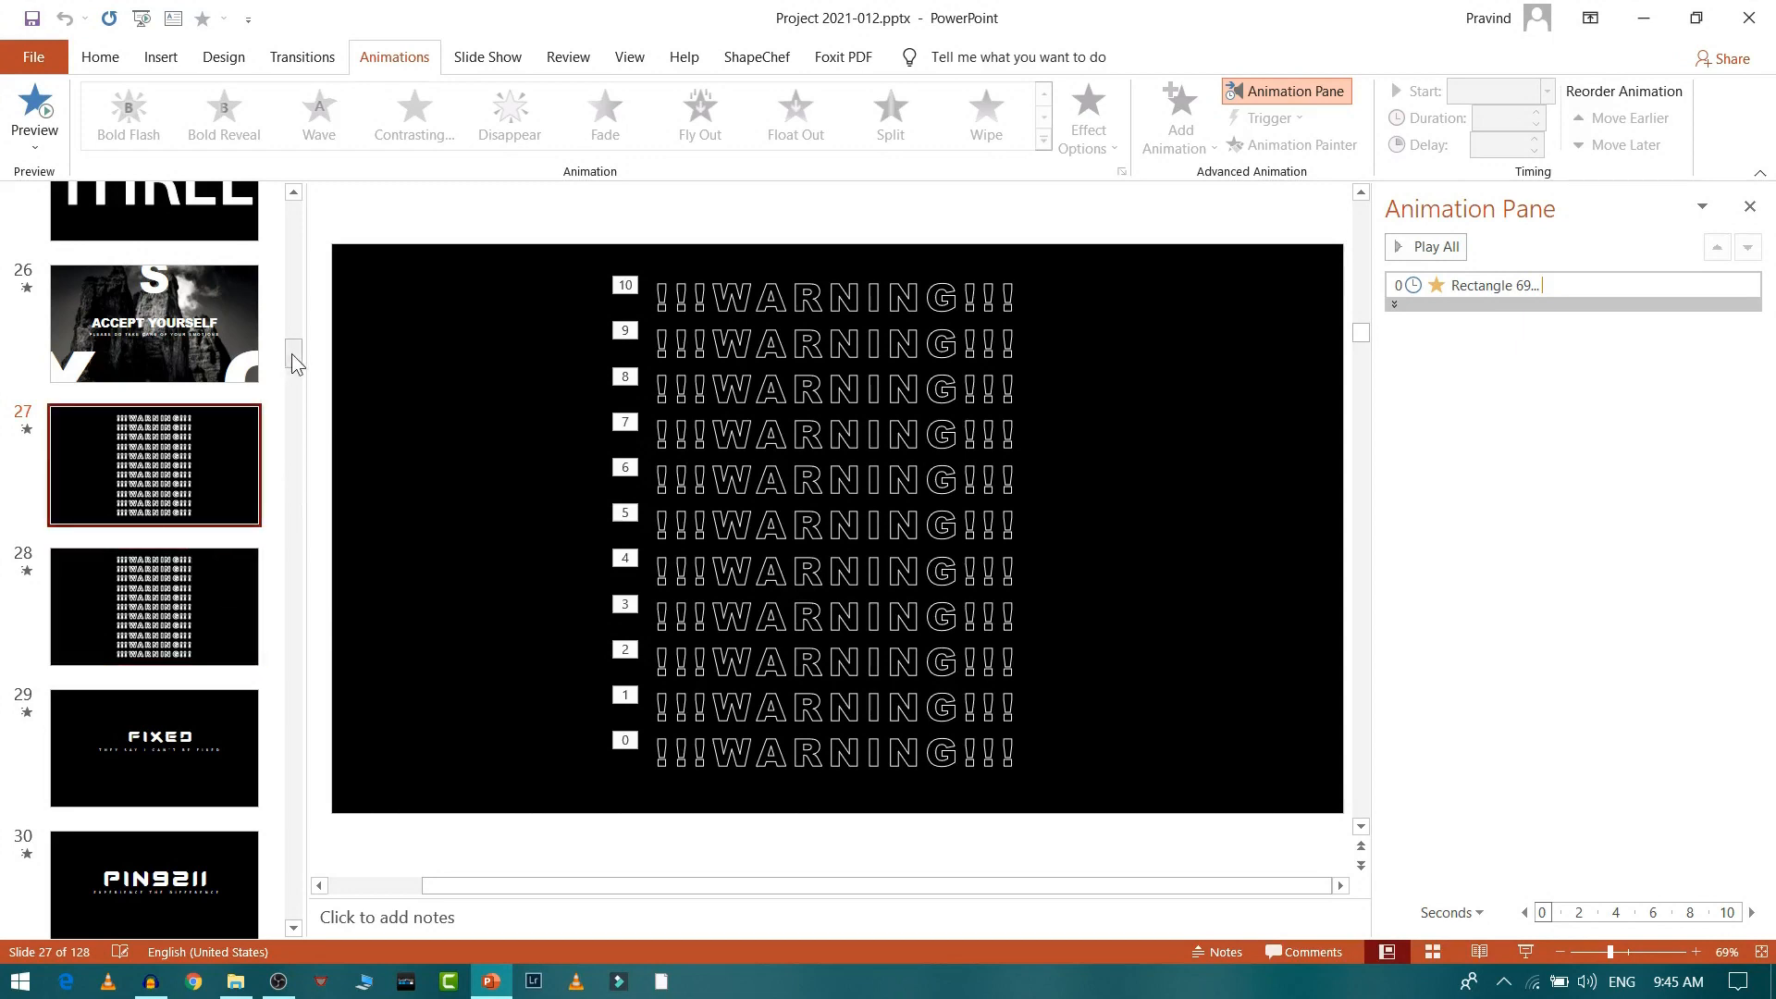
Step: Open slide 28, the WARNING slide with rows numbered in reverse order
scroll("up", 3)
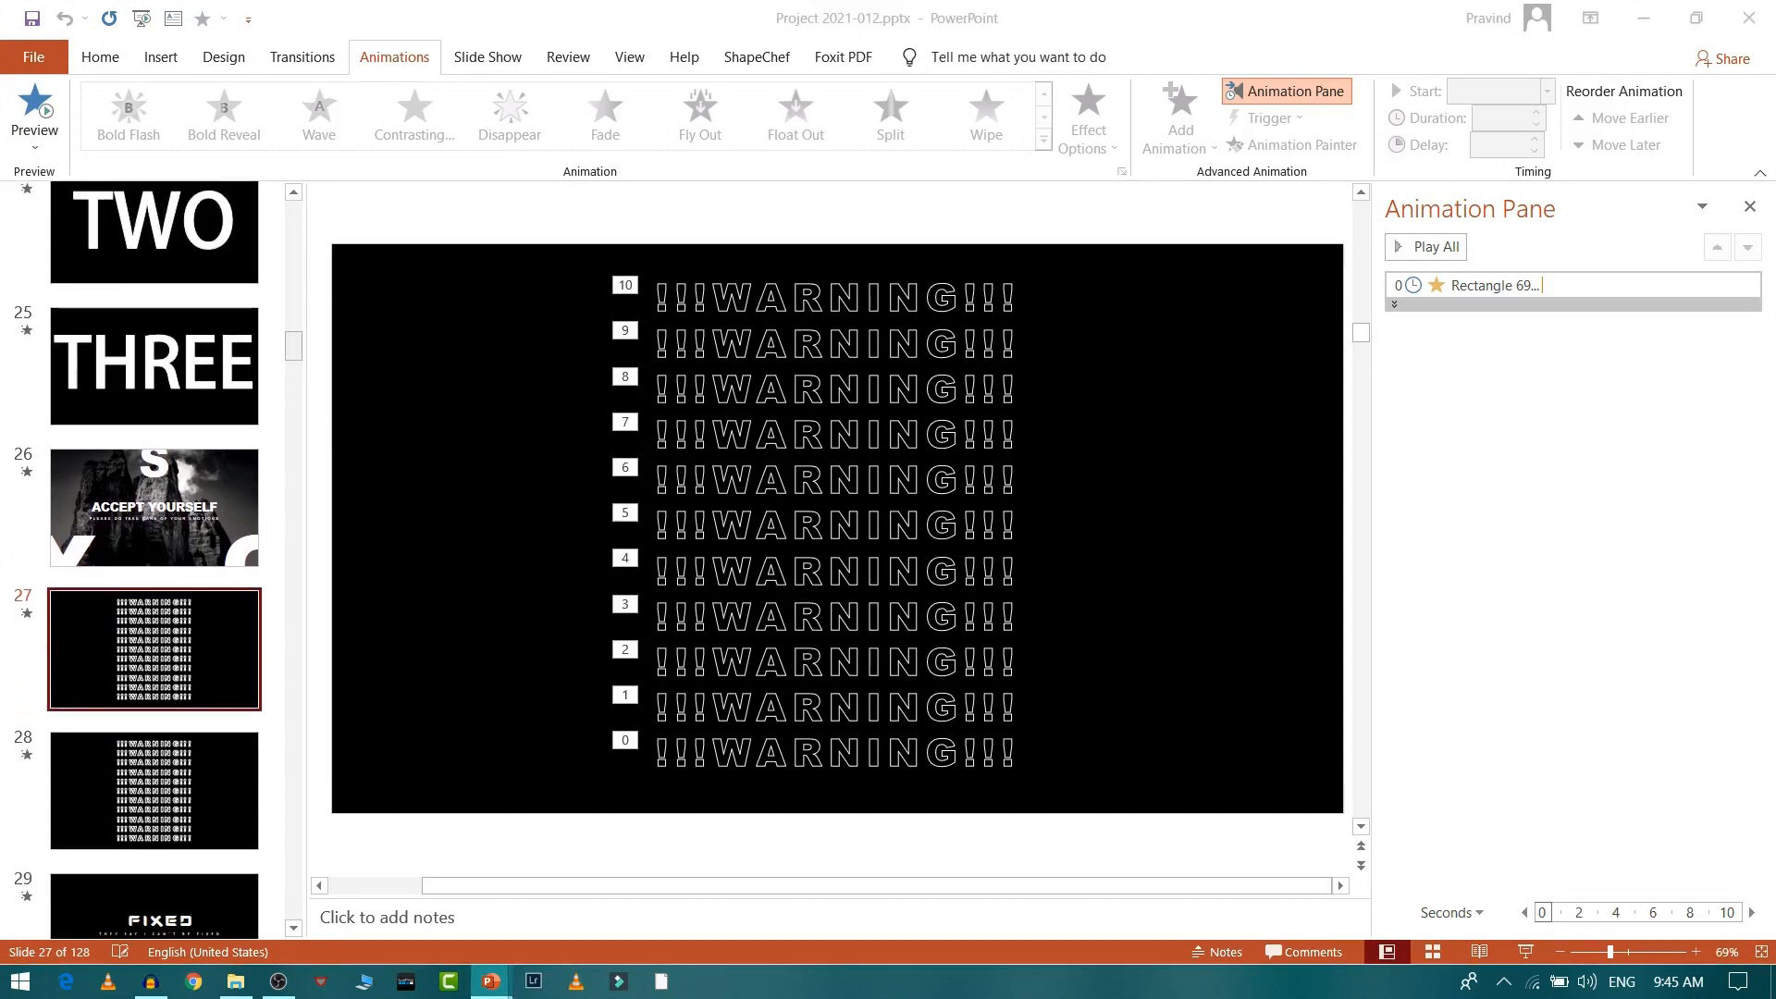
left_click(155, 789)
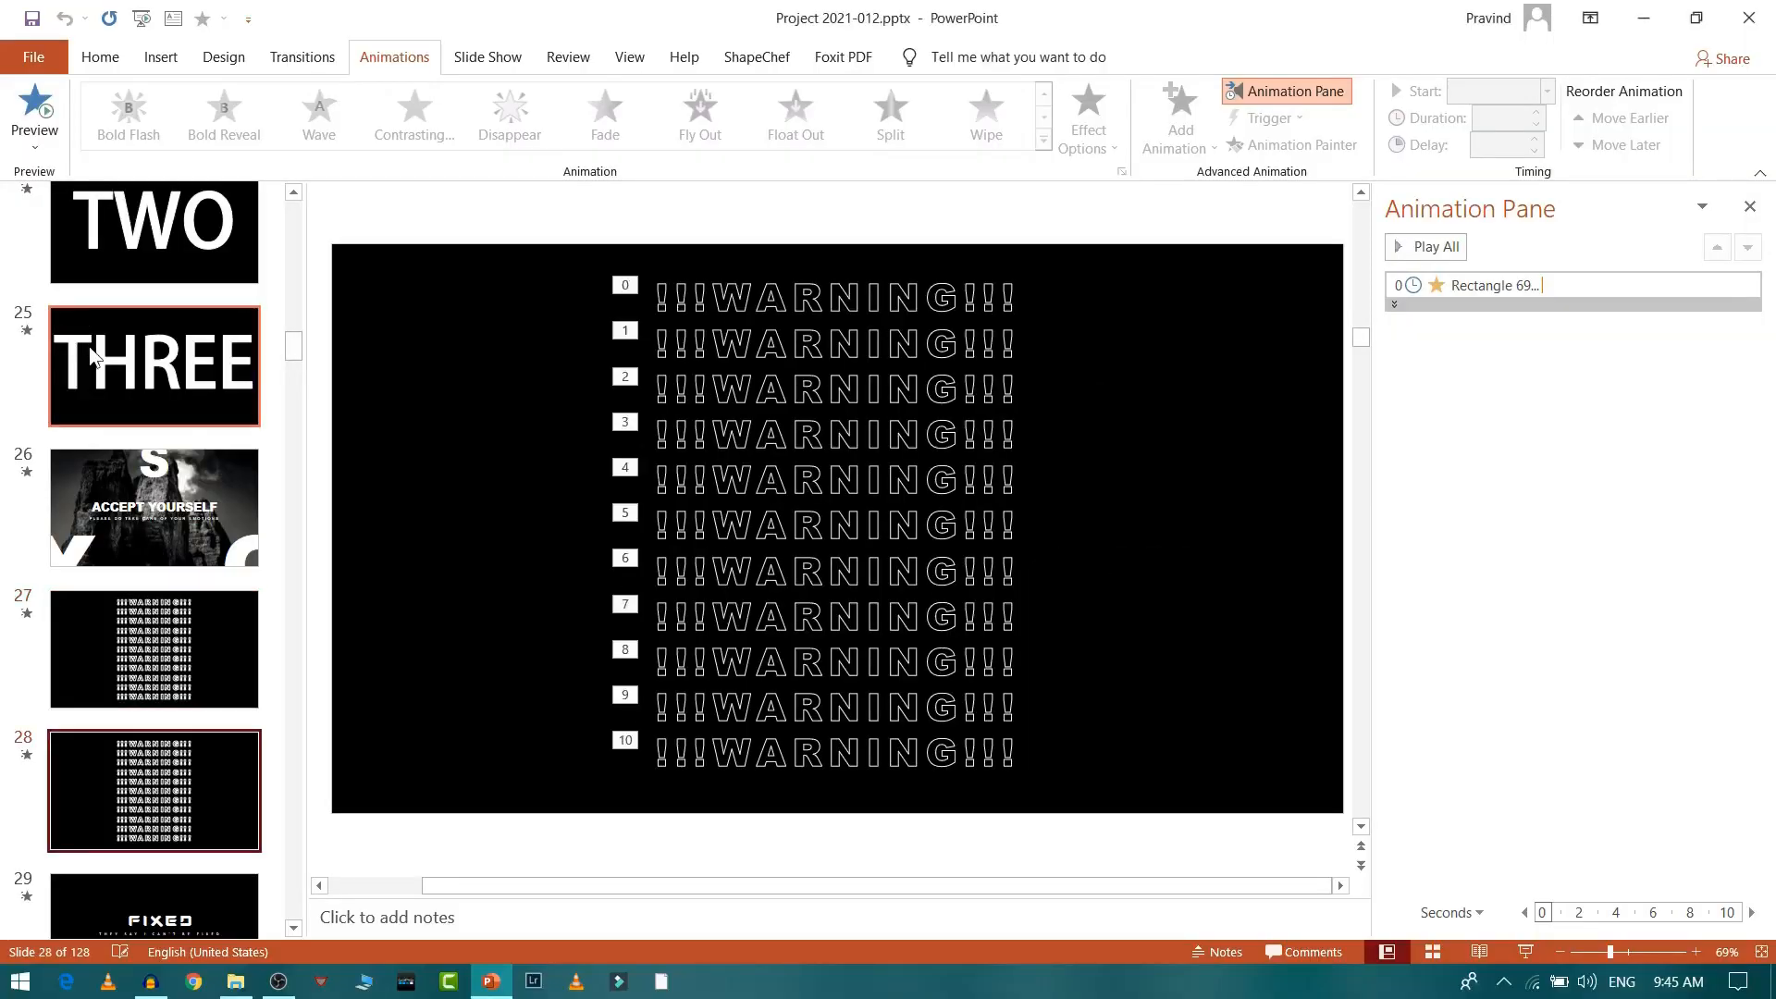
scroll("up", 3)
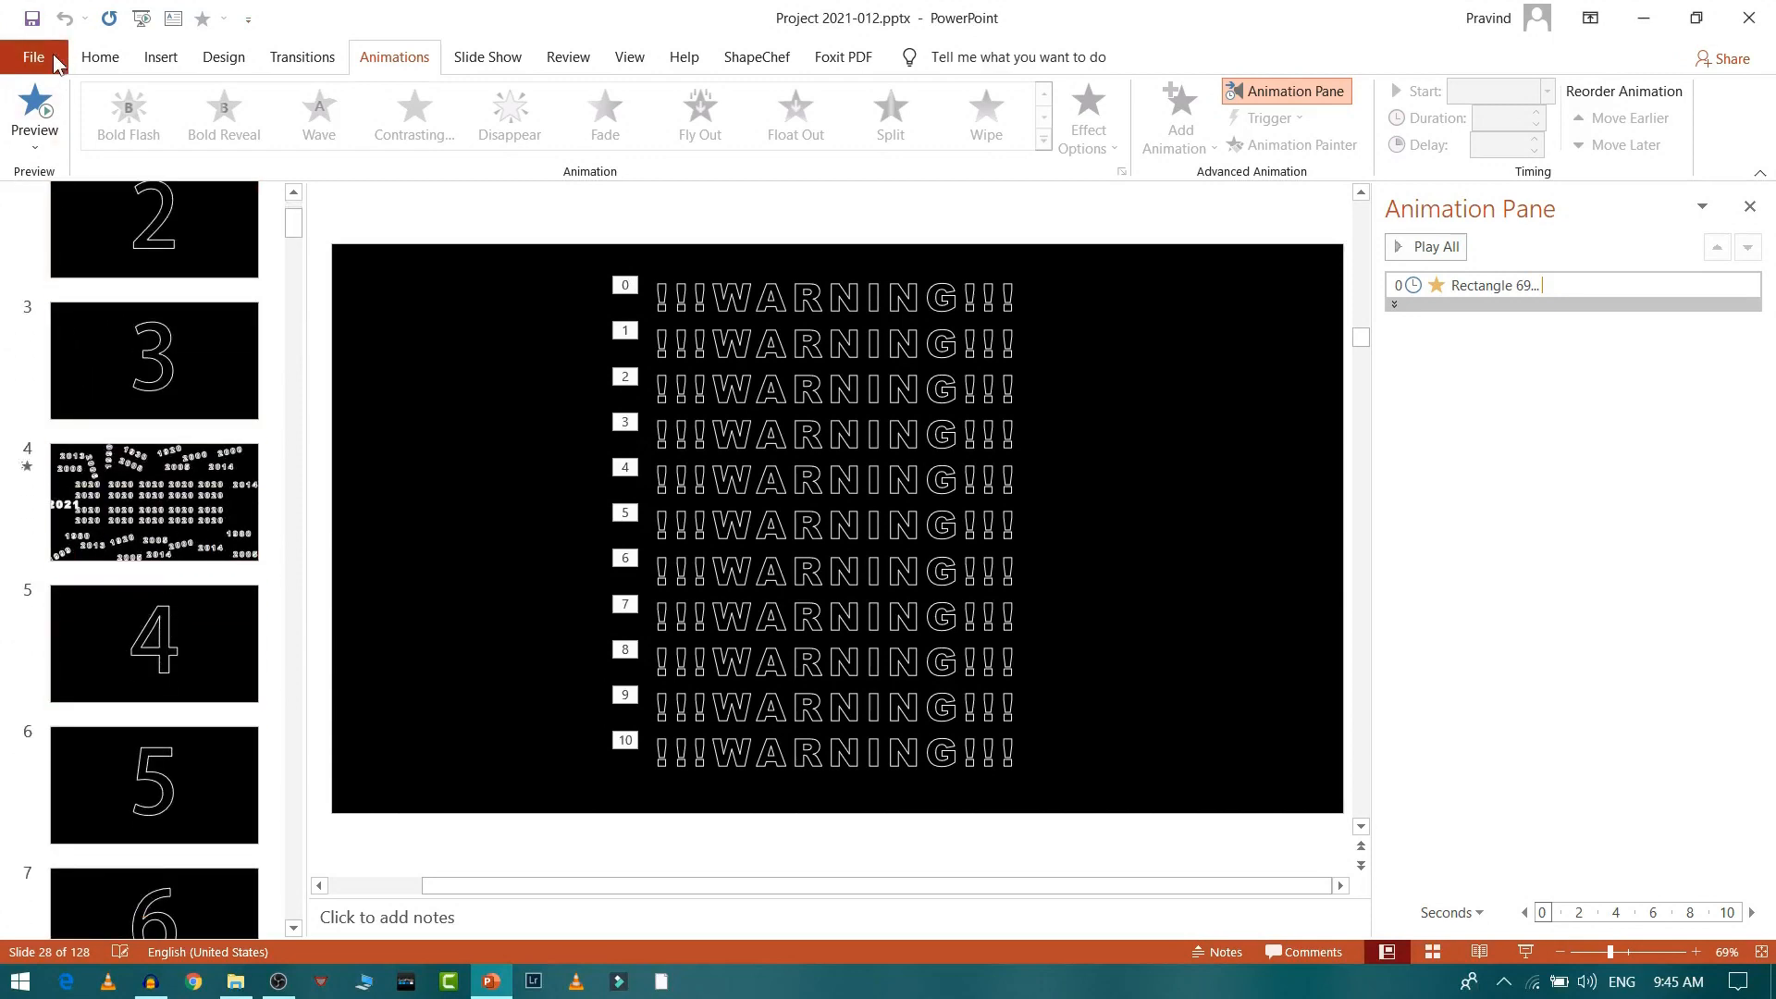
Step: Create a new blank presentation and remove its title and subtitle placeholders
left_click(34, 56)
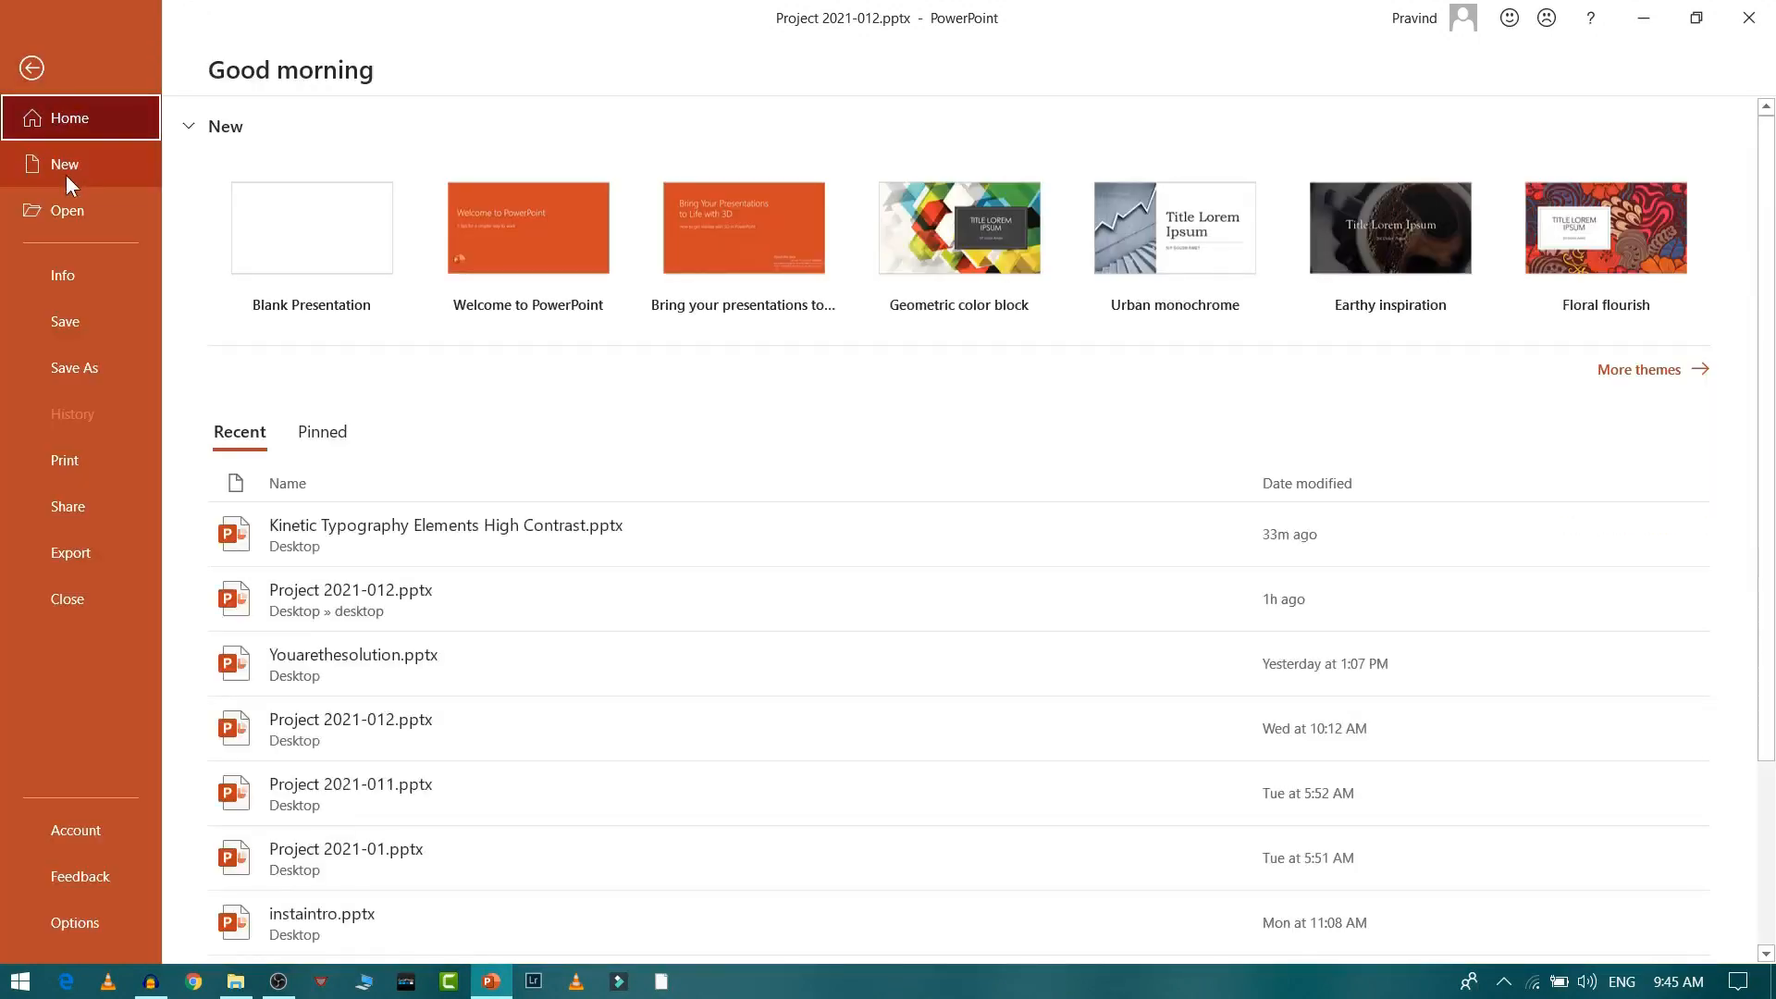
left_click(65, 163)
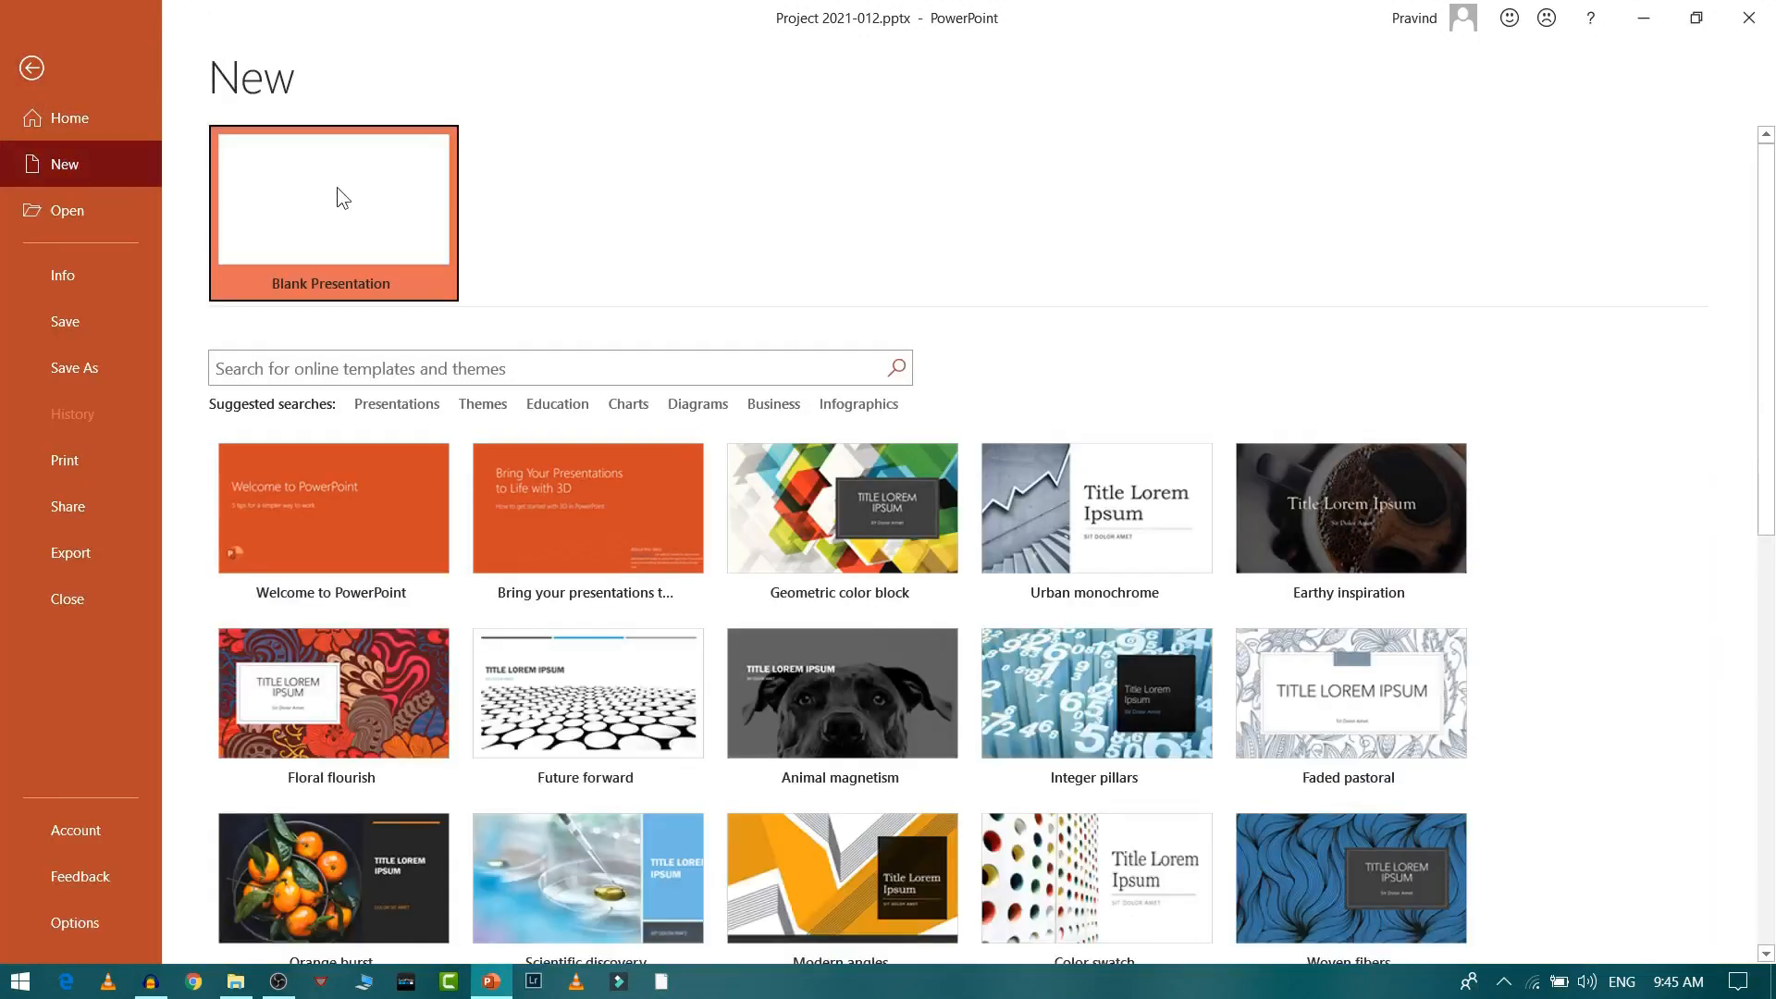
left_click(333, 198)
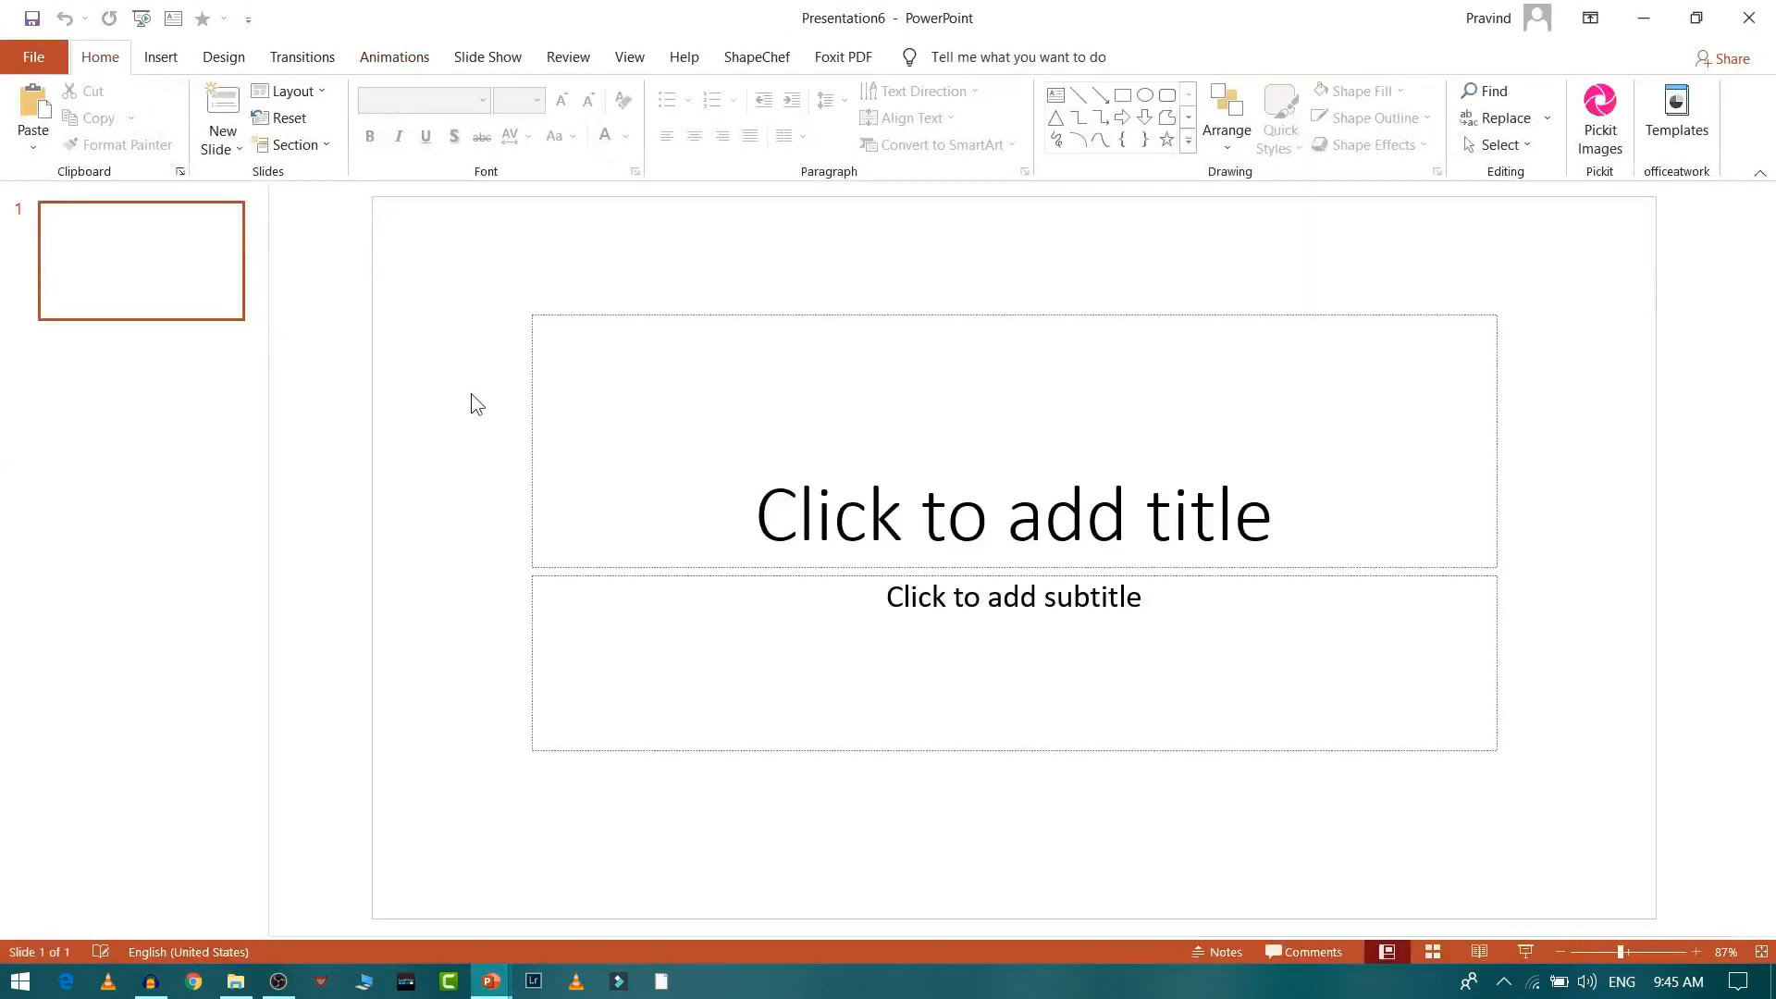
left_click(1013, 511)
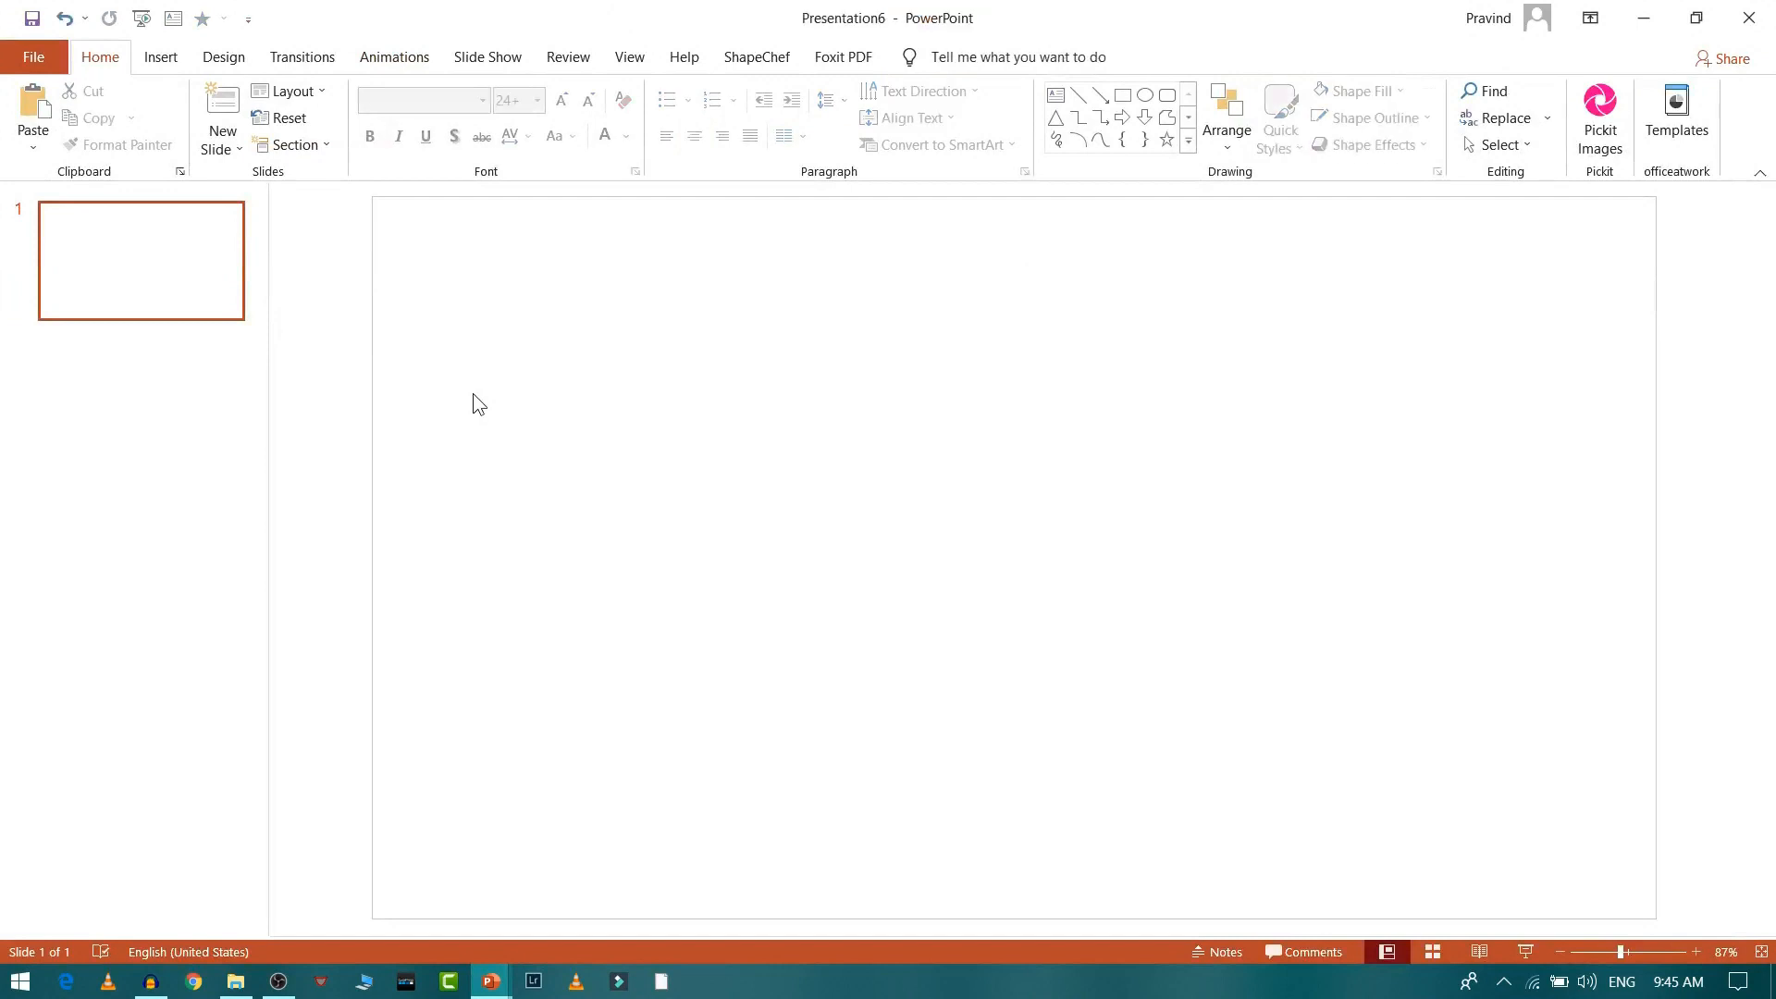
Step: Set the empty slide's background to solid black
right_click(789, 456)
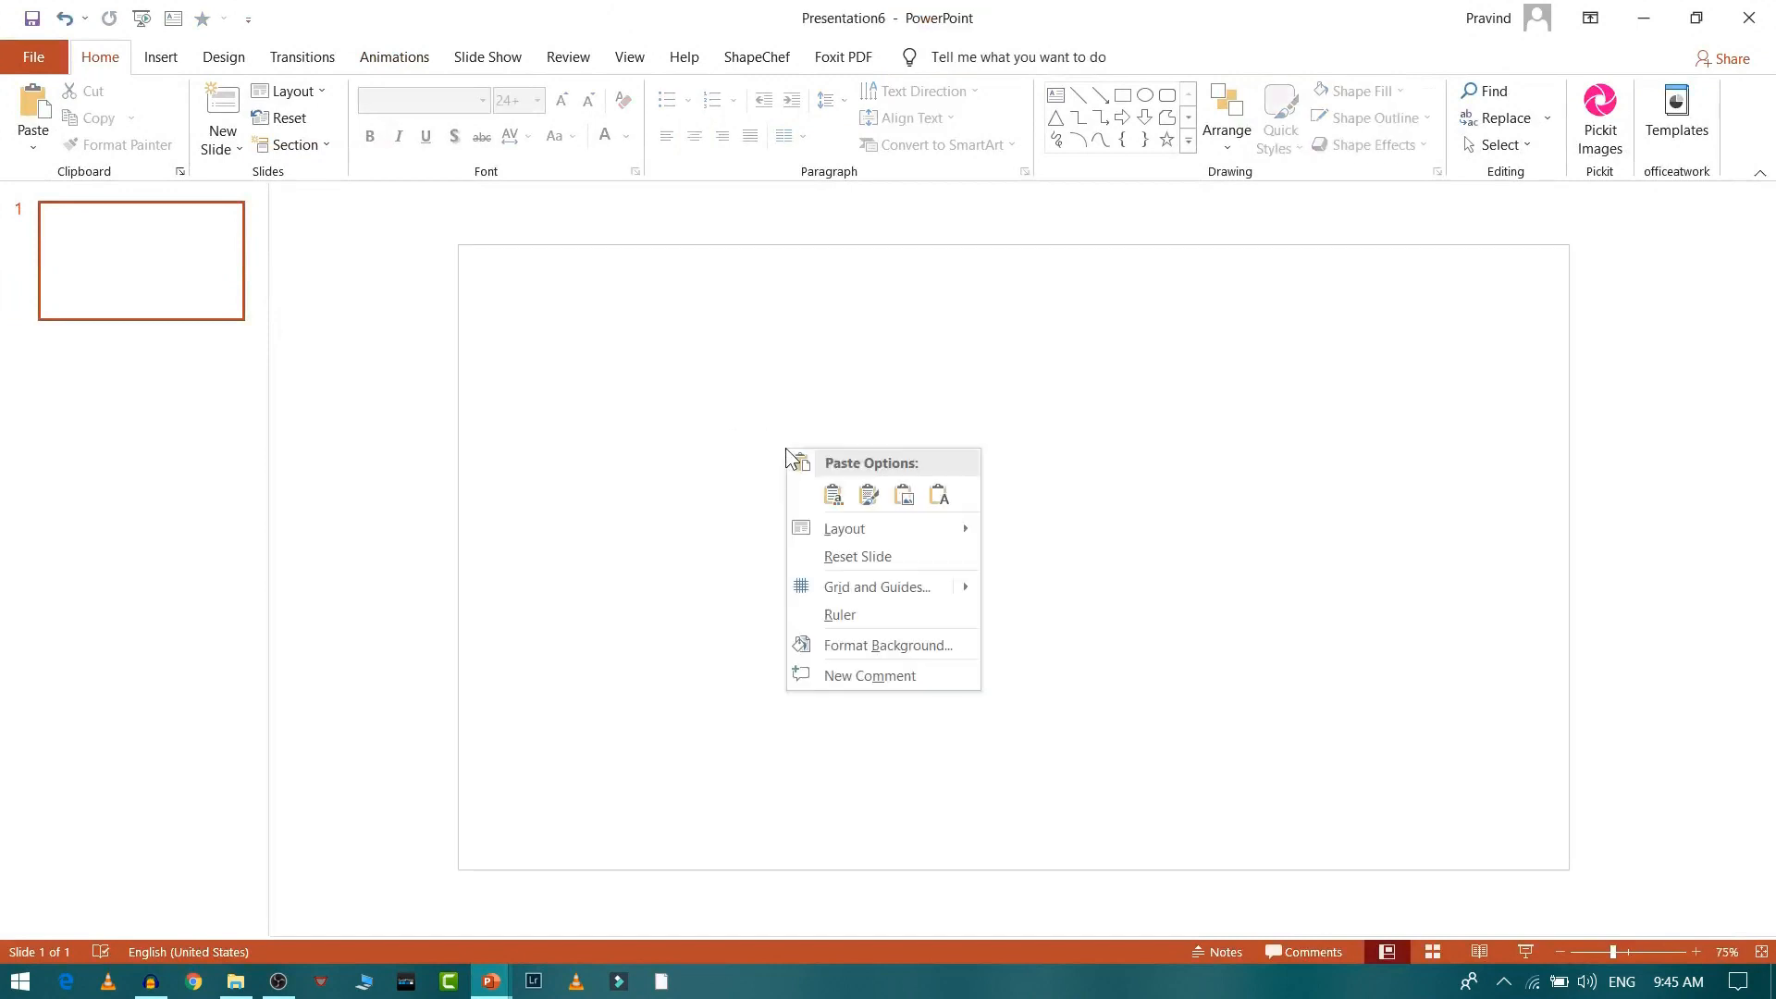
left_click(1448, 548)
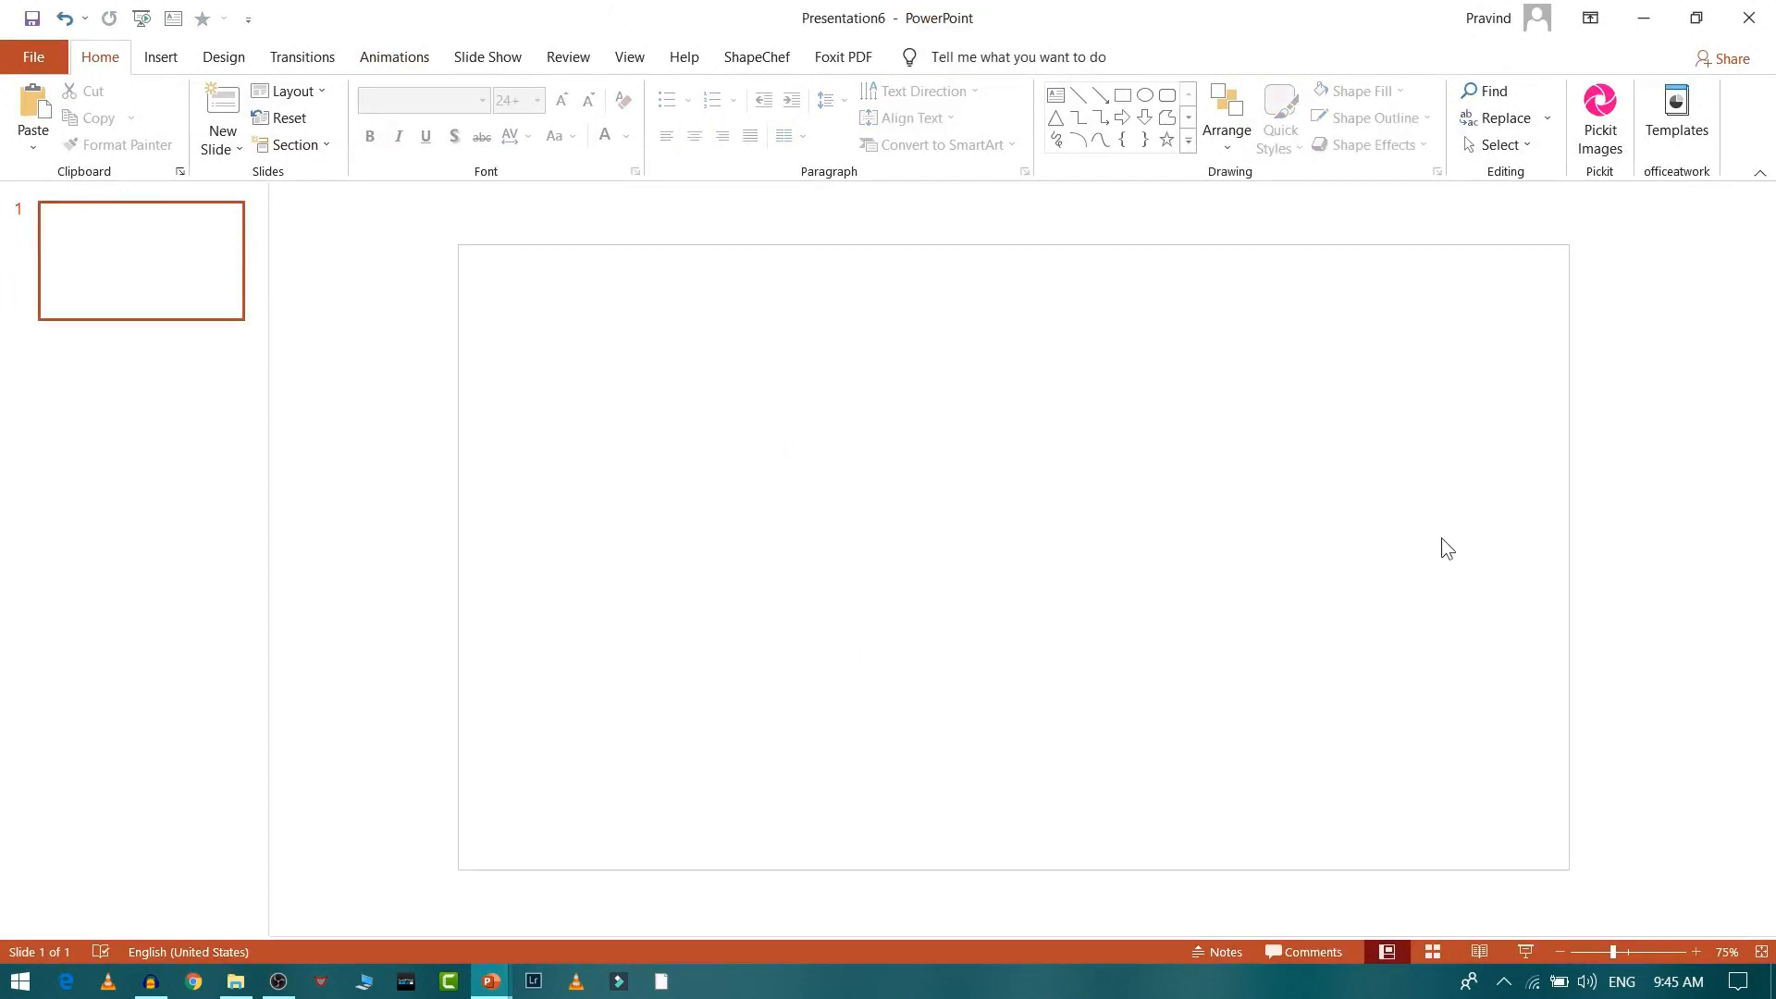
left_click(1722, 487)
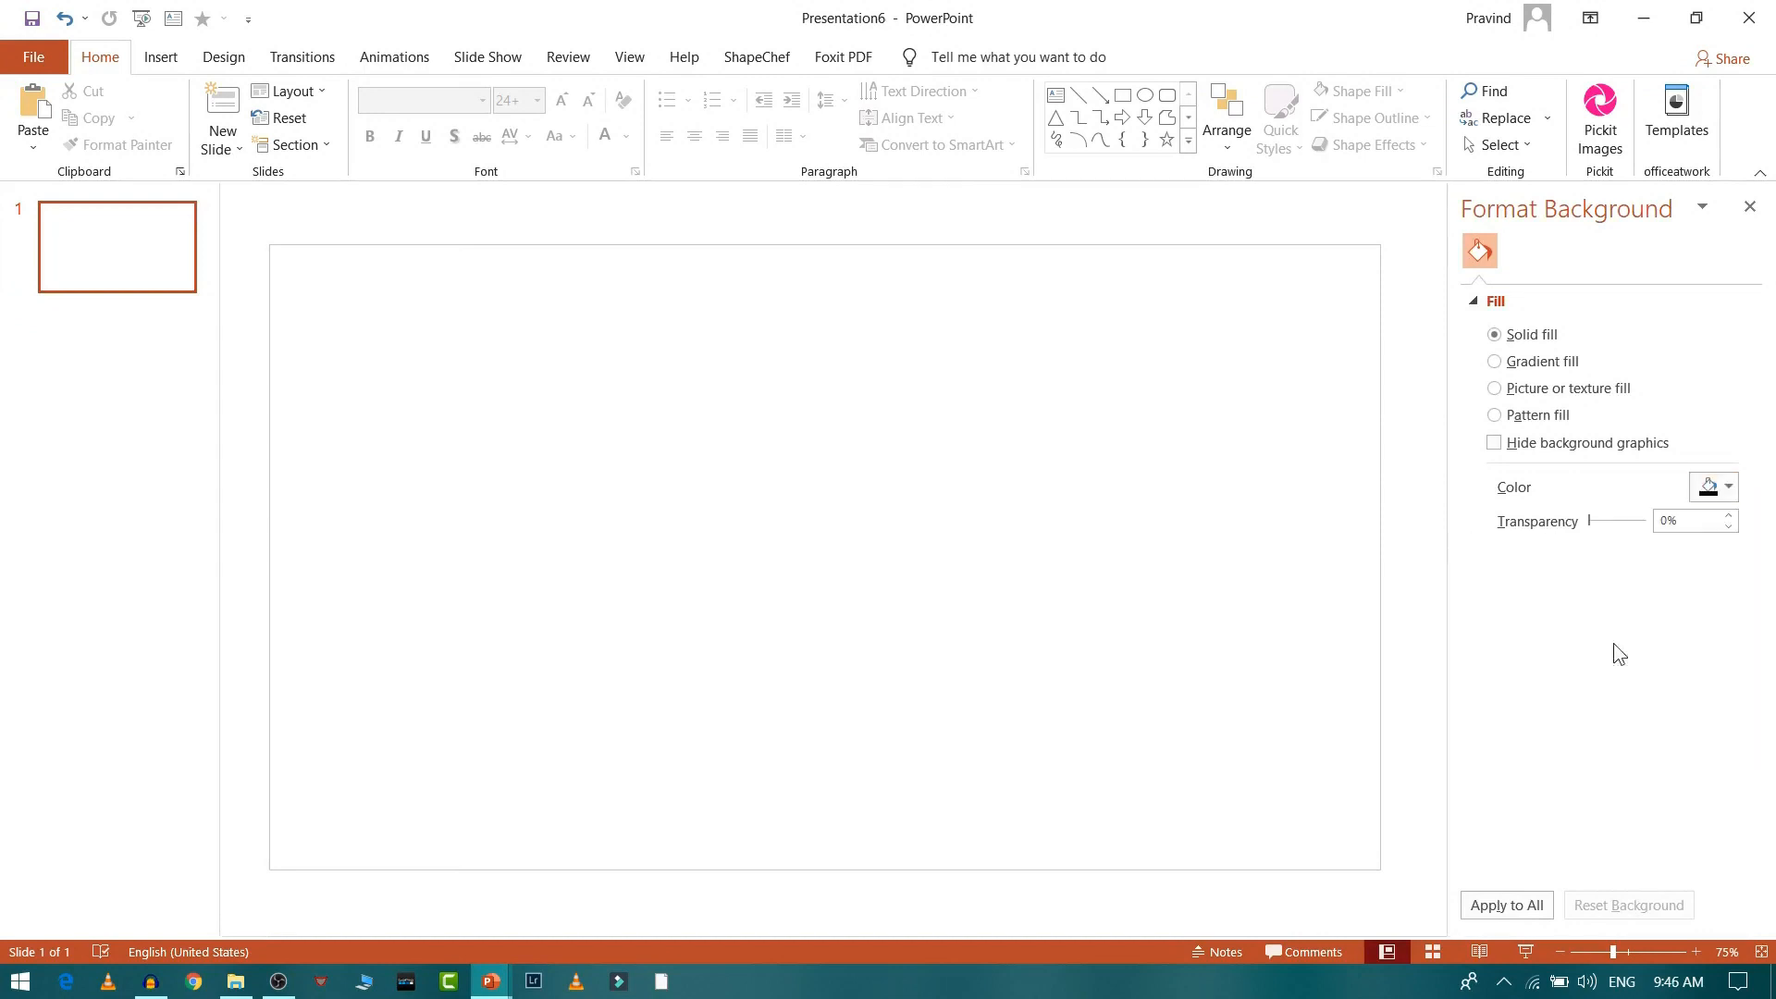
left_click(1504, 904)
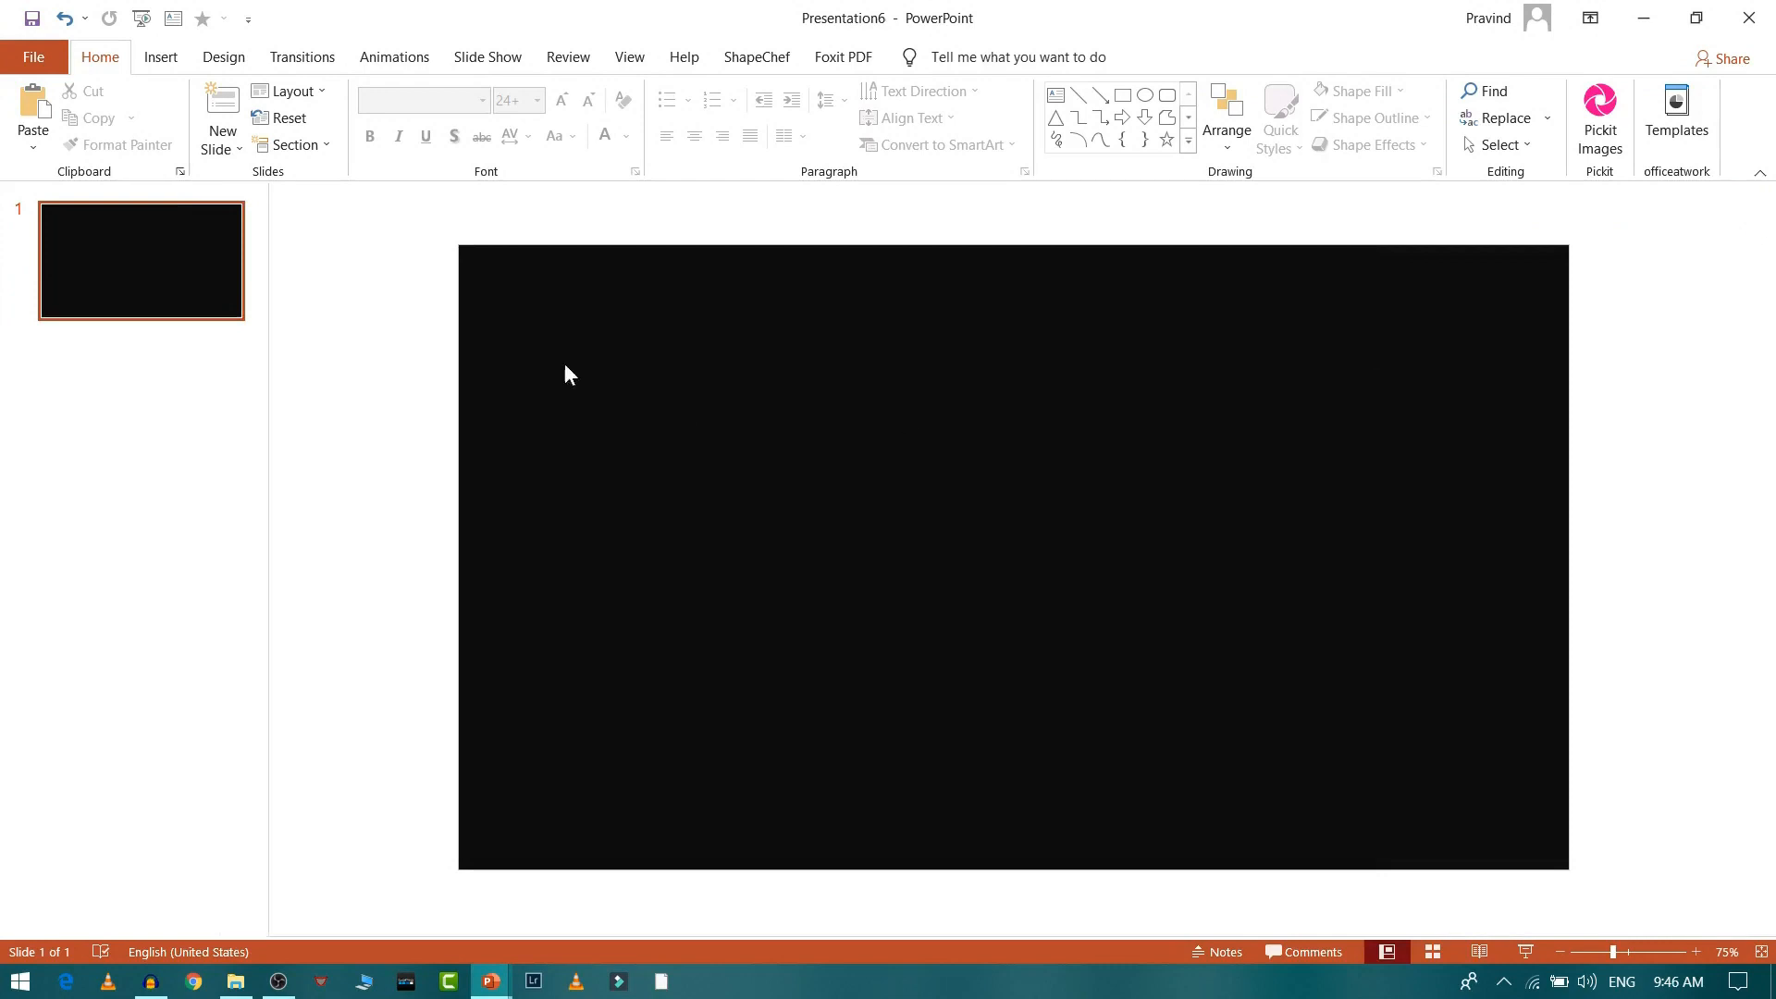
Step: Add a '!!!WARNING!!!' text box in Arial Black, 48 pt, with Very Loose character spacing
left_click(160, 56)
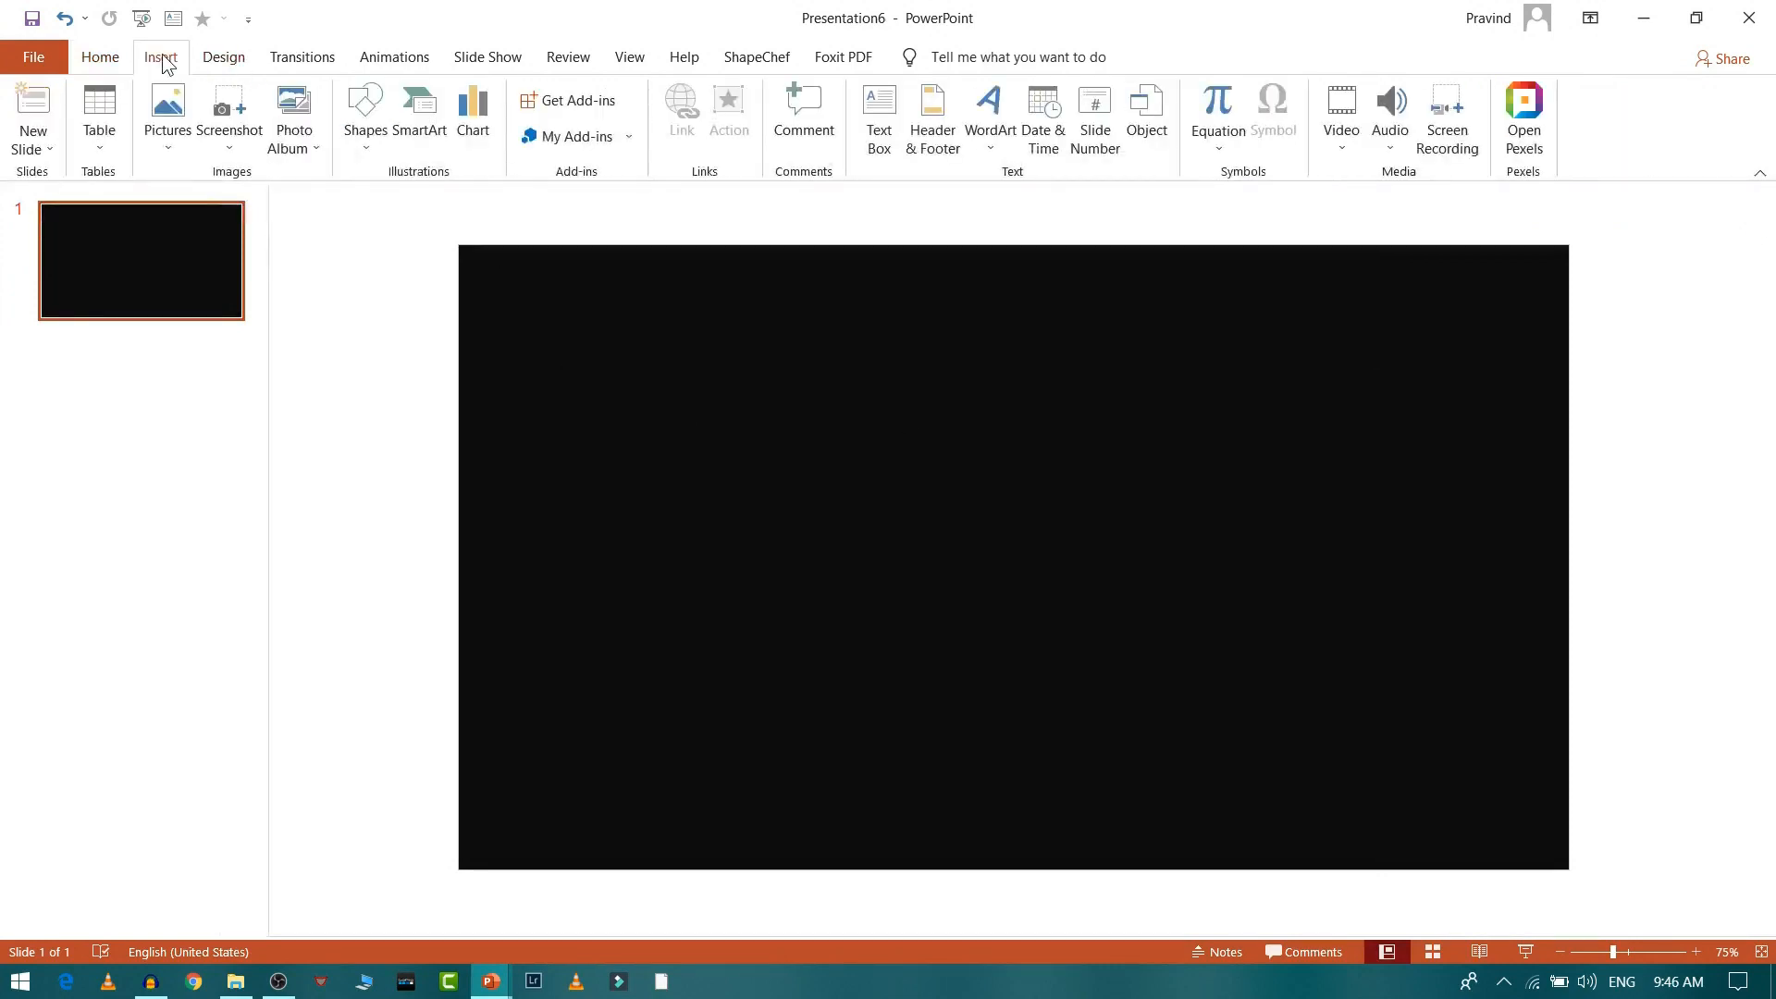
mouse_move(1000, 148)
type("!!!WARNING!!!")
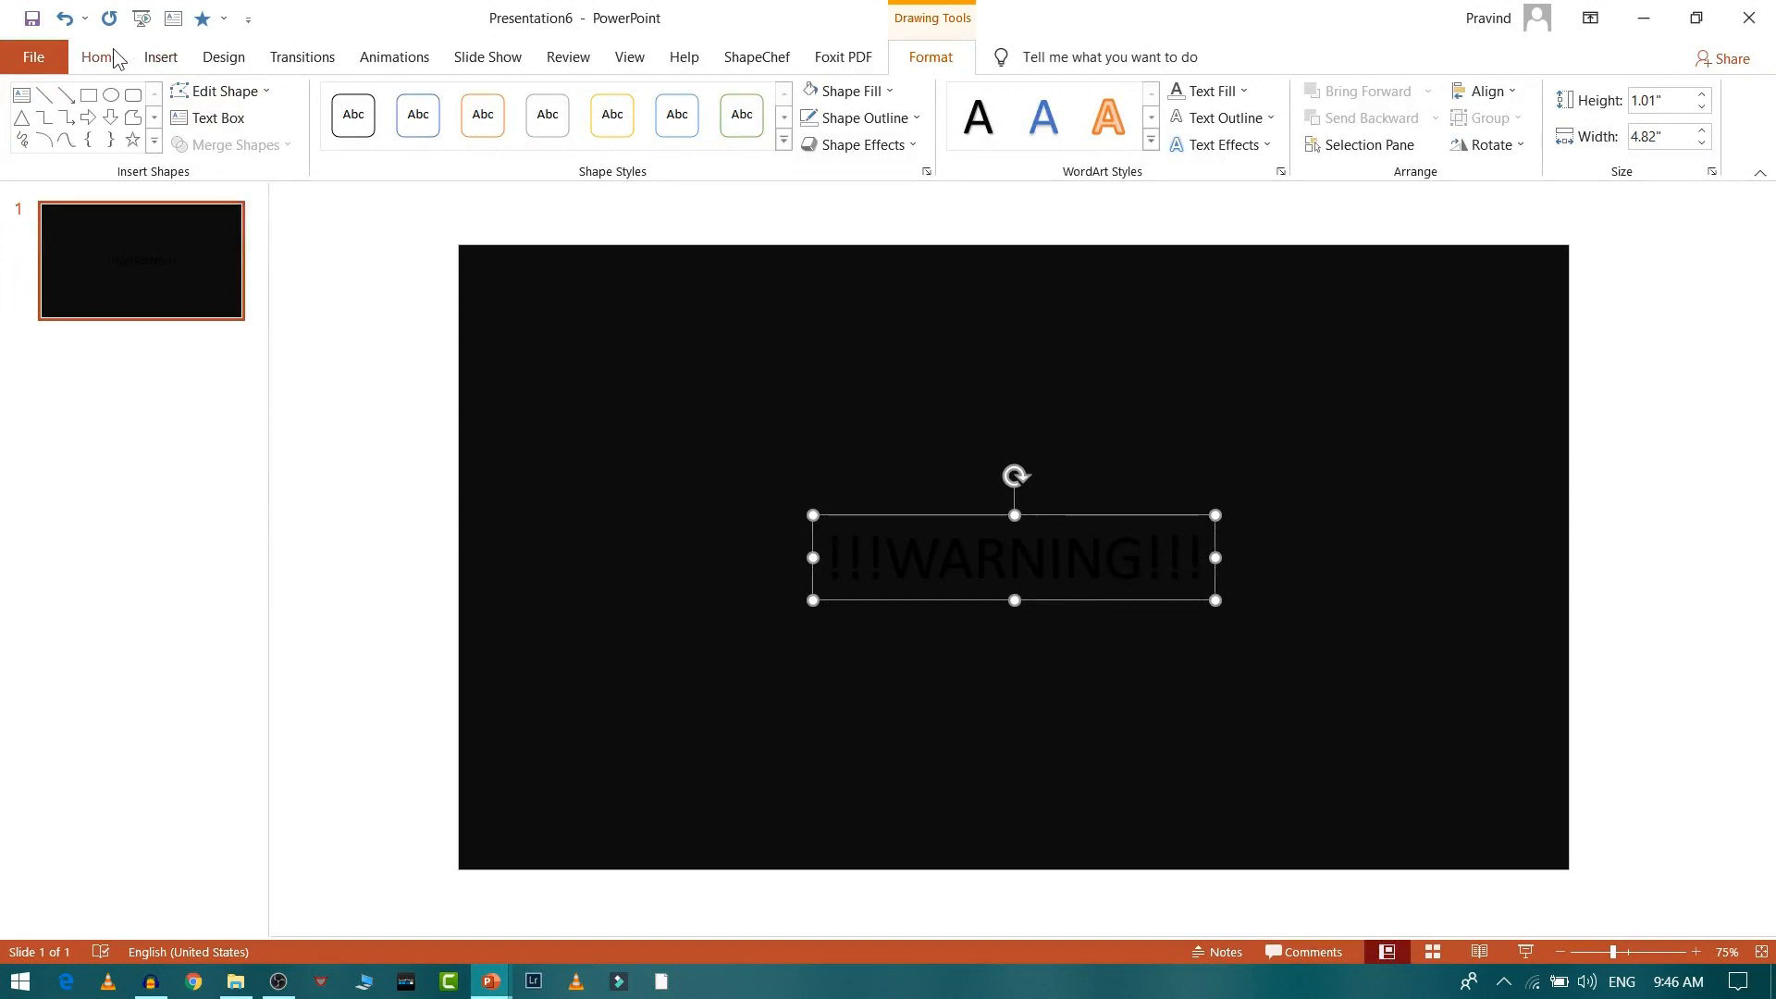
left_click(100, 56)
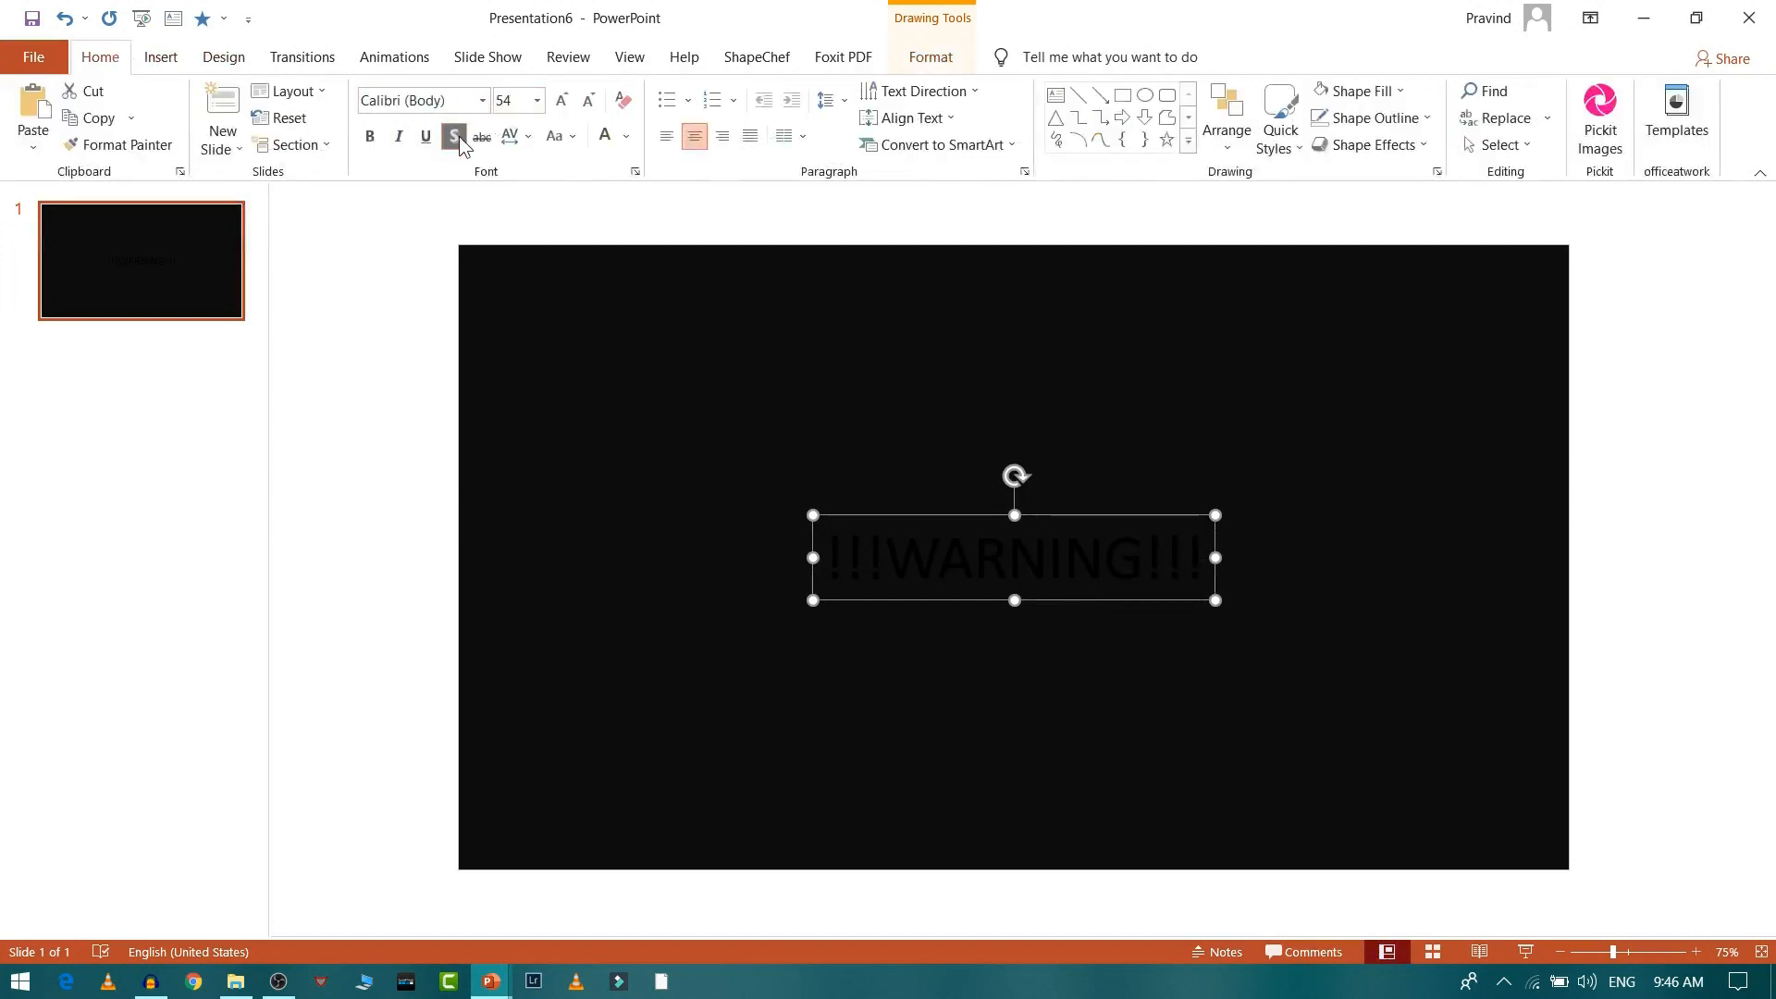
mouse_move(487, 107)
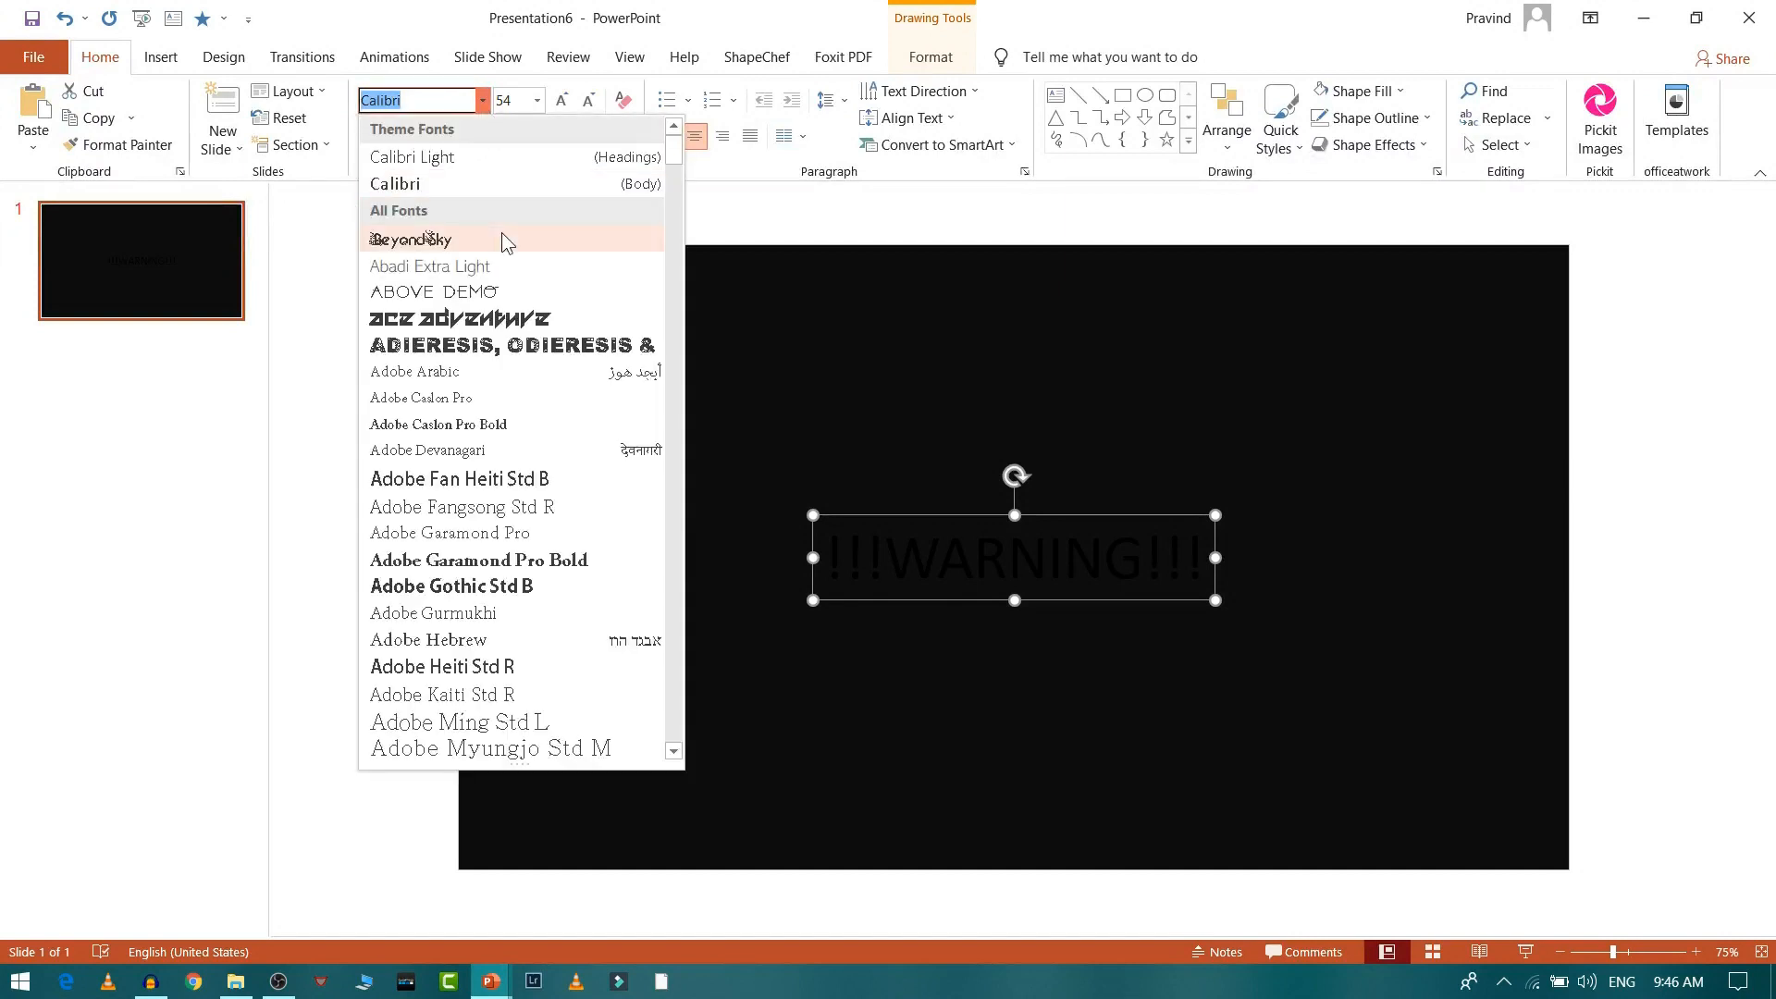
scroll("down", 3)
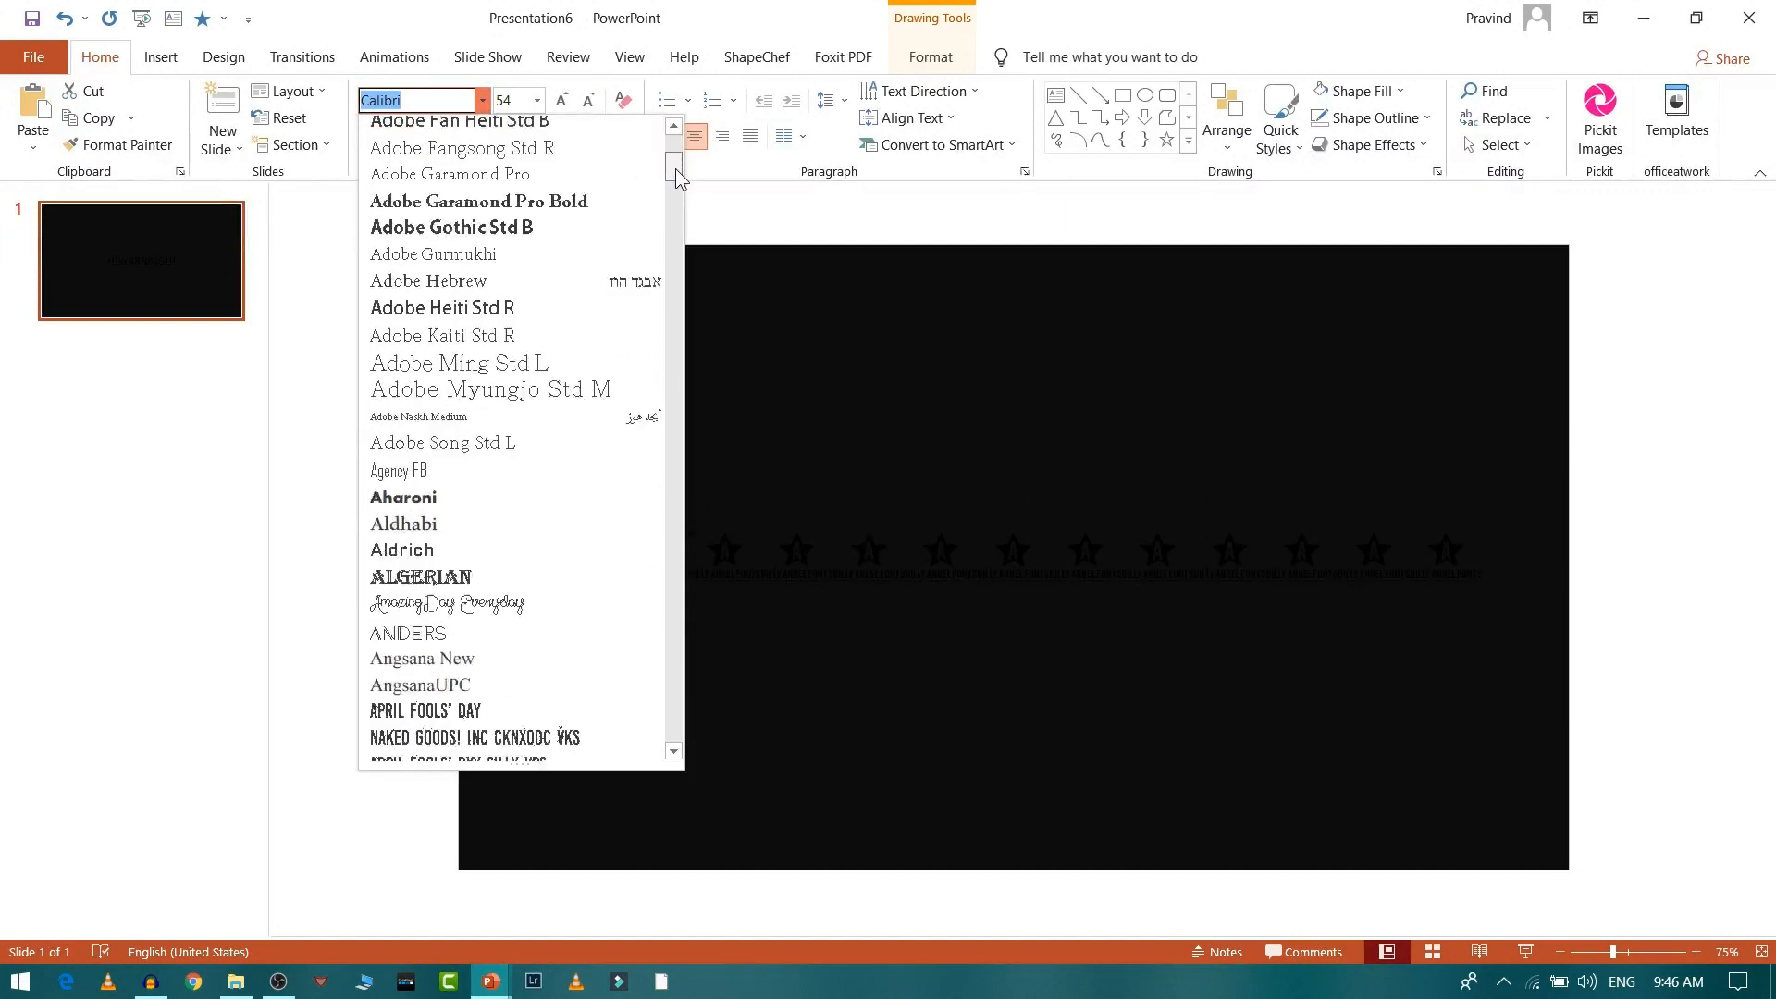
scroll("down", 3)
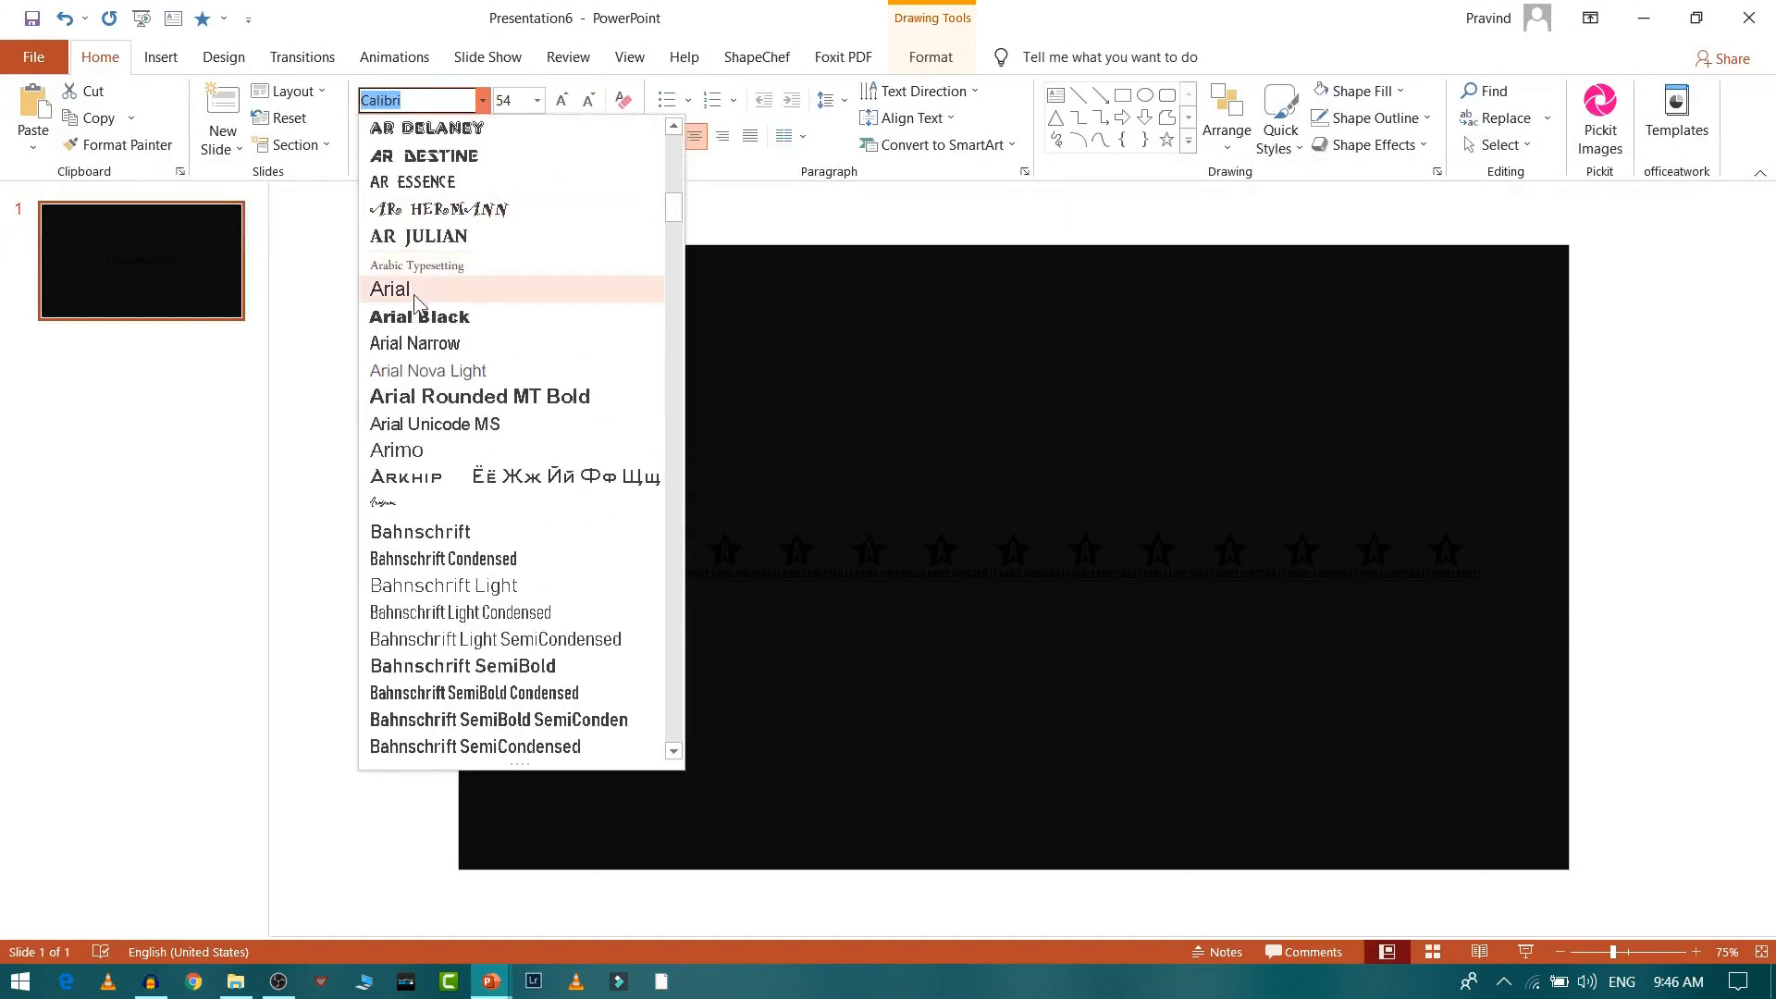
left_click(419, 317)
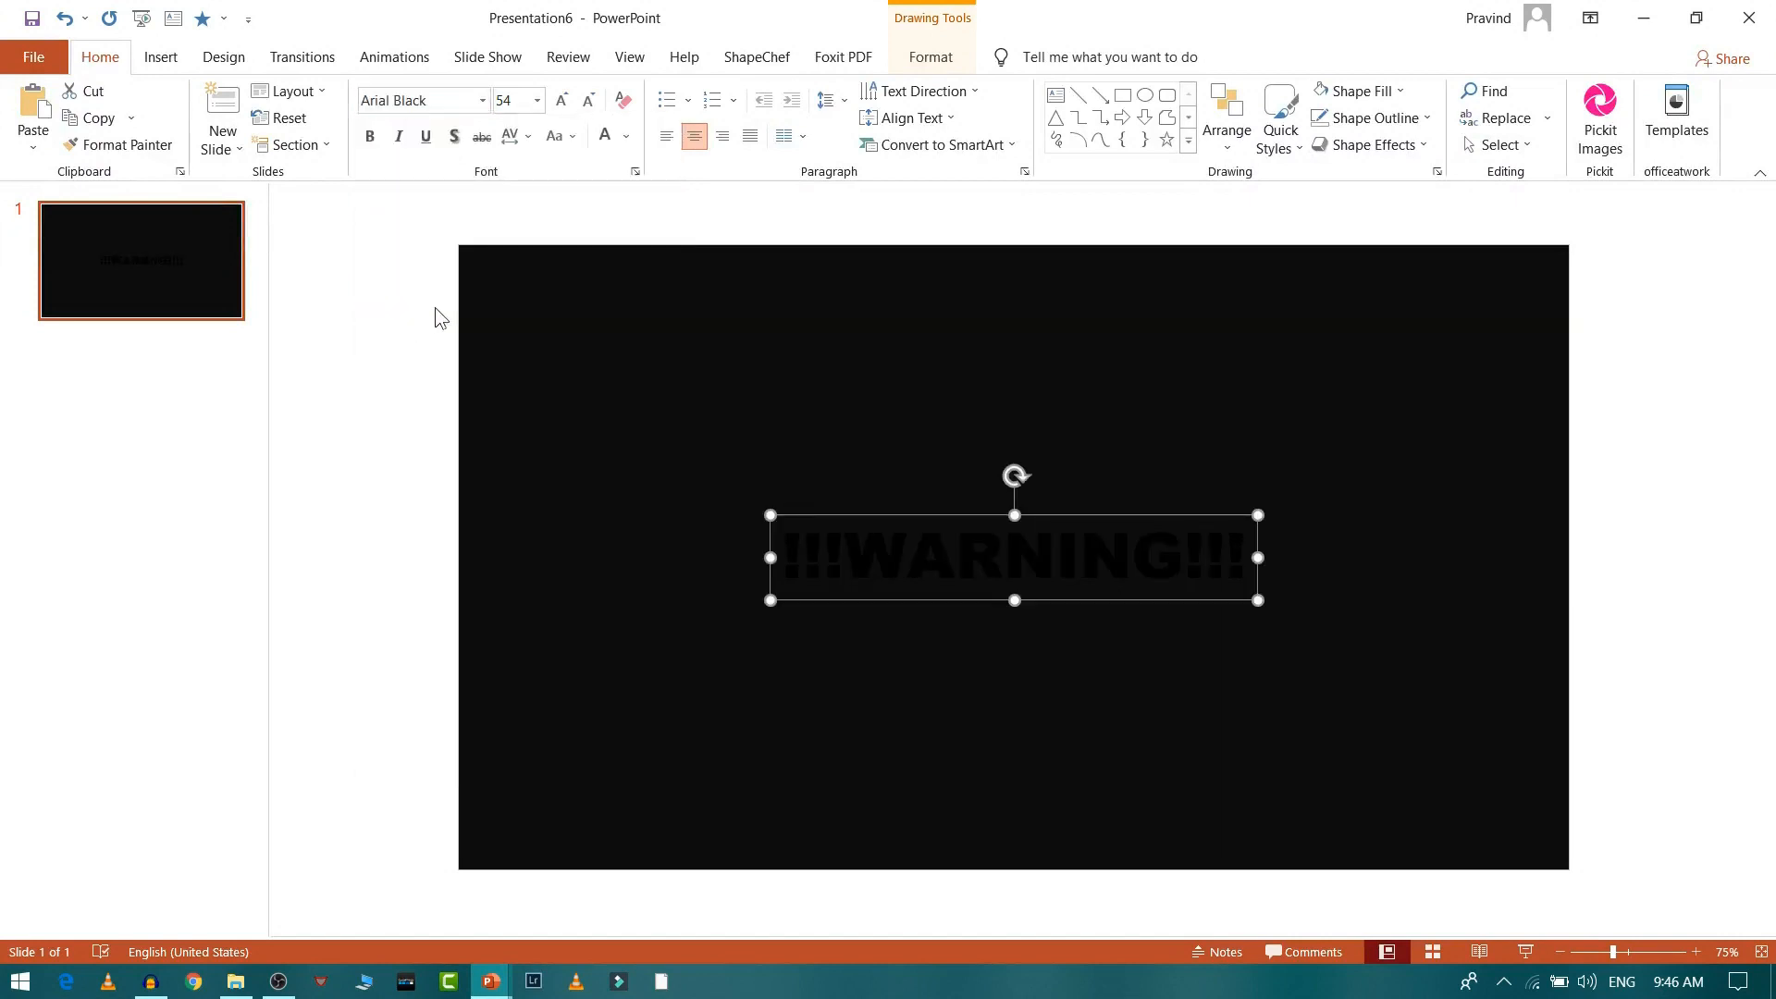
left_click(589, 100)
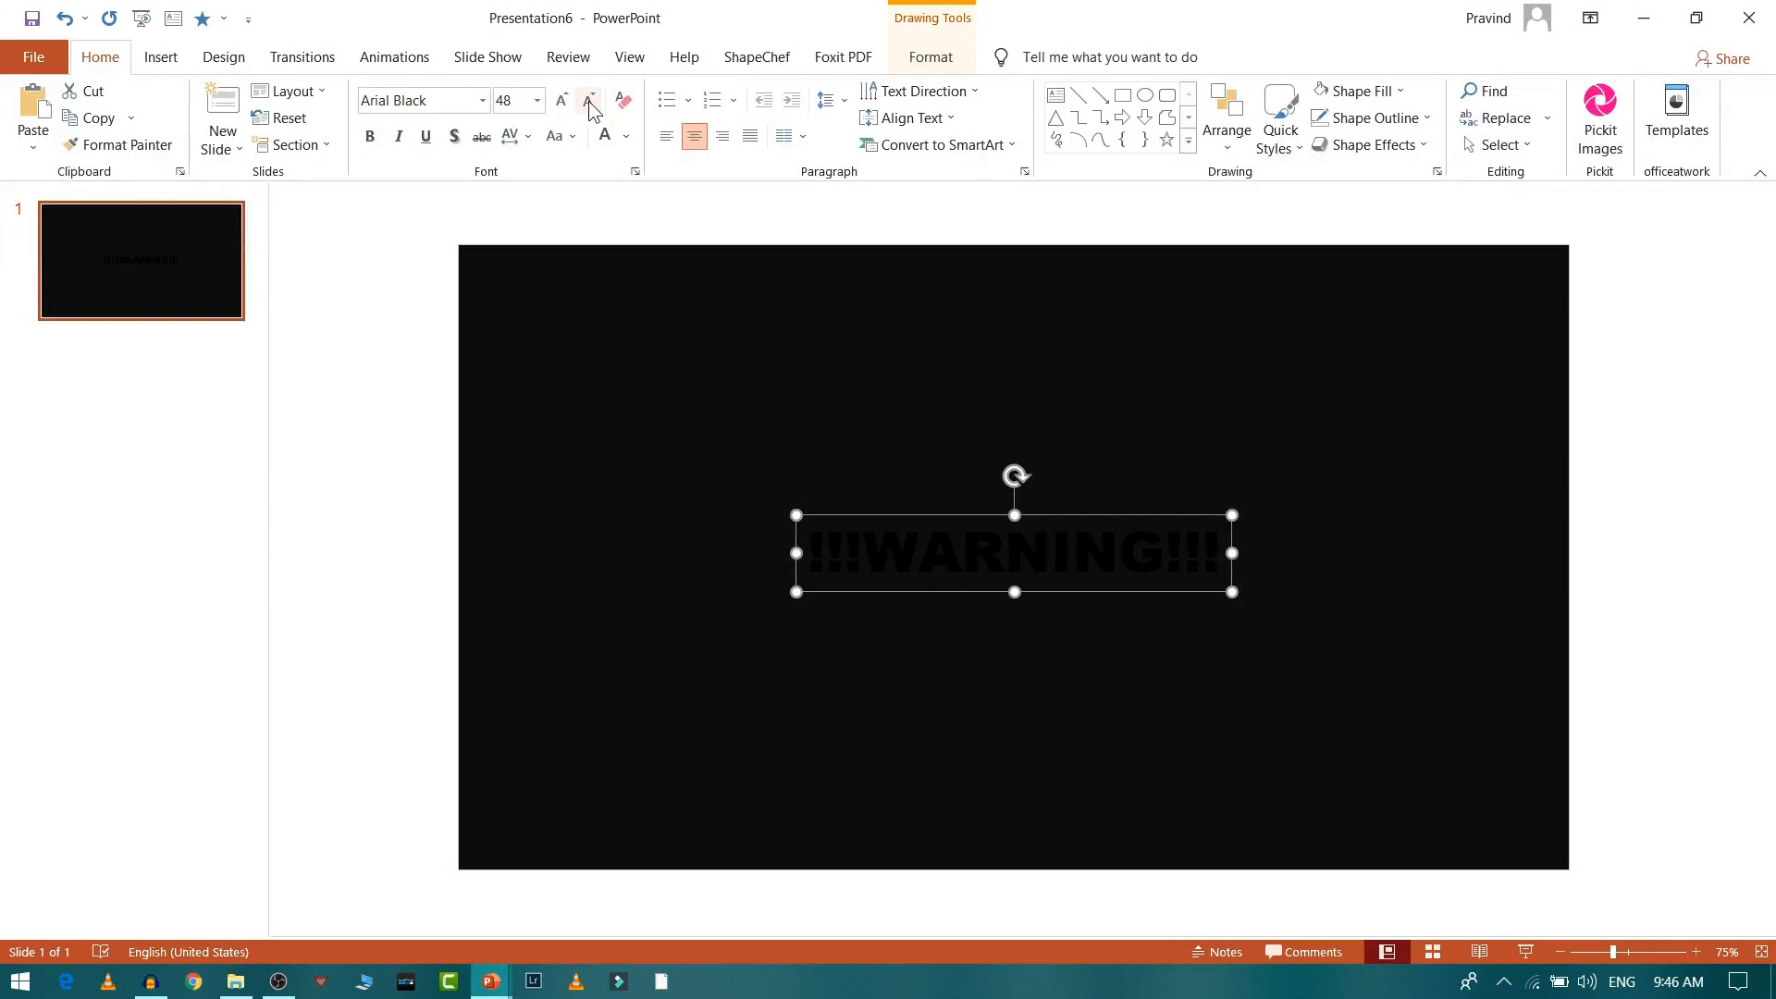
left_click(508, 136)
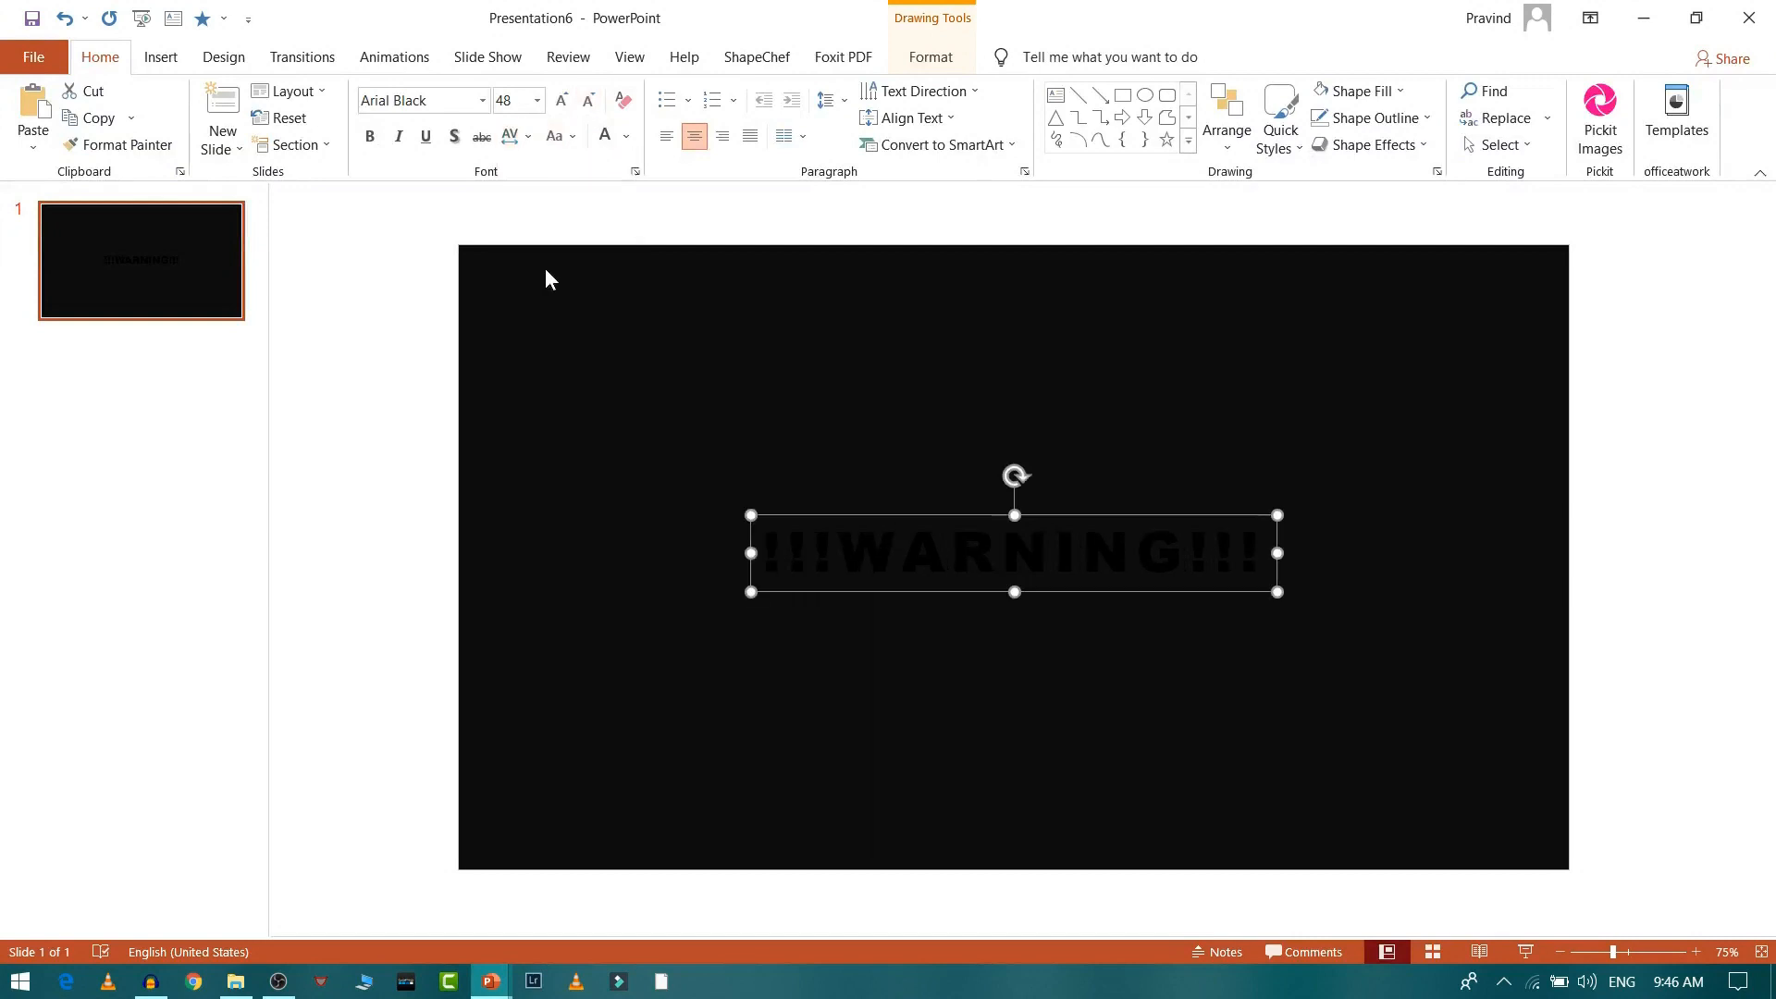
Step: Give the WARNING text a white outline and no fill
left_click(928, 57)
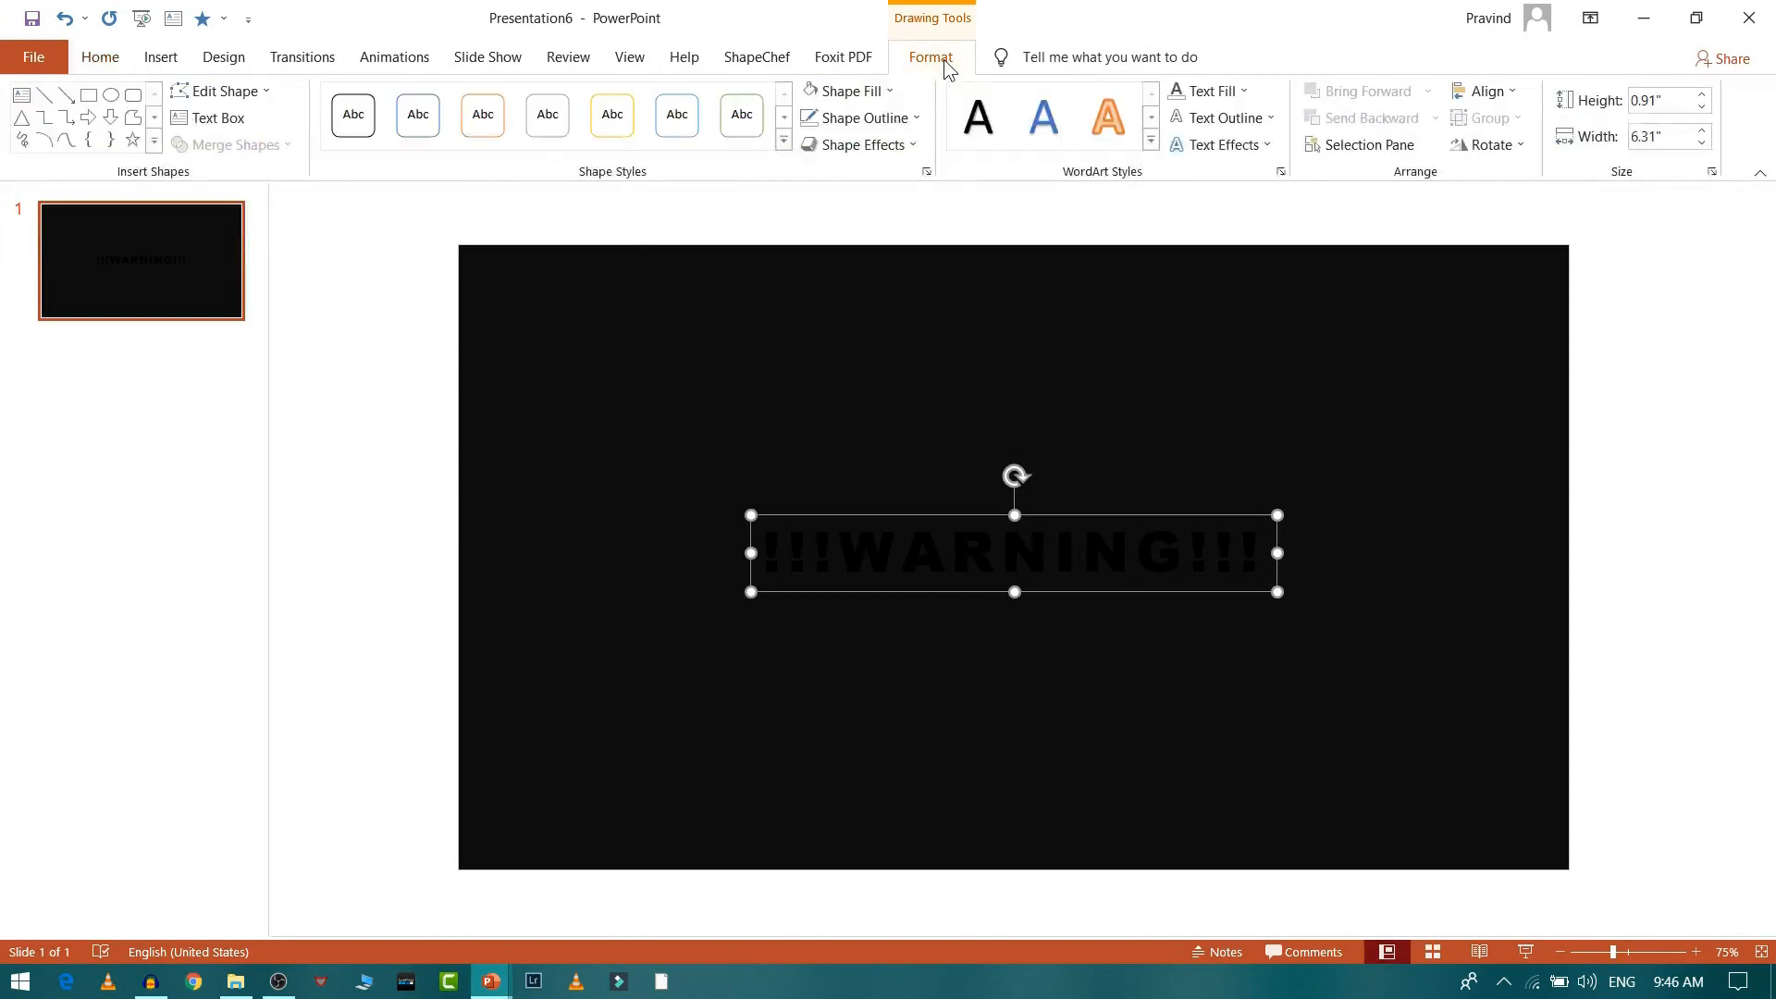
mouse_move(1240, 97)
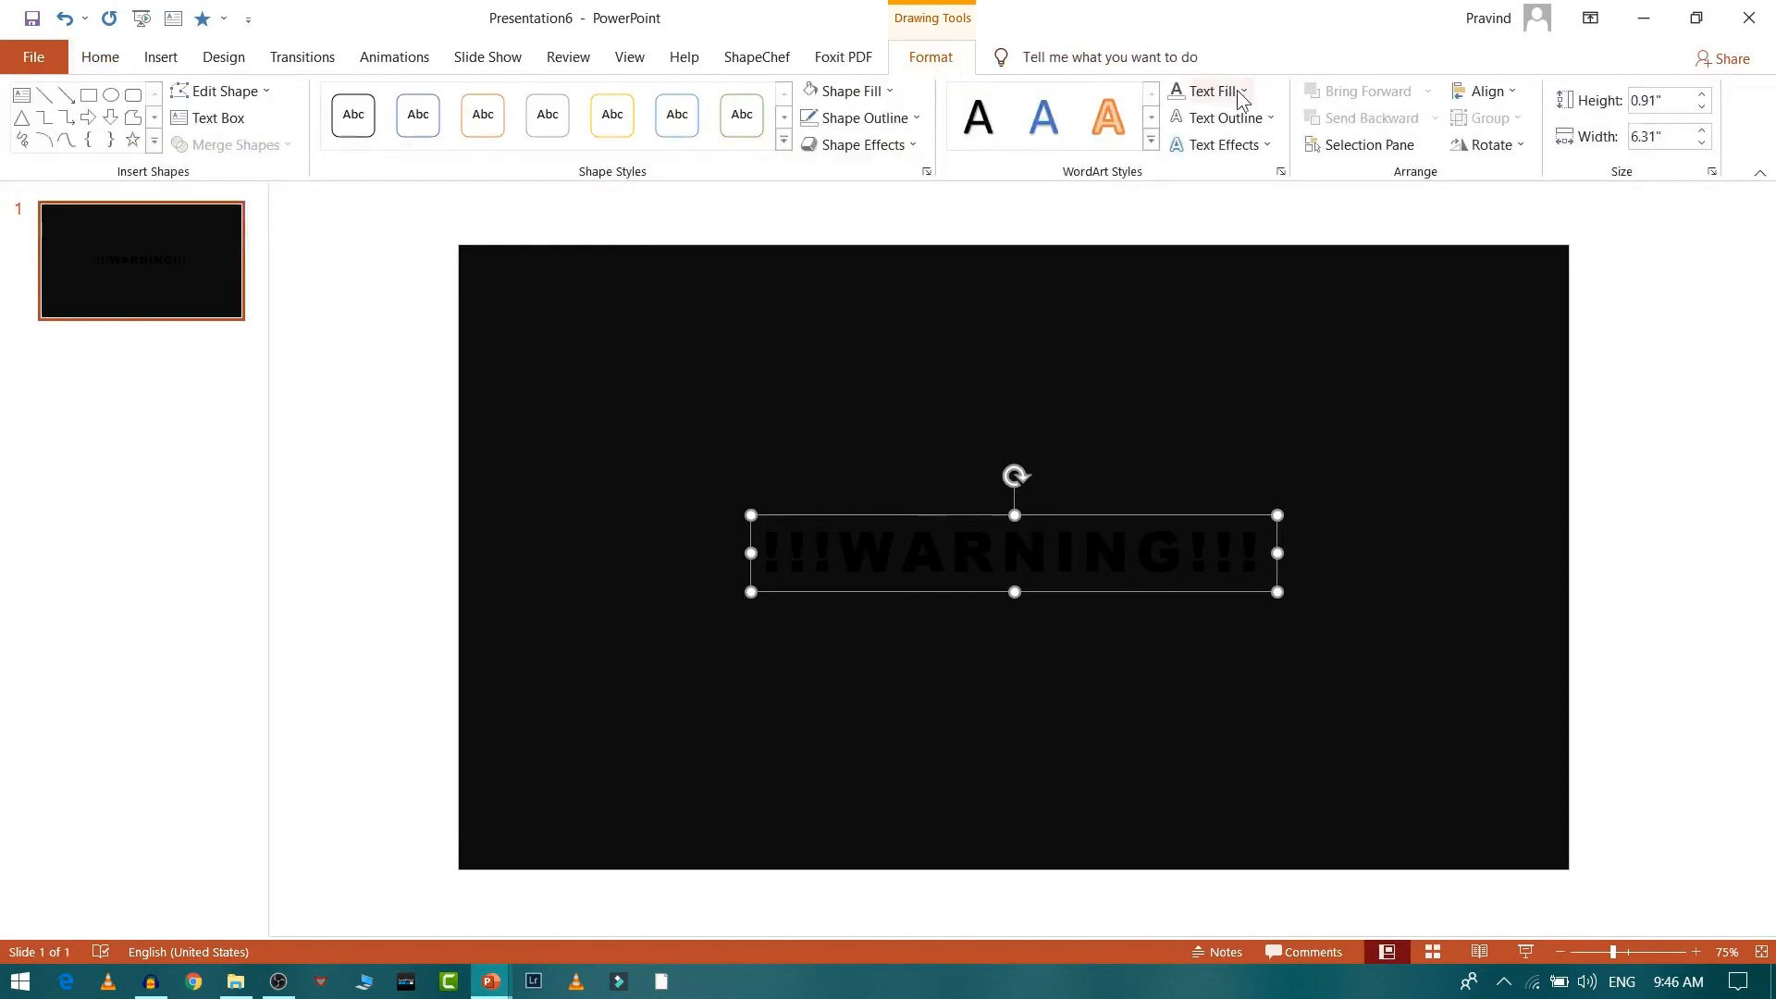
mouse_move(1243, 158)
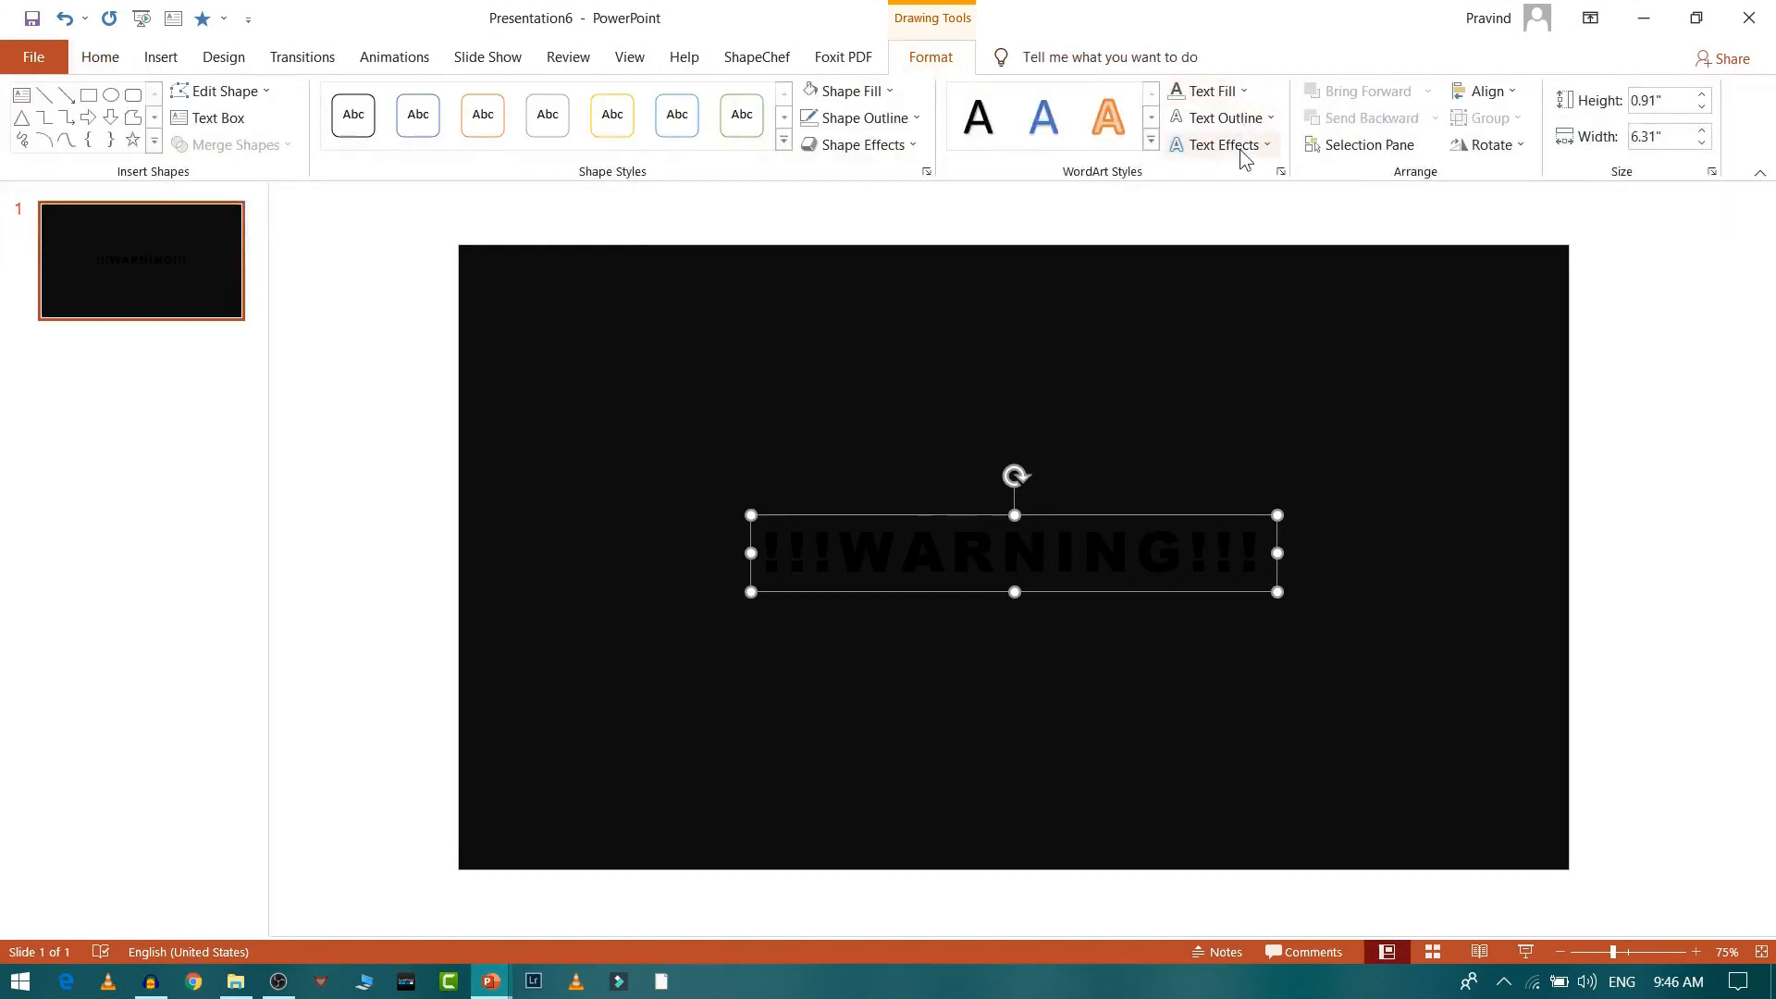
left_click(1220, 116)
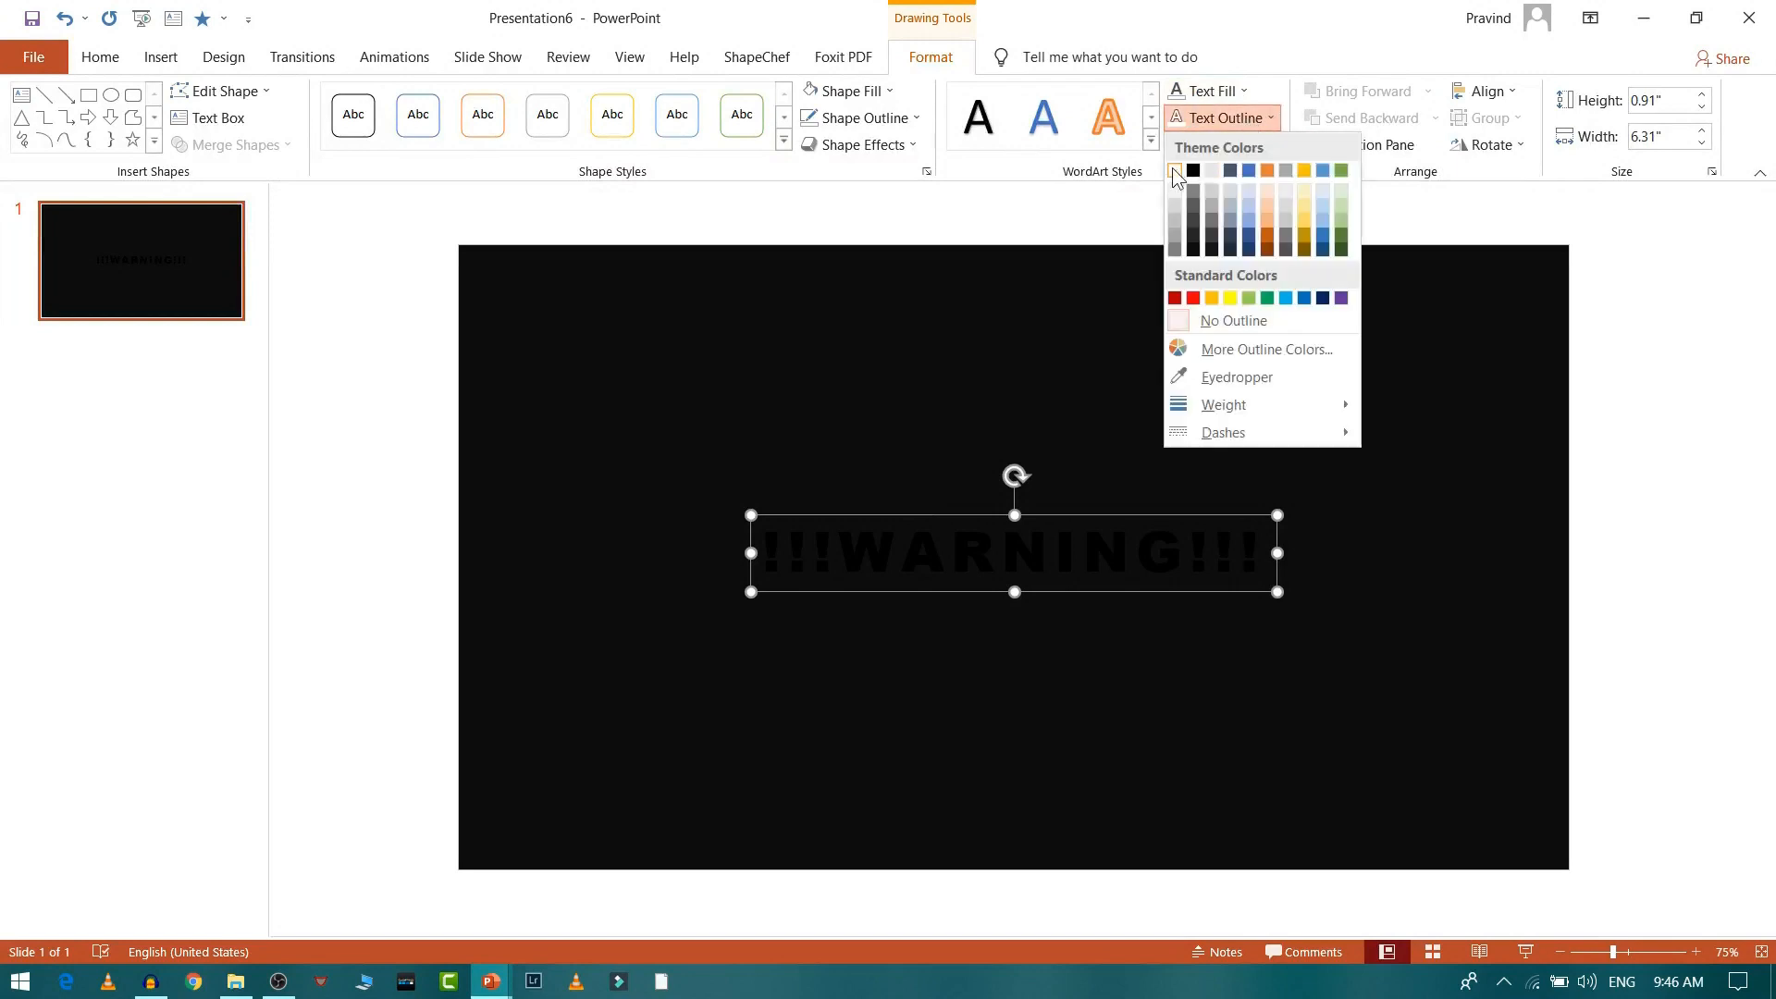
left_click(1201, 170)
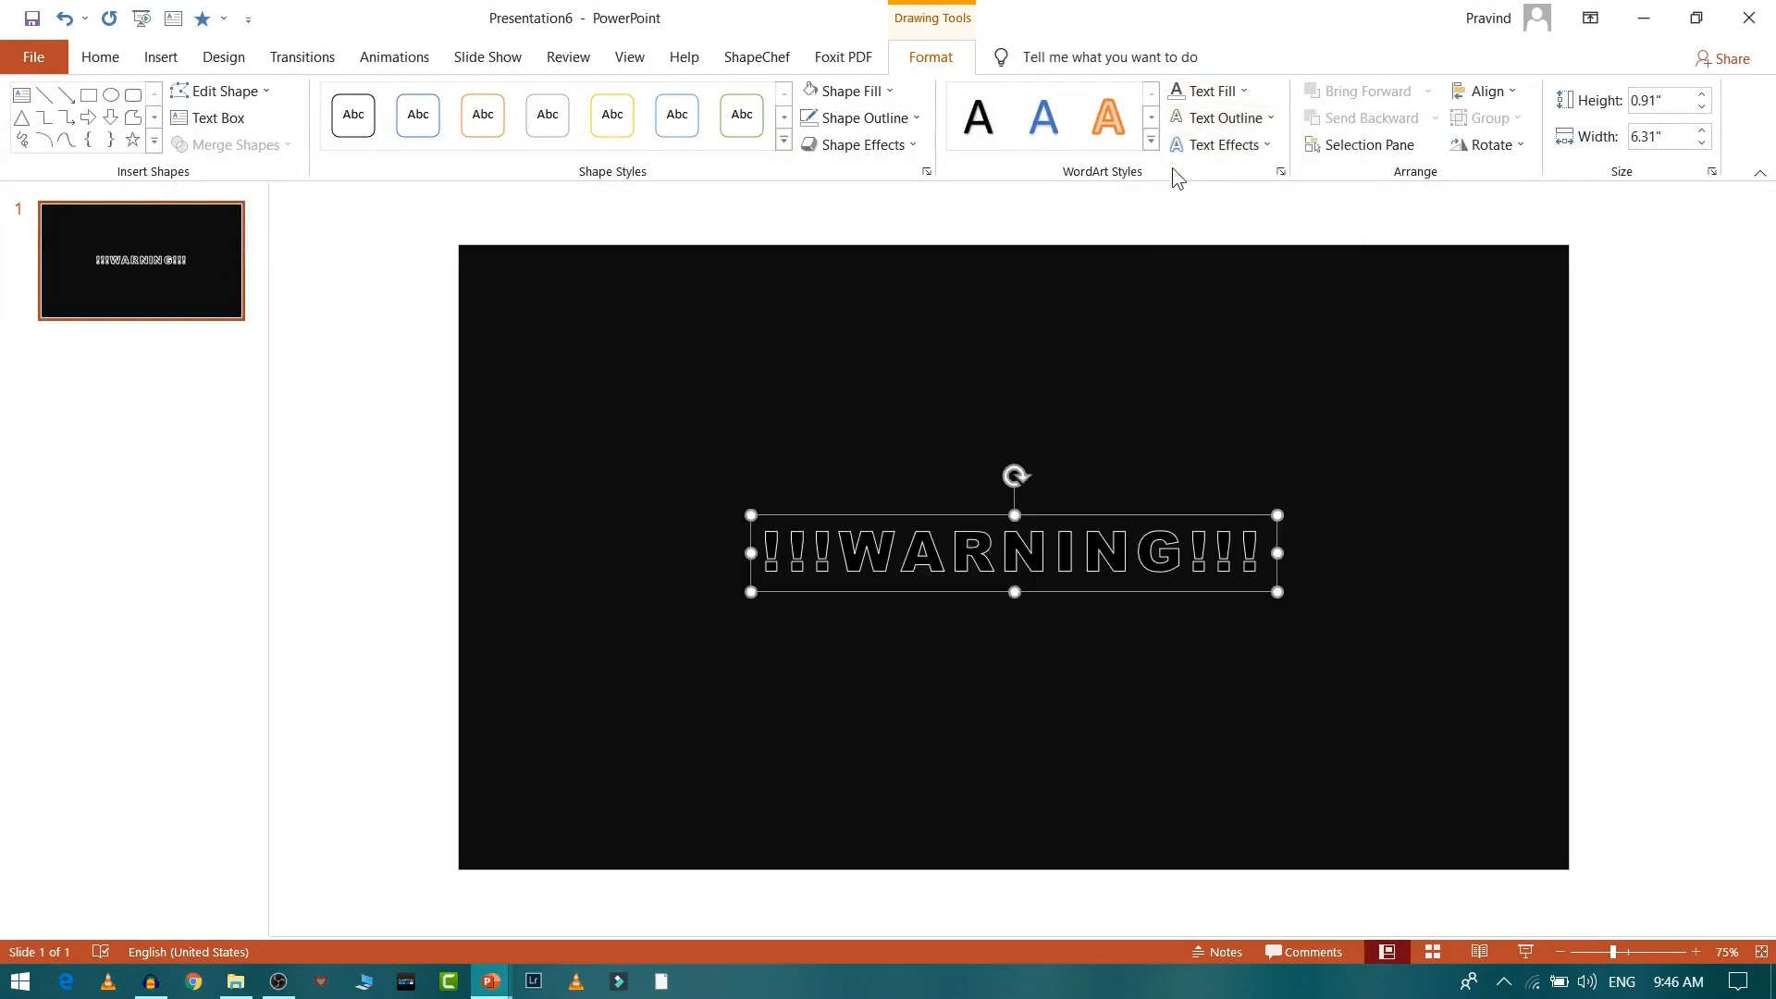
mouse_move(1206, 91)
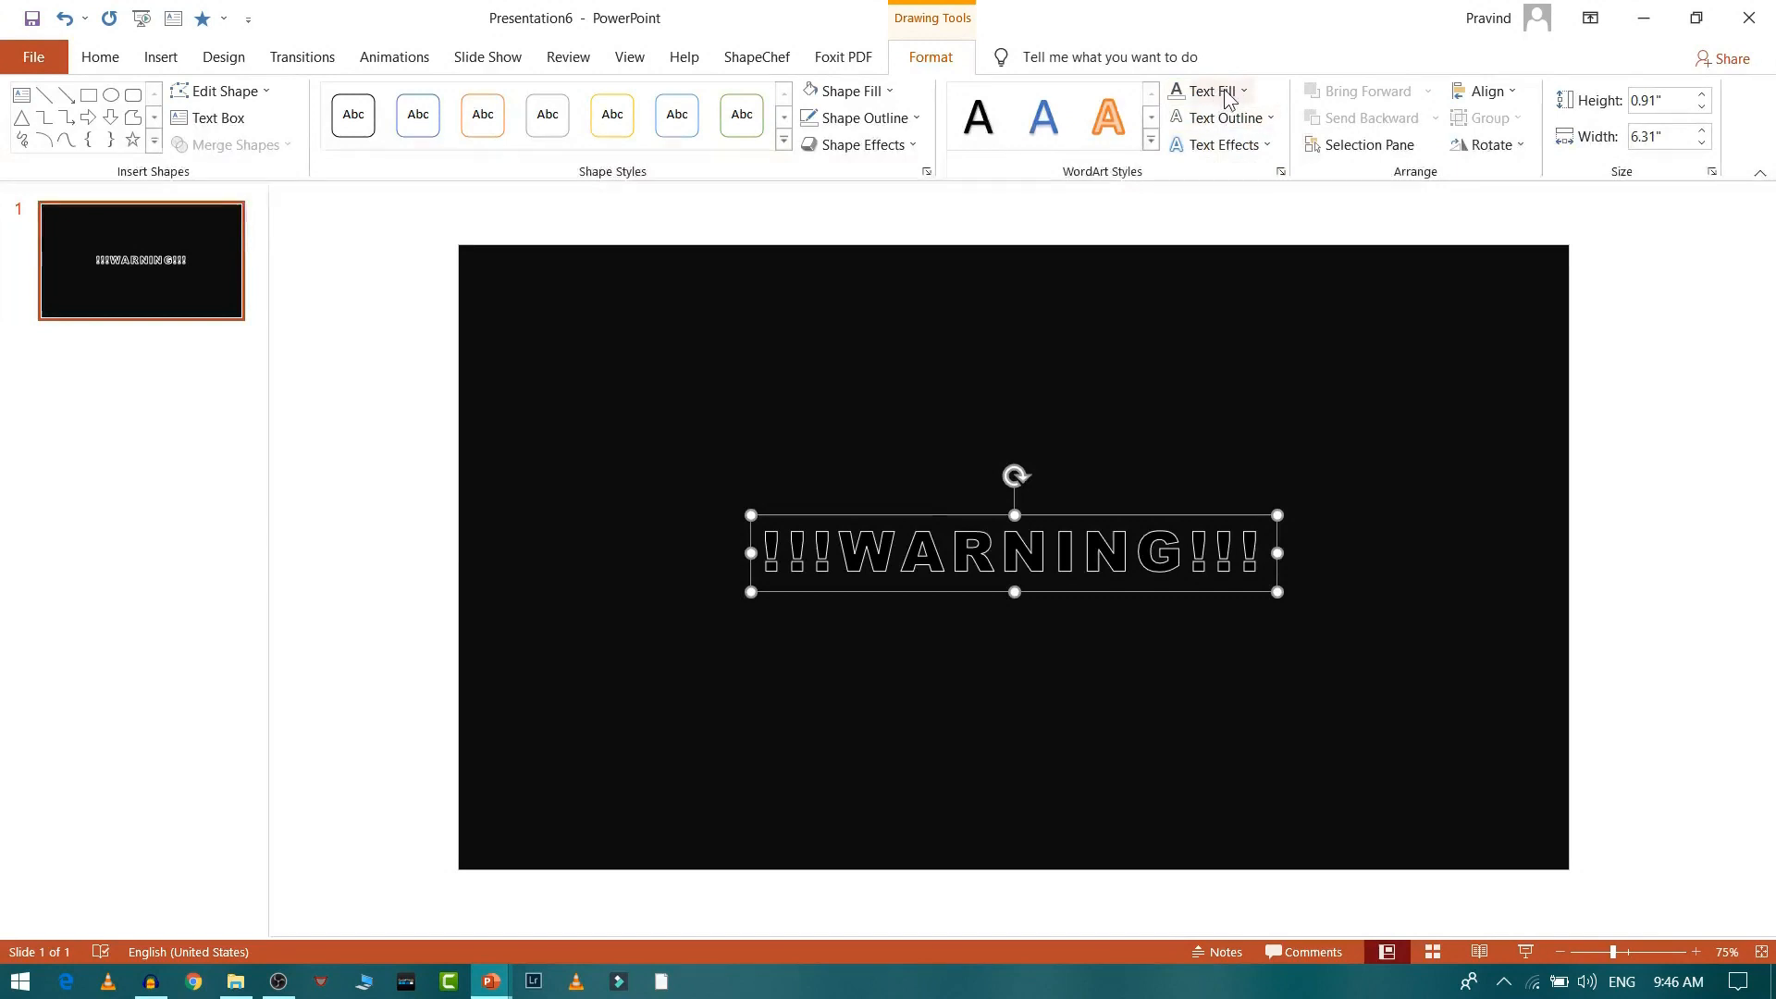
left_click(1200, 92)
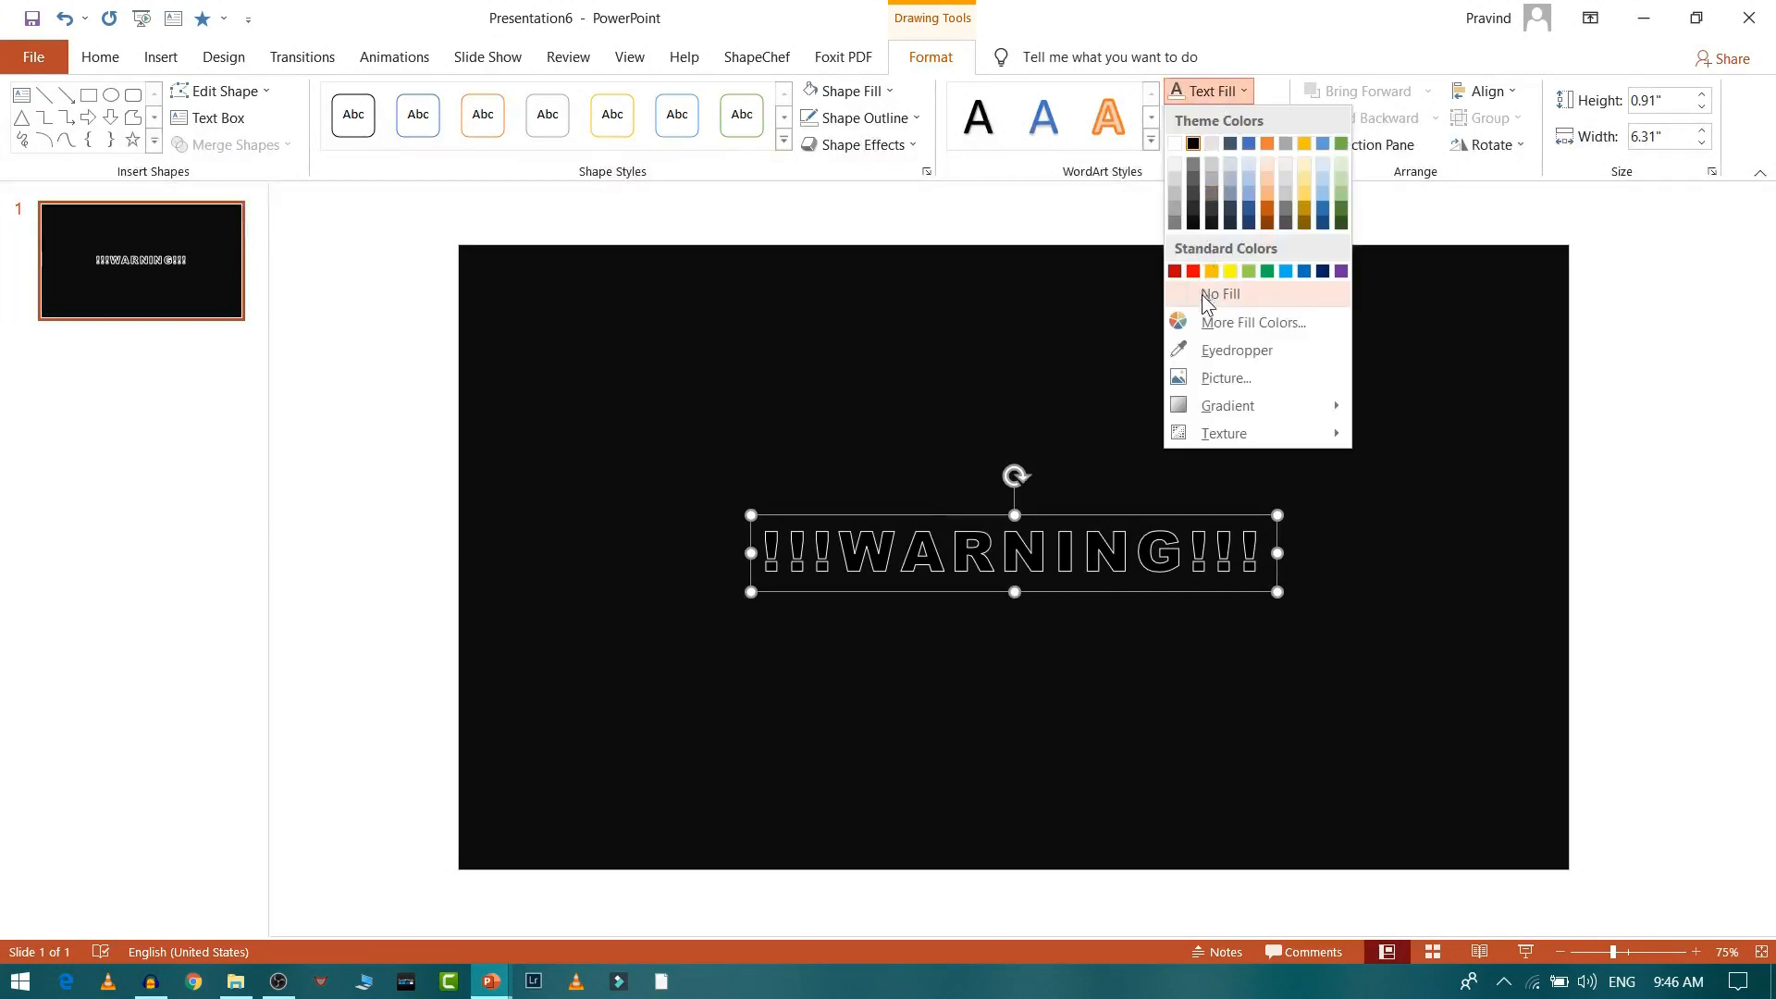
left_click(1219, 294)
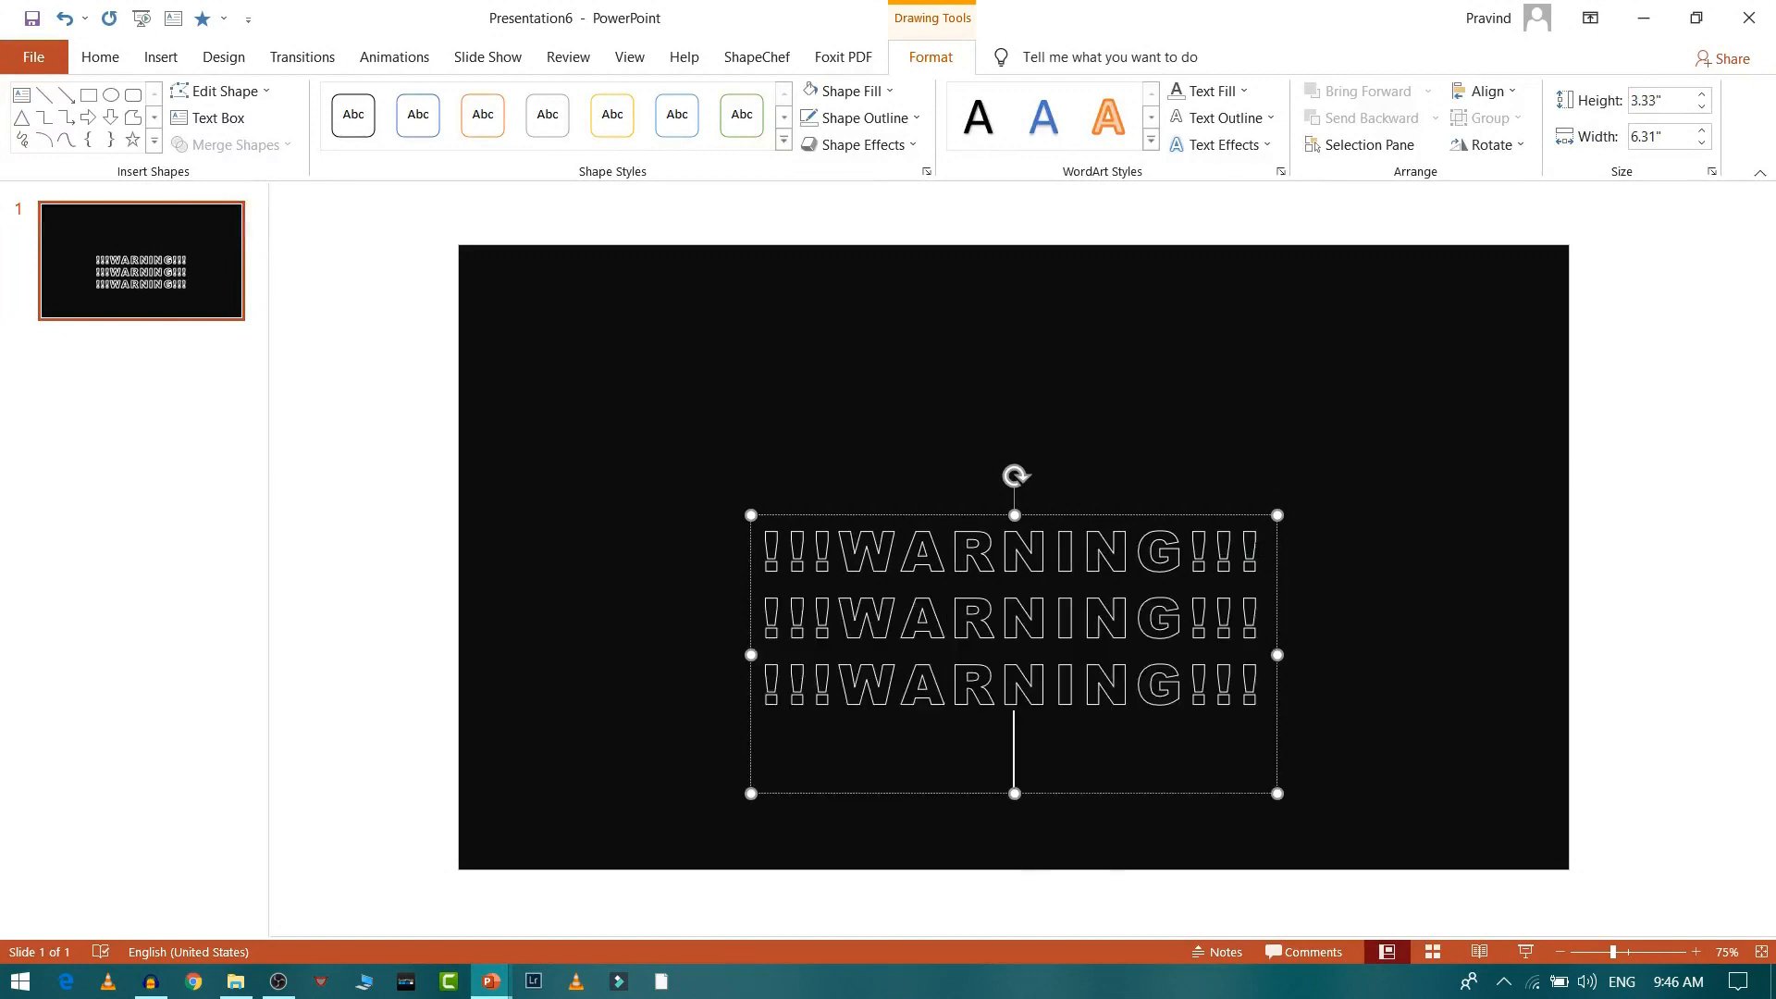
Step: Paste further WARNING lines until the text box holds seven stacked rows
key("ctrl+v")
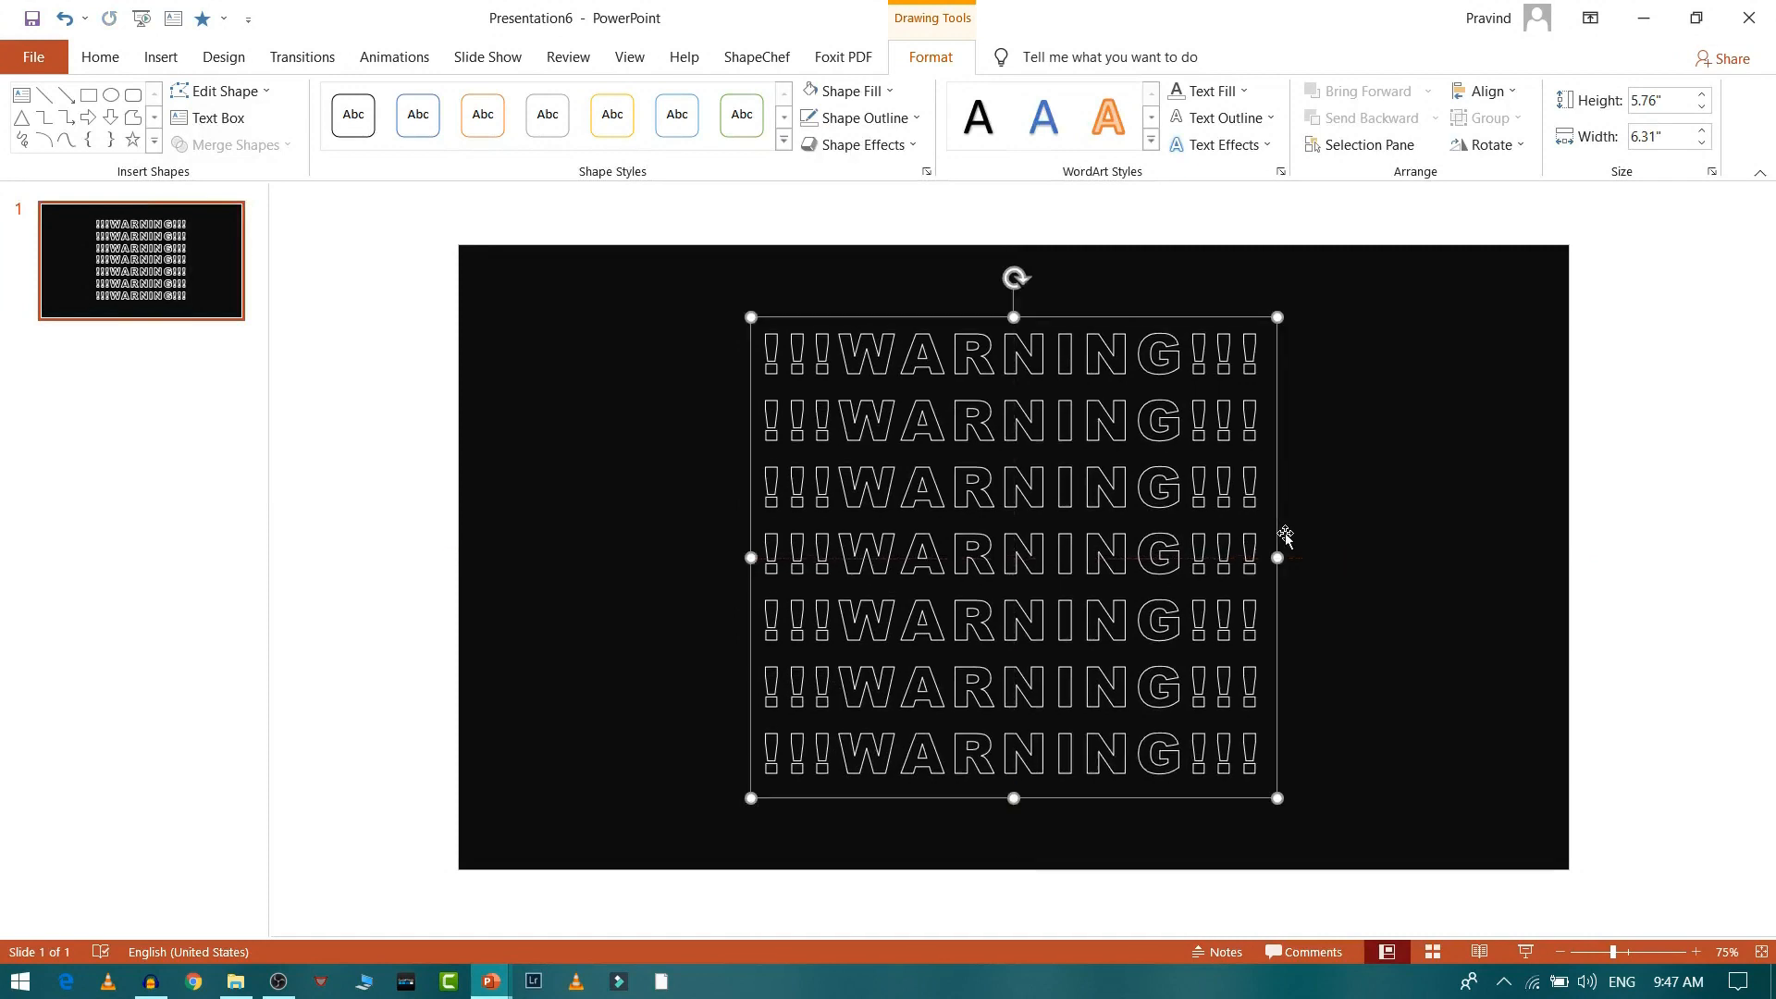
mouse_move(396, 89)
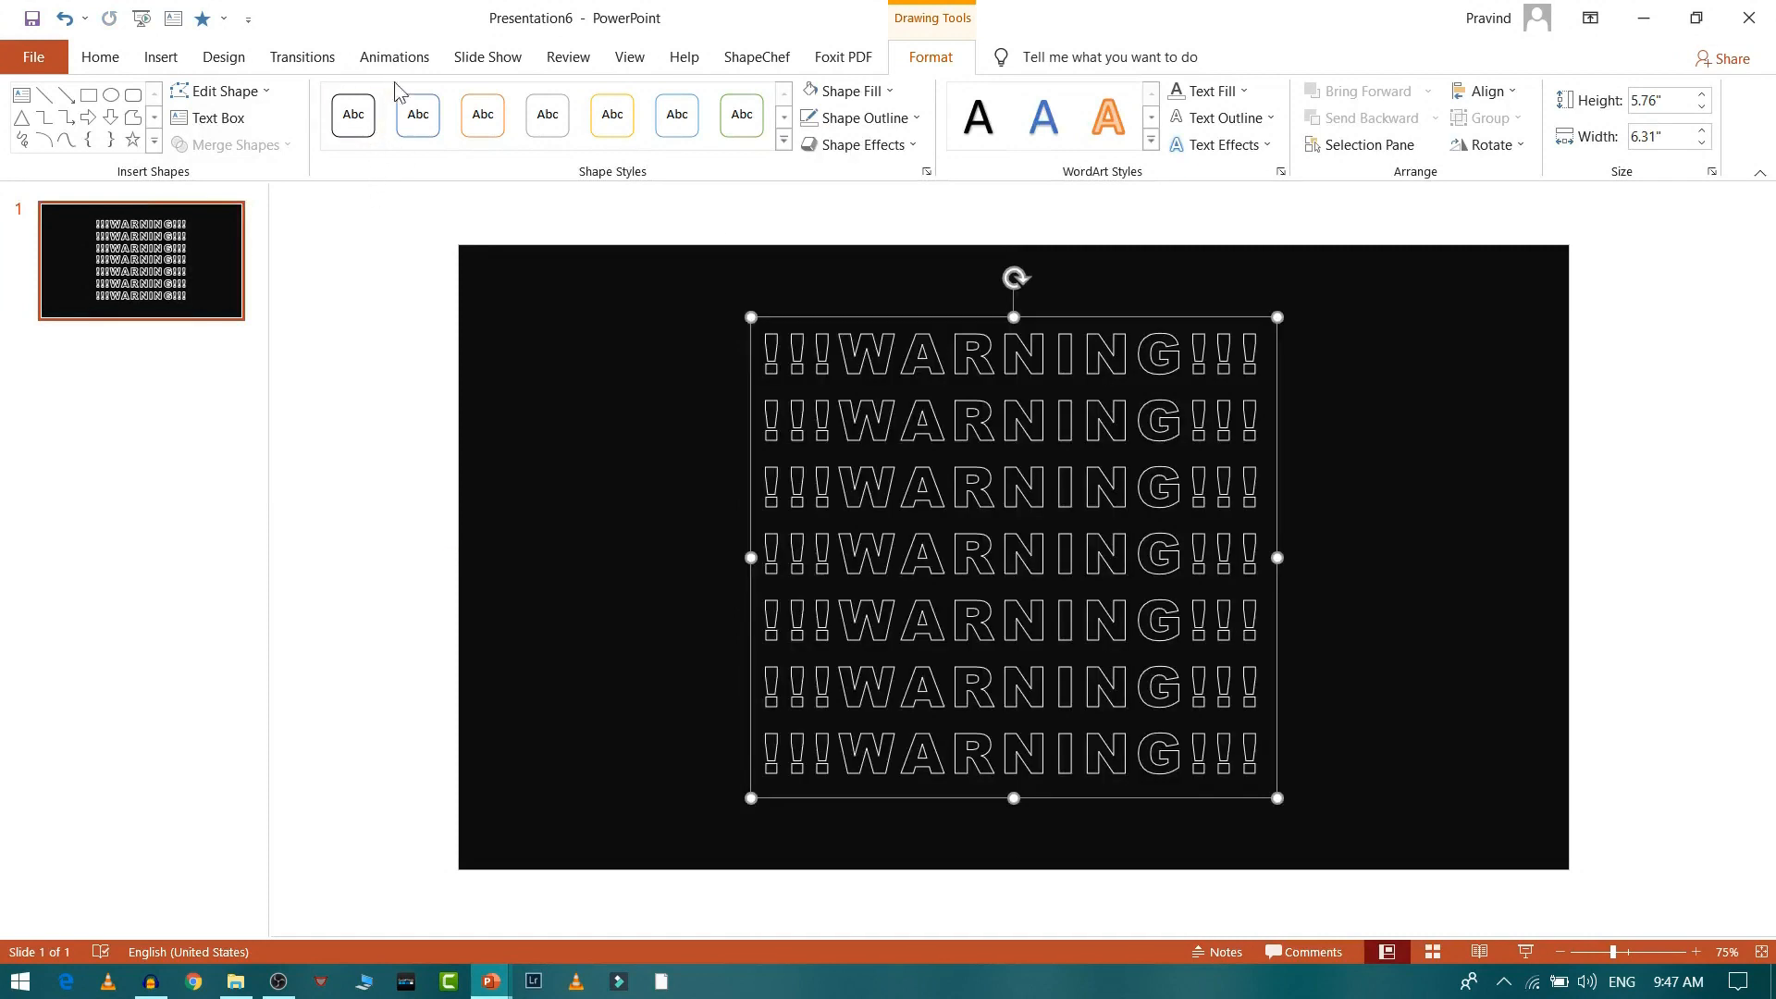
left_click(393, 56)
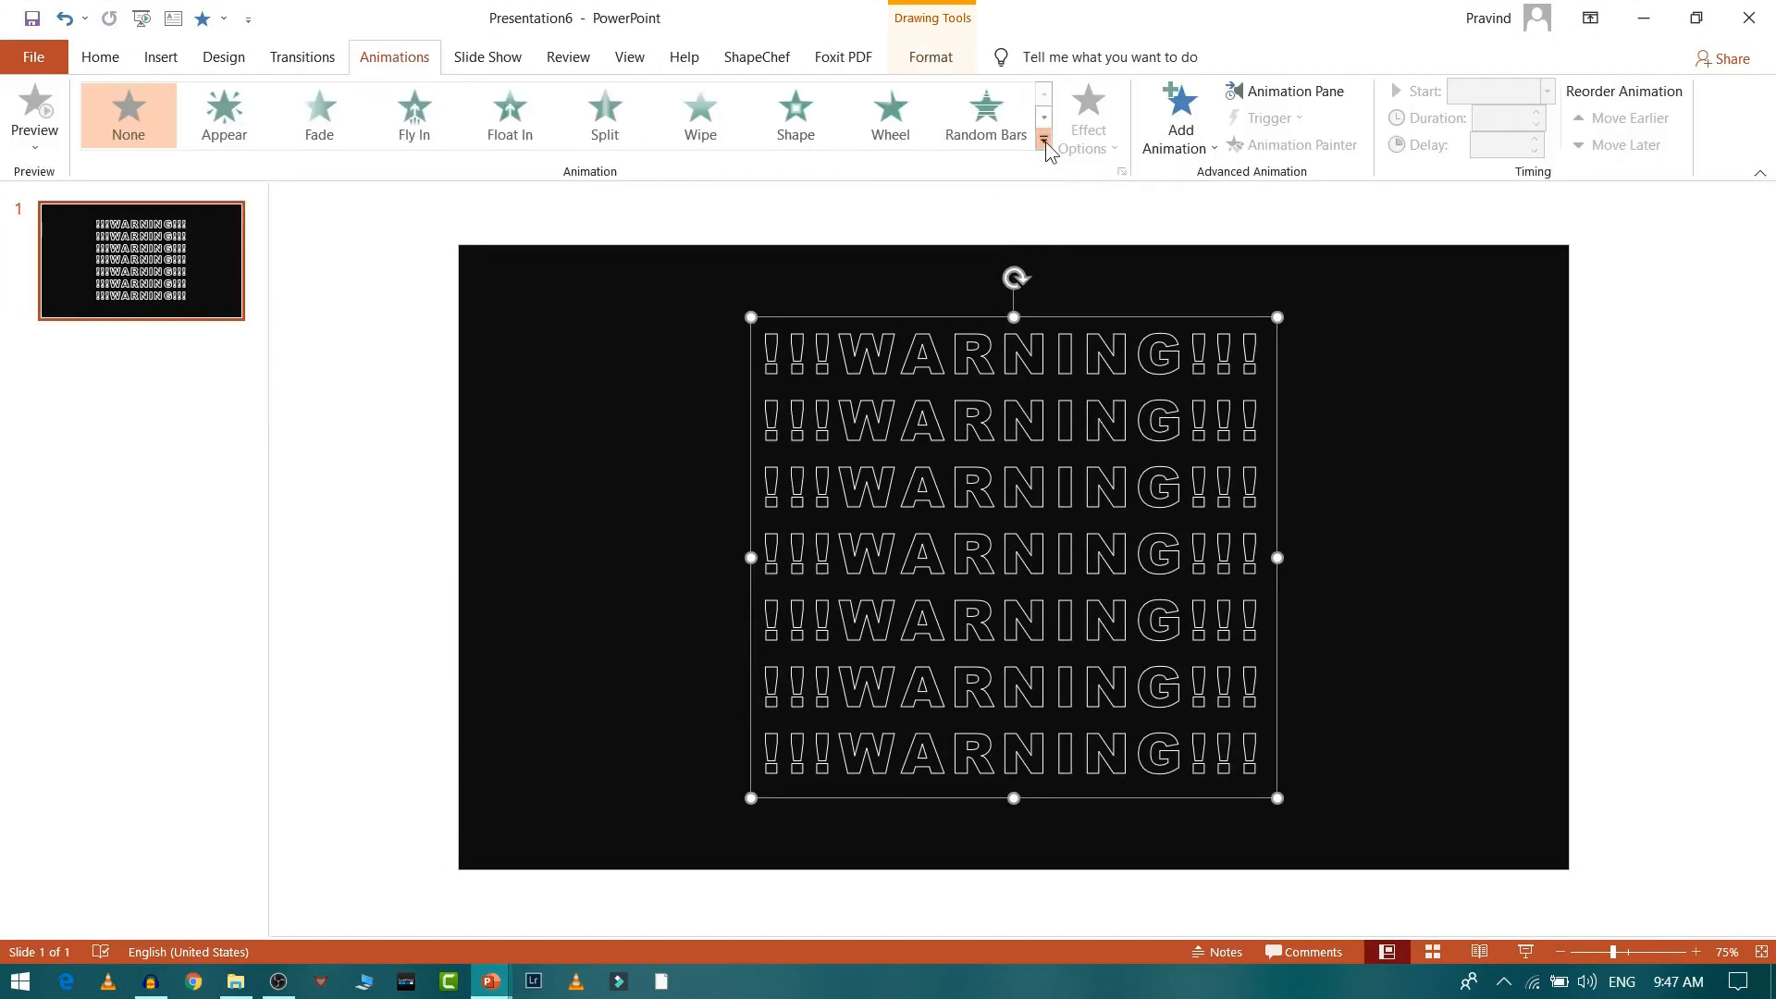
Step: Apply the Contrasting Color emphasis effect to the WARNING text
left_click(1042, 150)
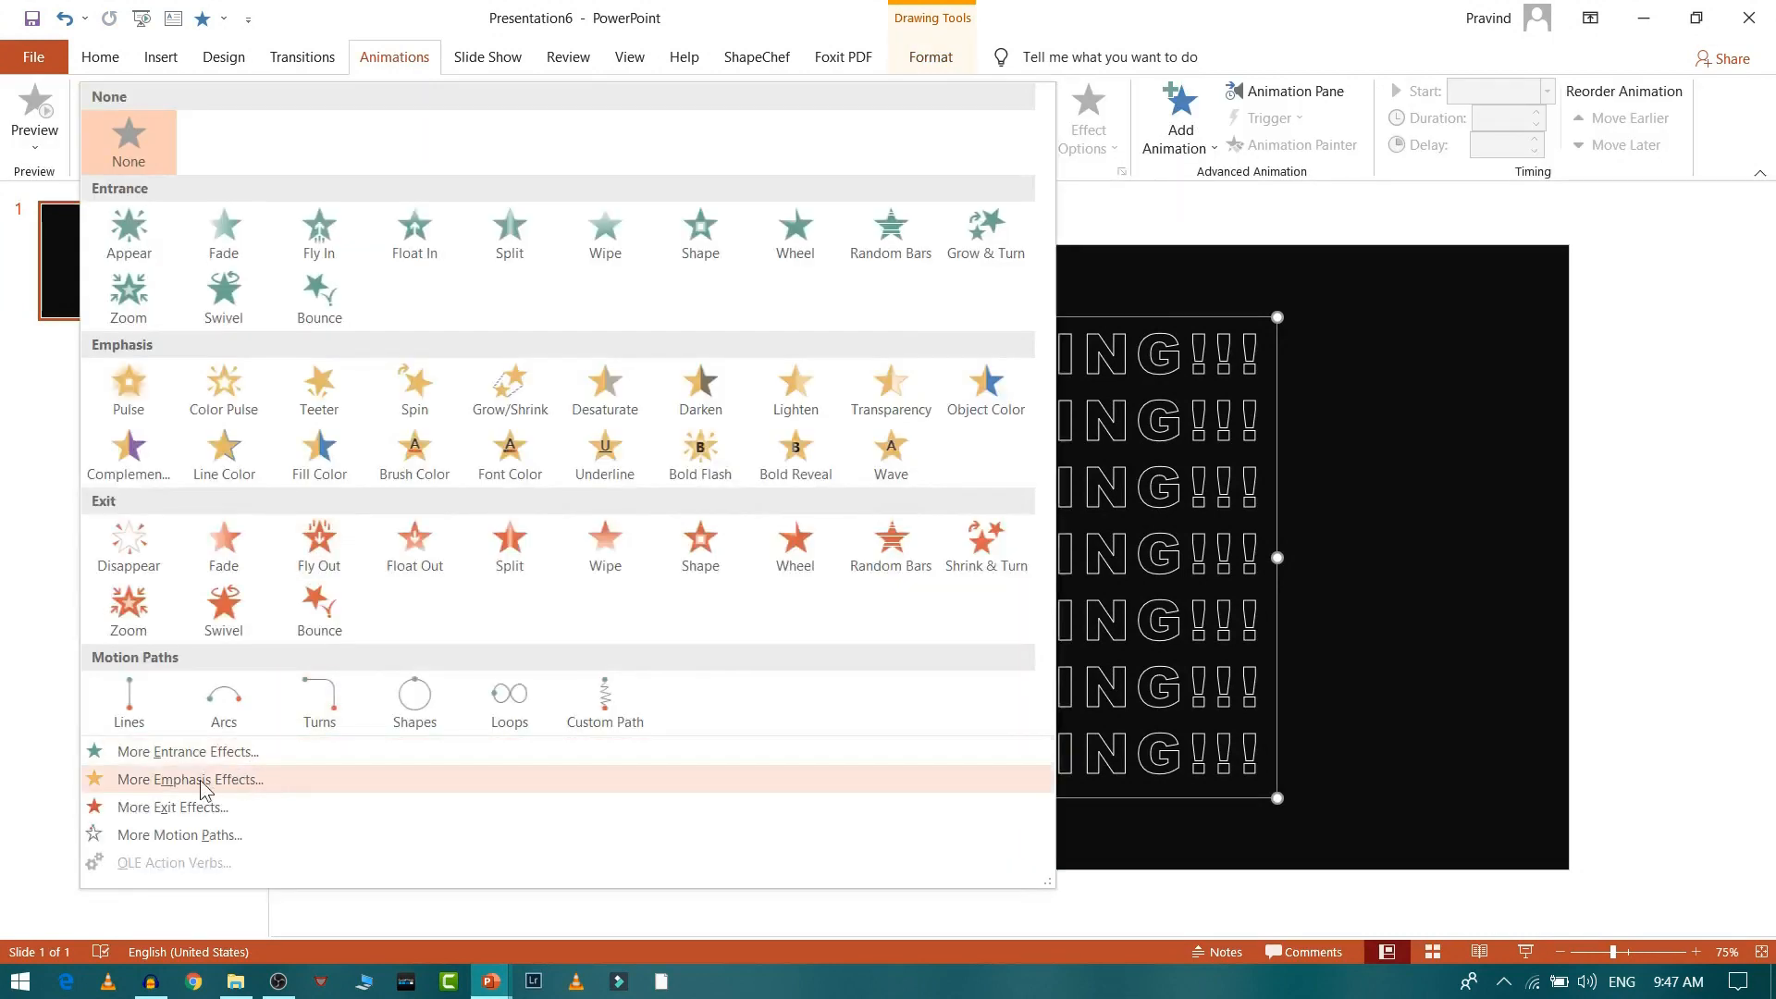
left_click(189, 779)
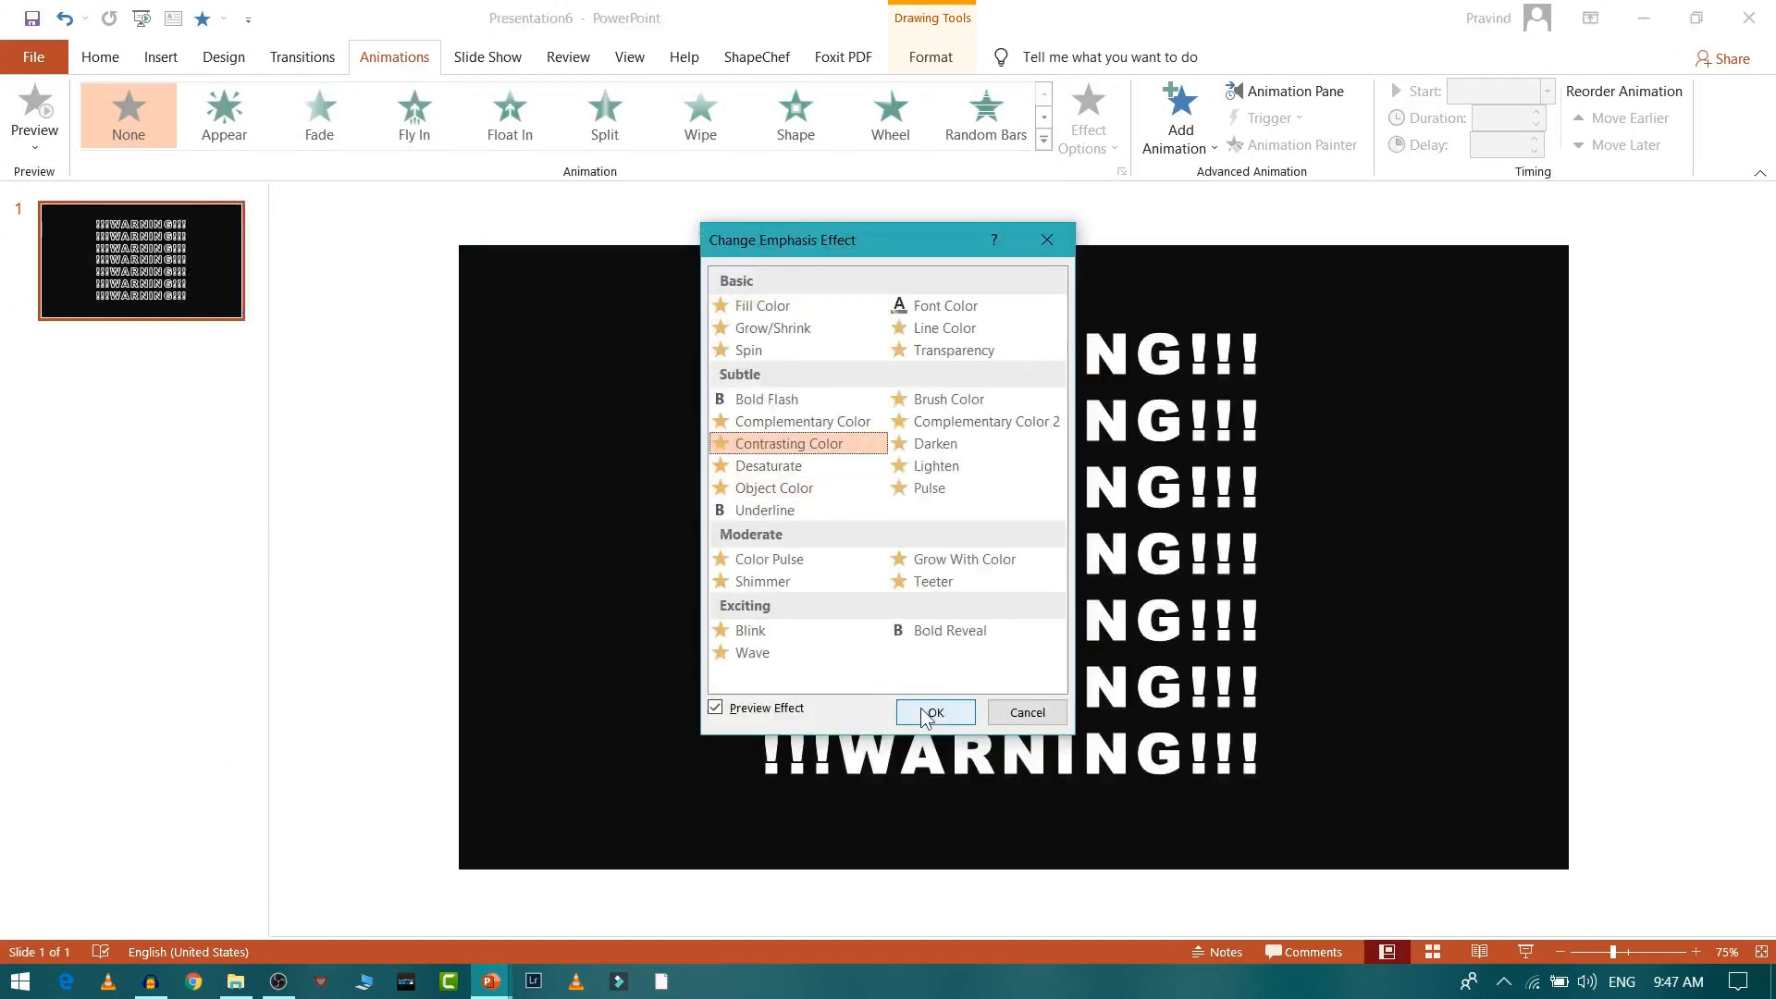
left_click(932, 712)
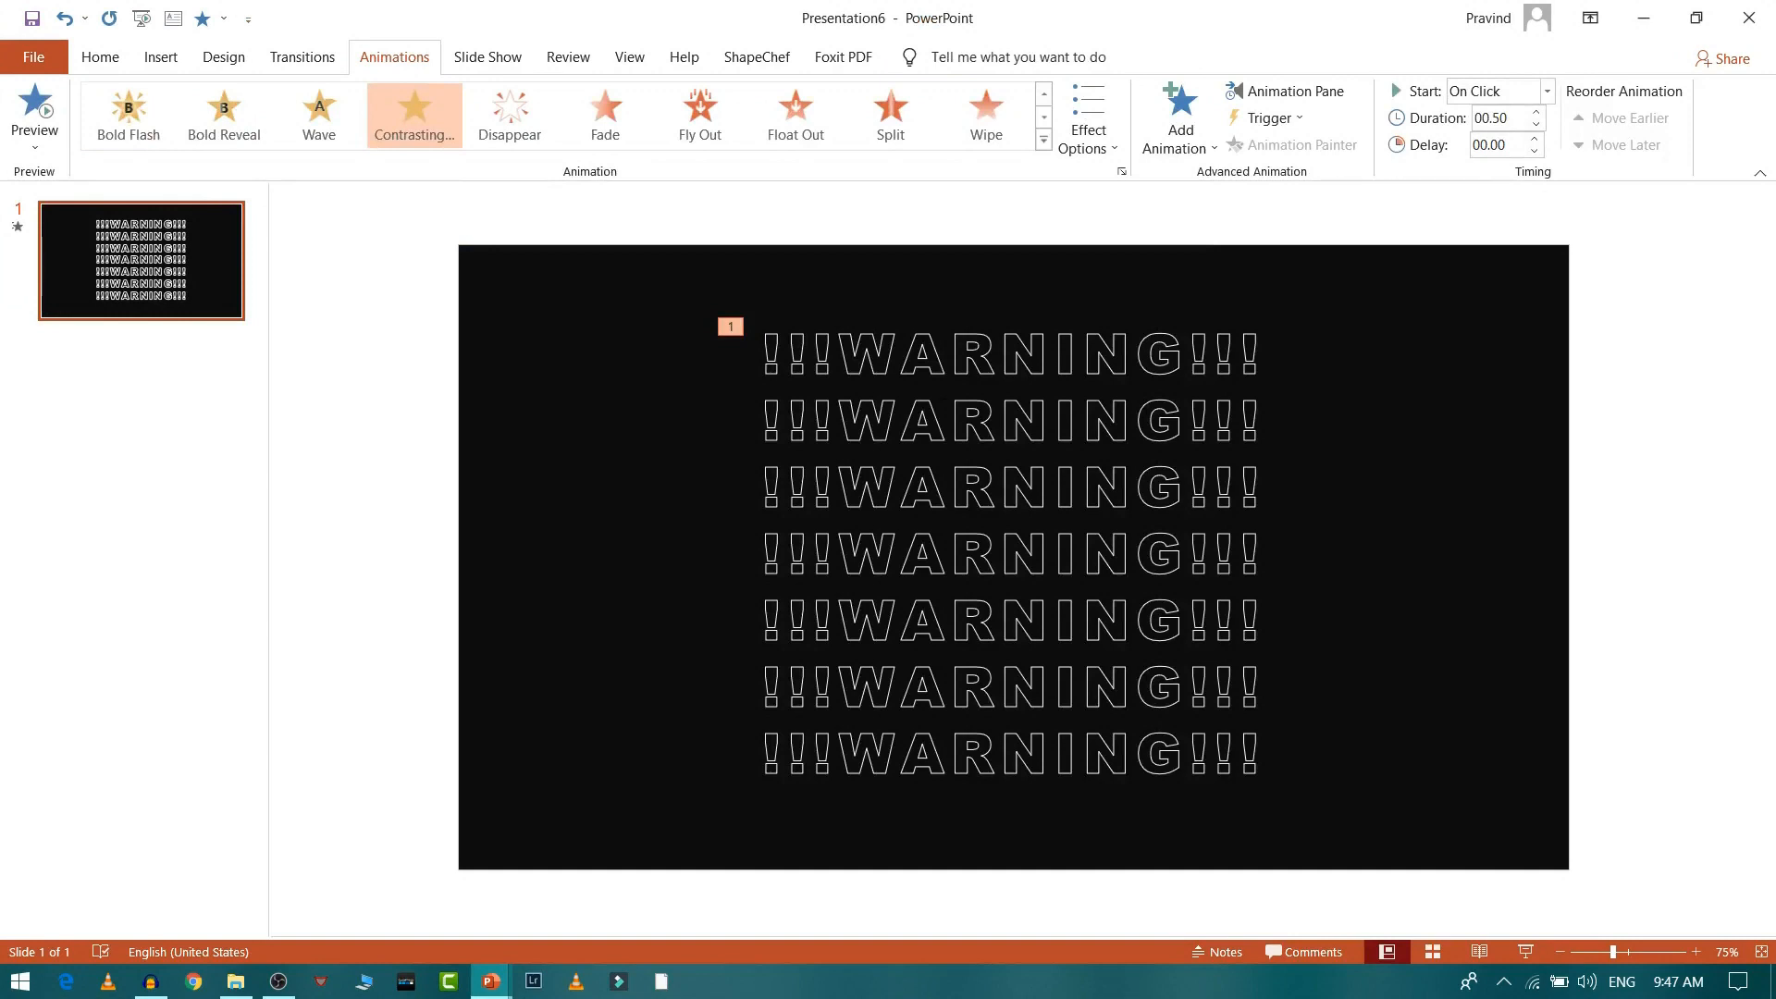
mouse_move(1296, 91)
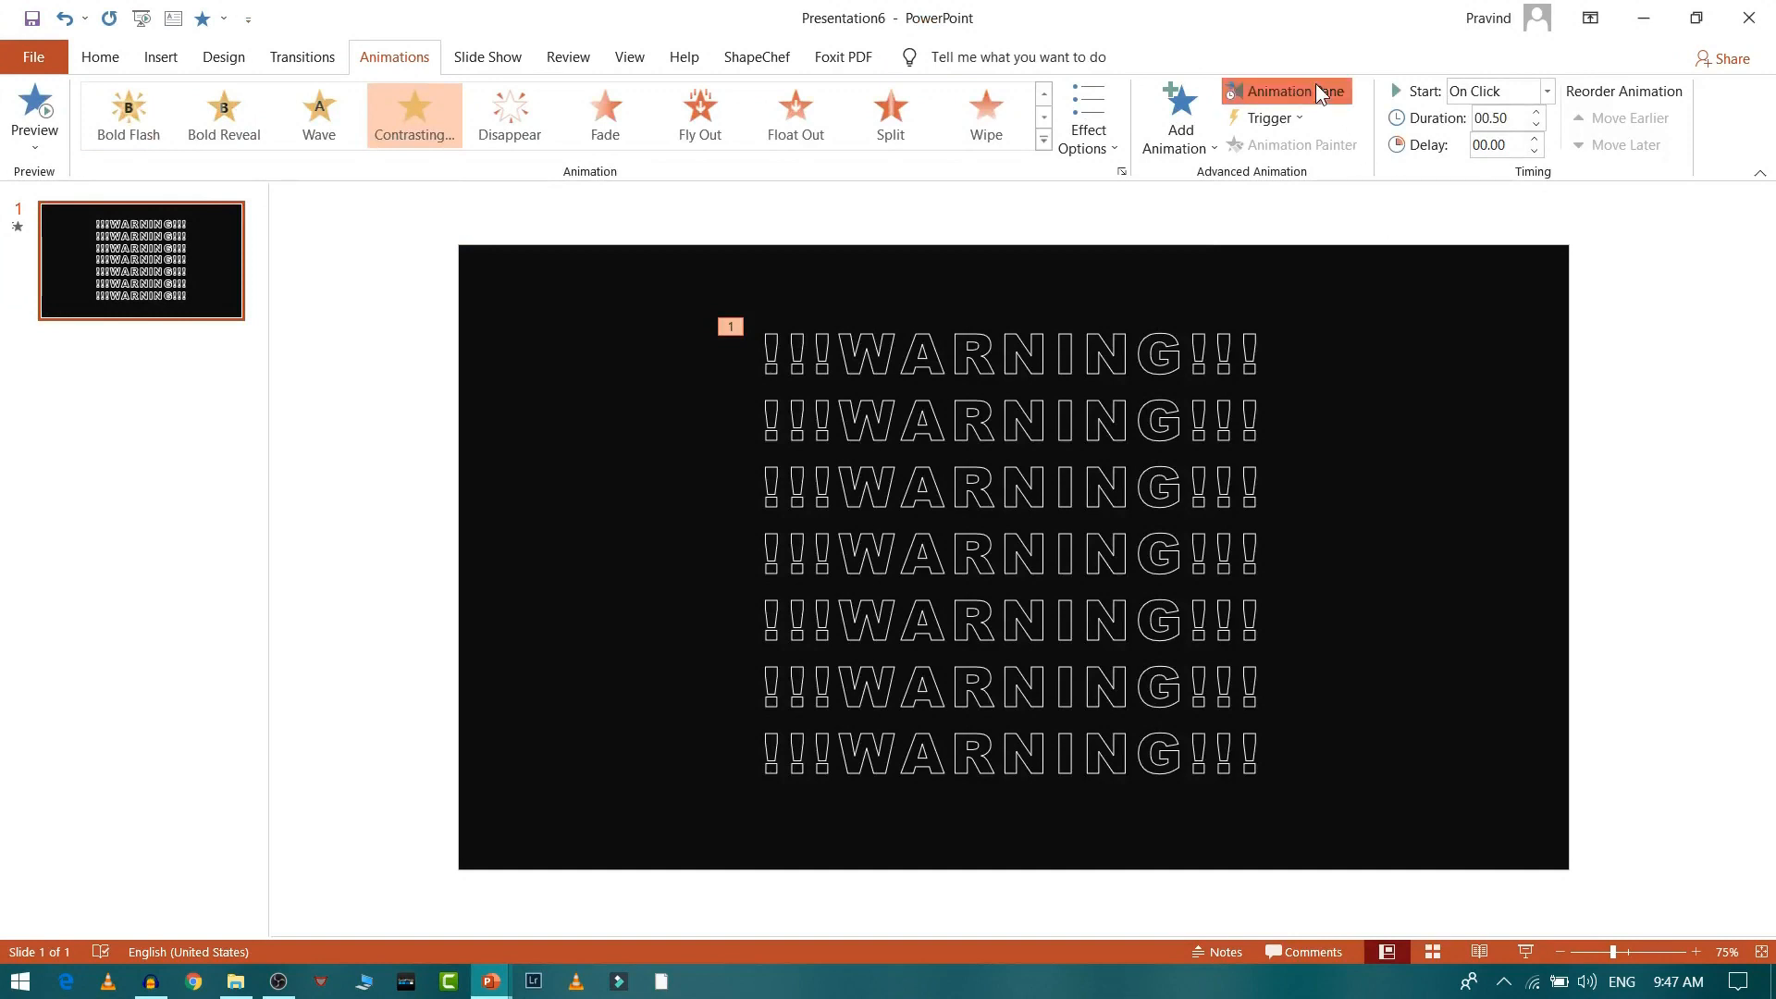
Step: Set the animation to start With Previous from the Animation Pane
left_click(1285, 91)
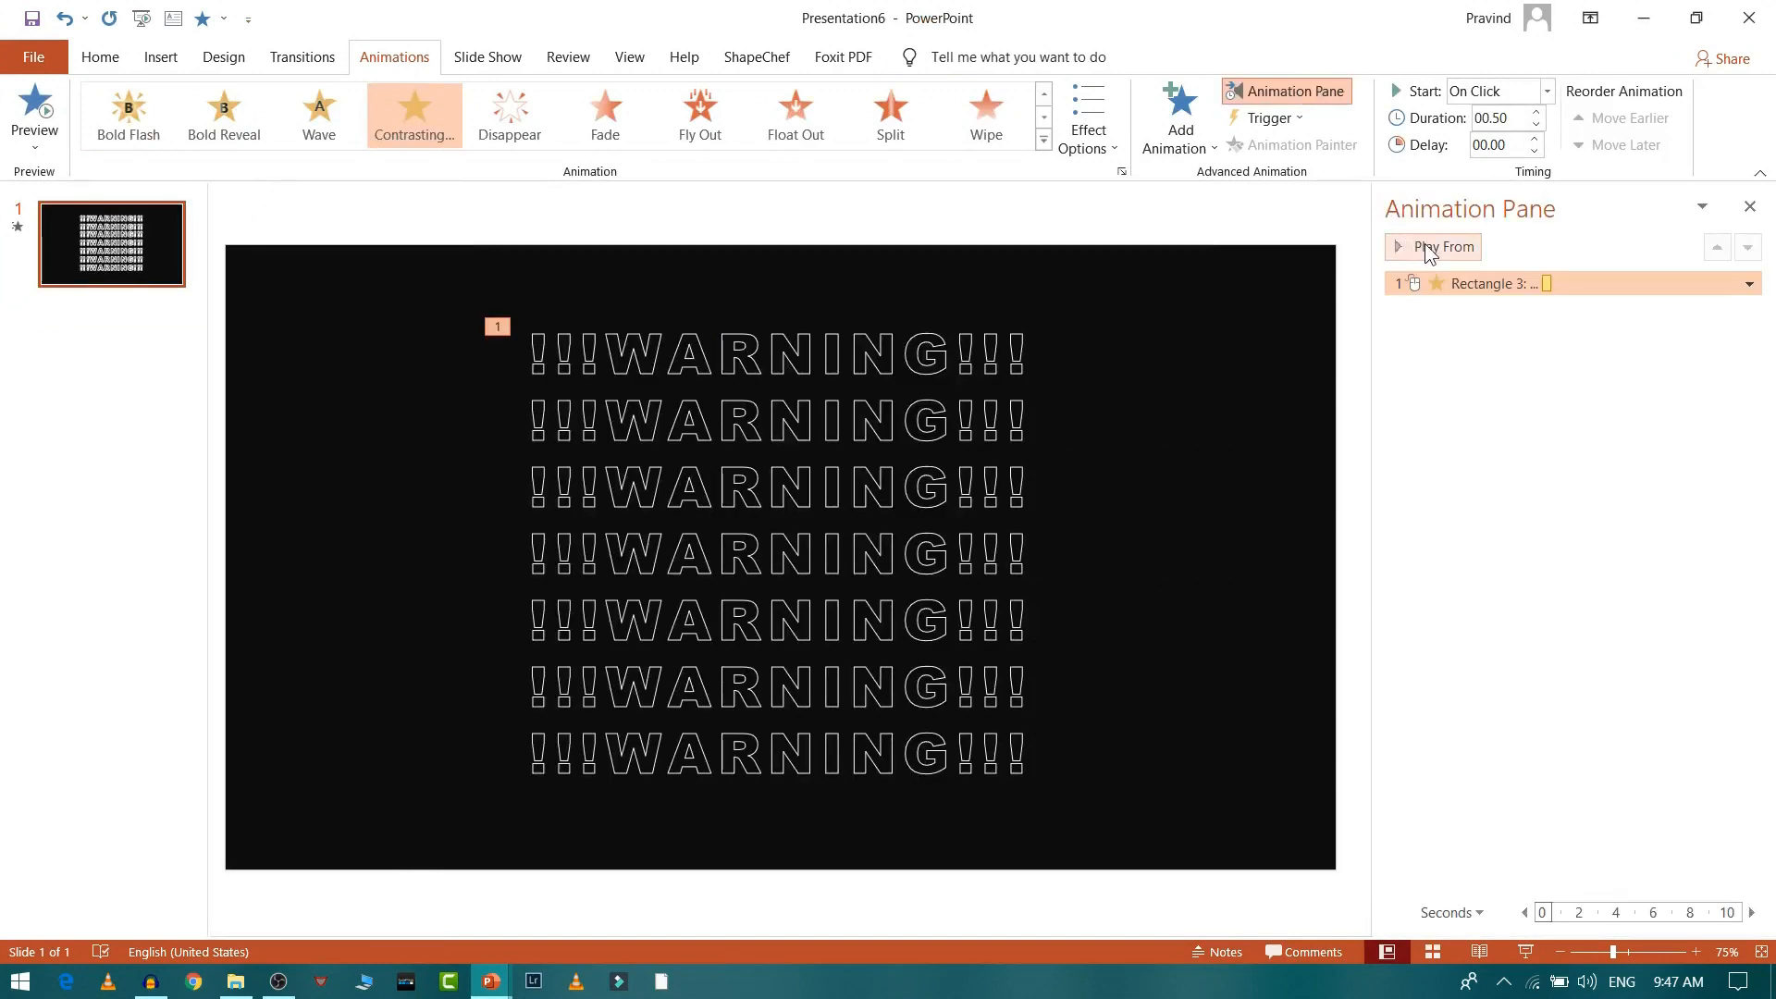
left_click(1444, 247)
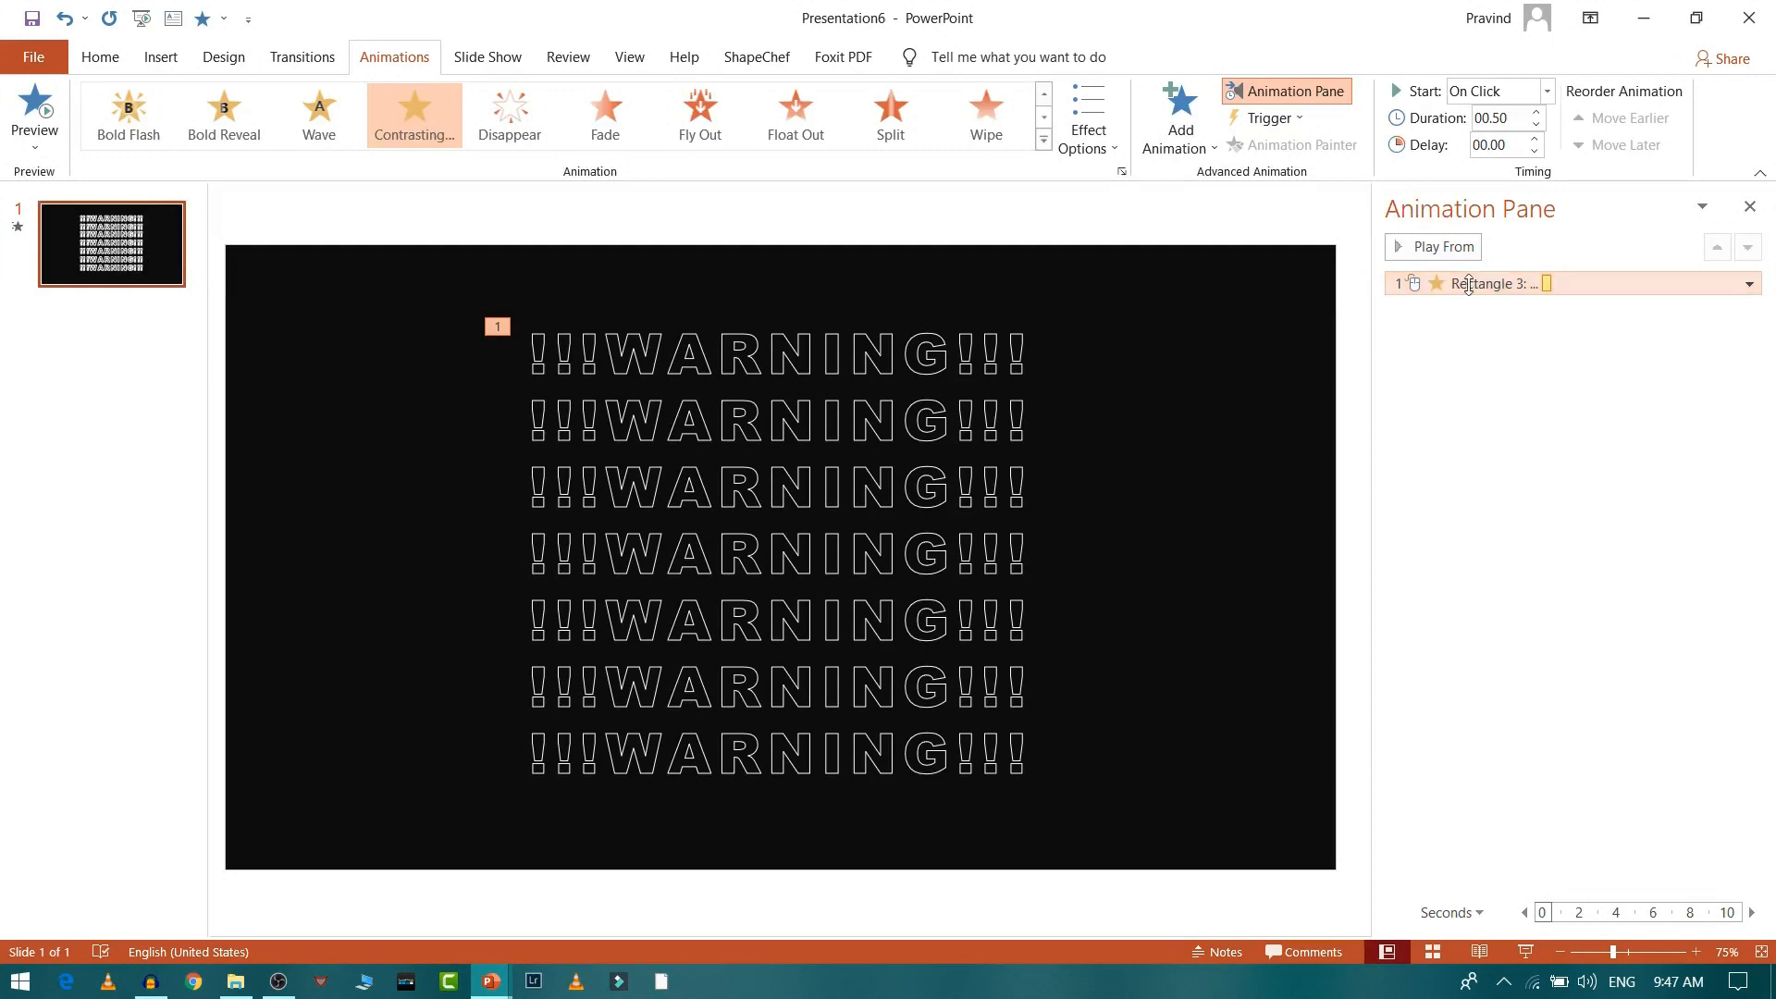
mouse_move(1483, 283)
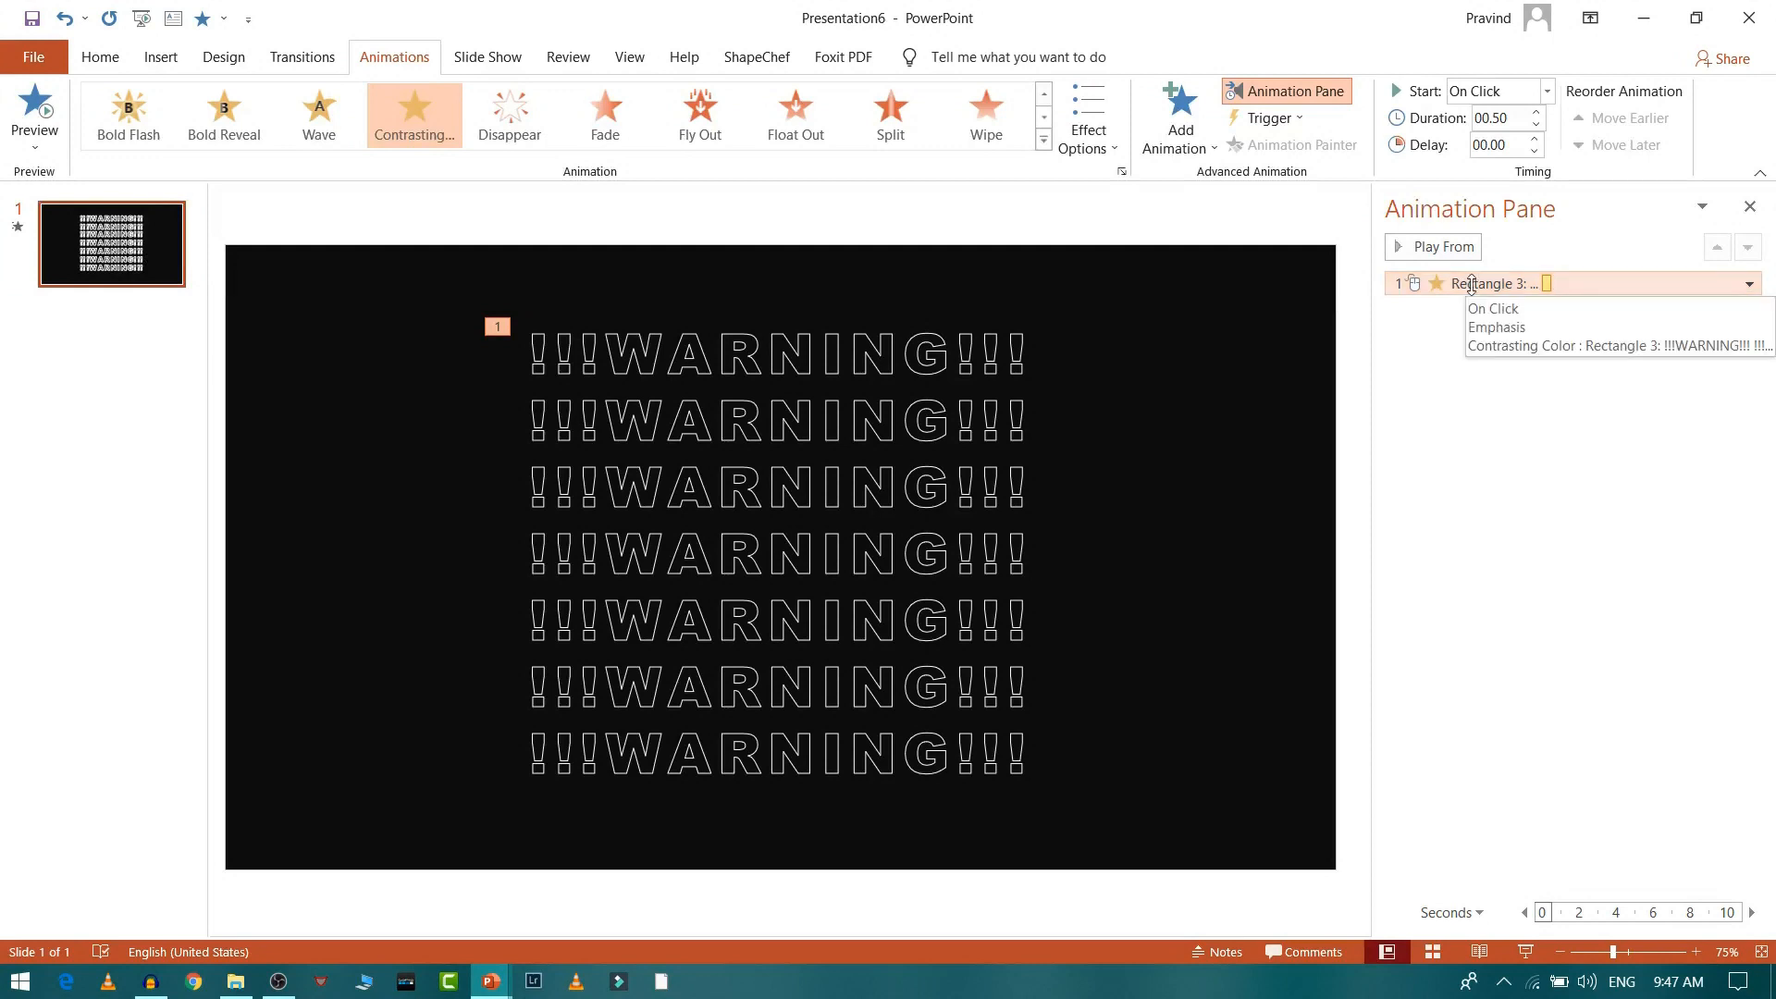
left_click(1747, 283)
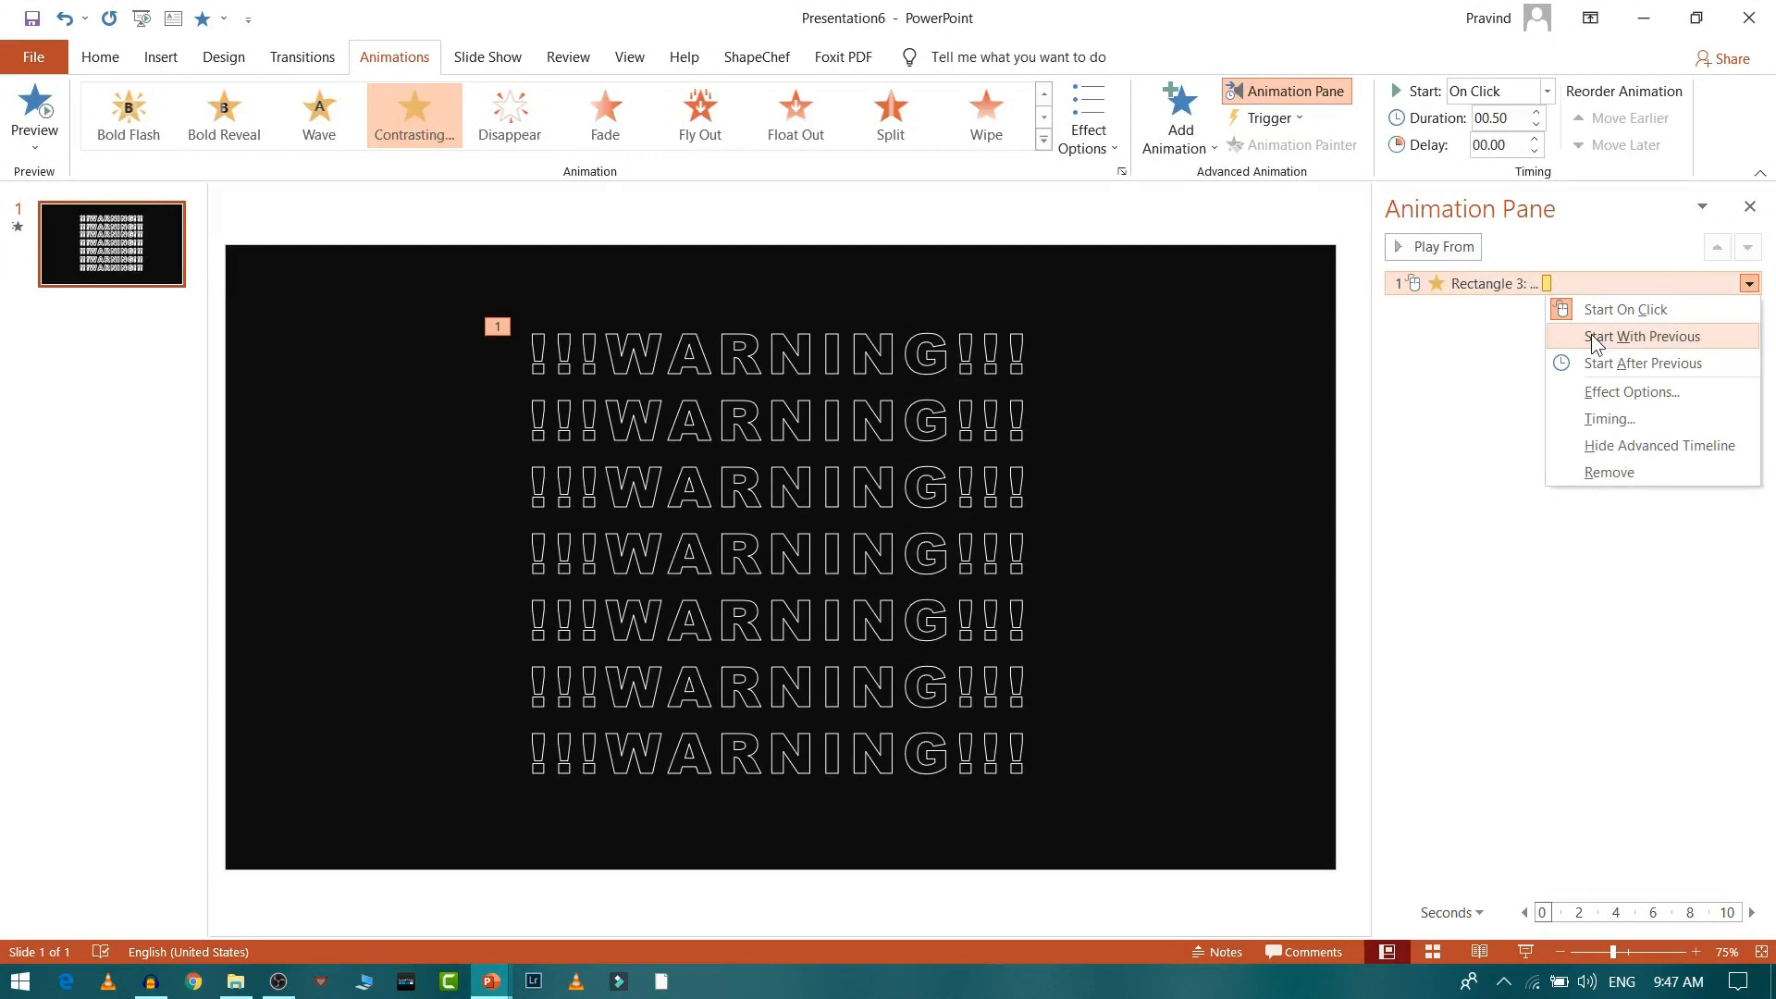
left_click(1640, 335)
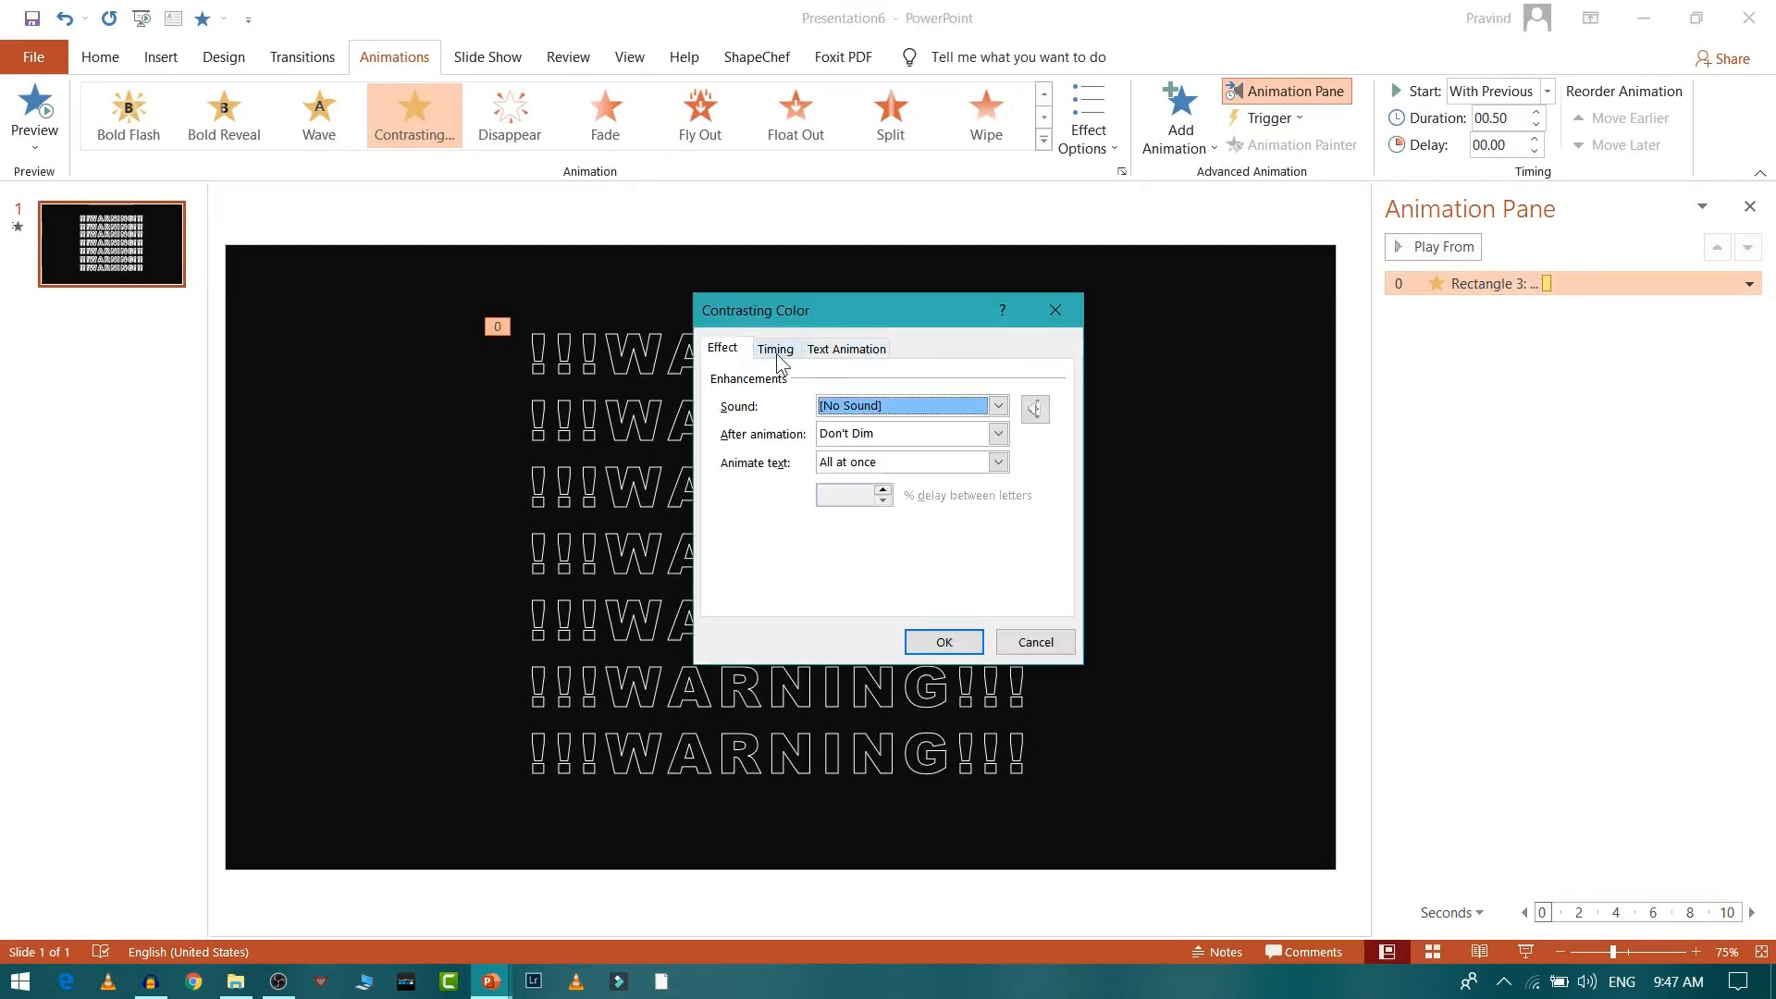
Step: Set the animation duration to 0.05 s and group text by 1st Level Paragraphs
left_click(776, 348)
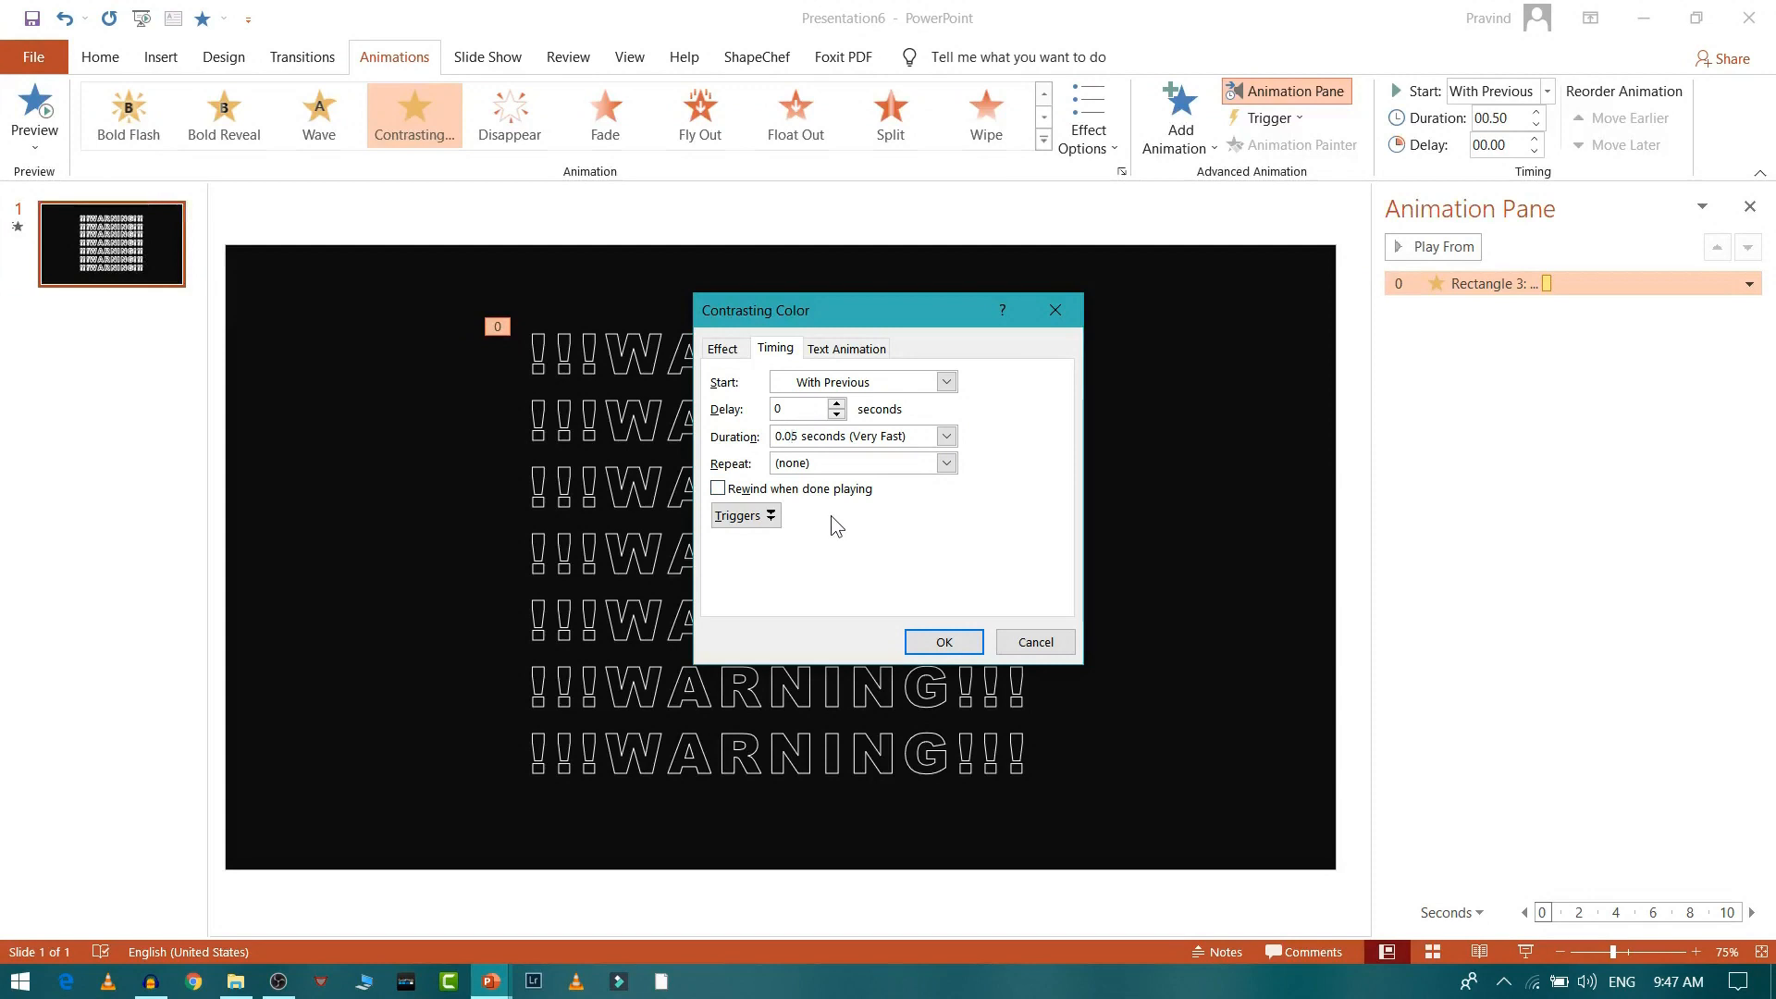
left_click(845, 348)
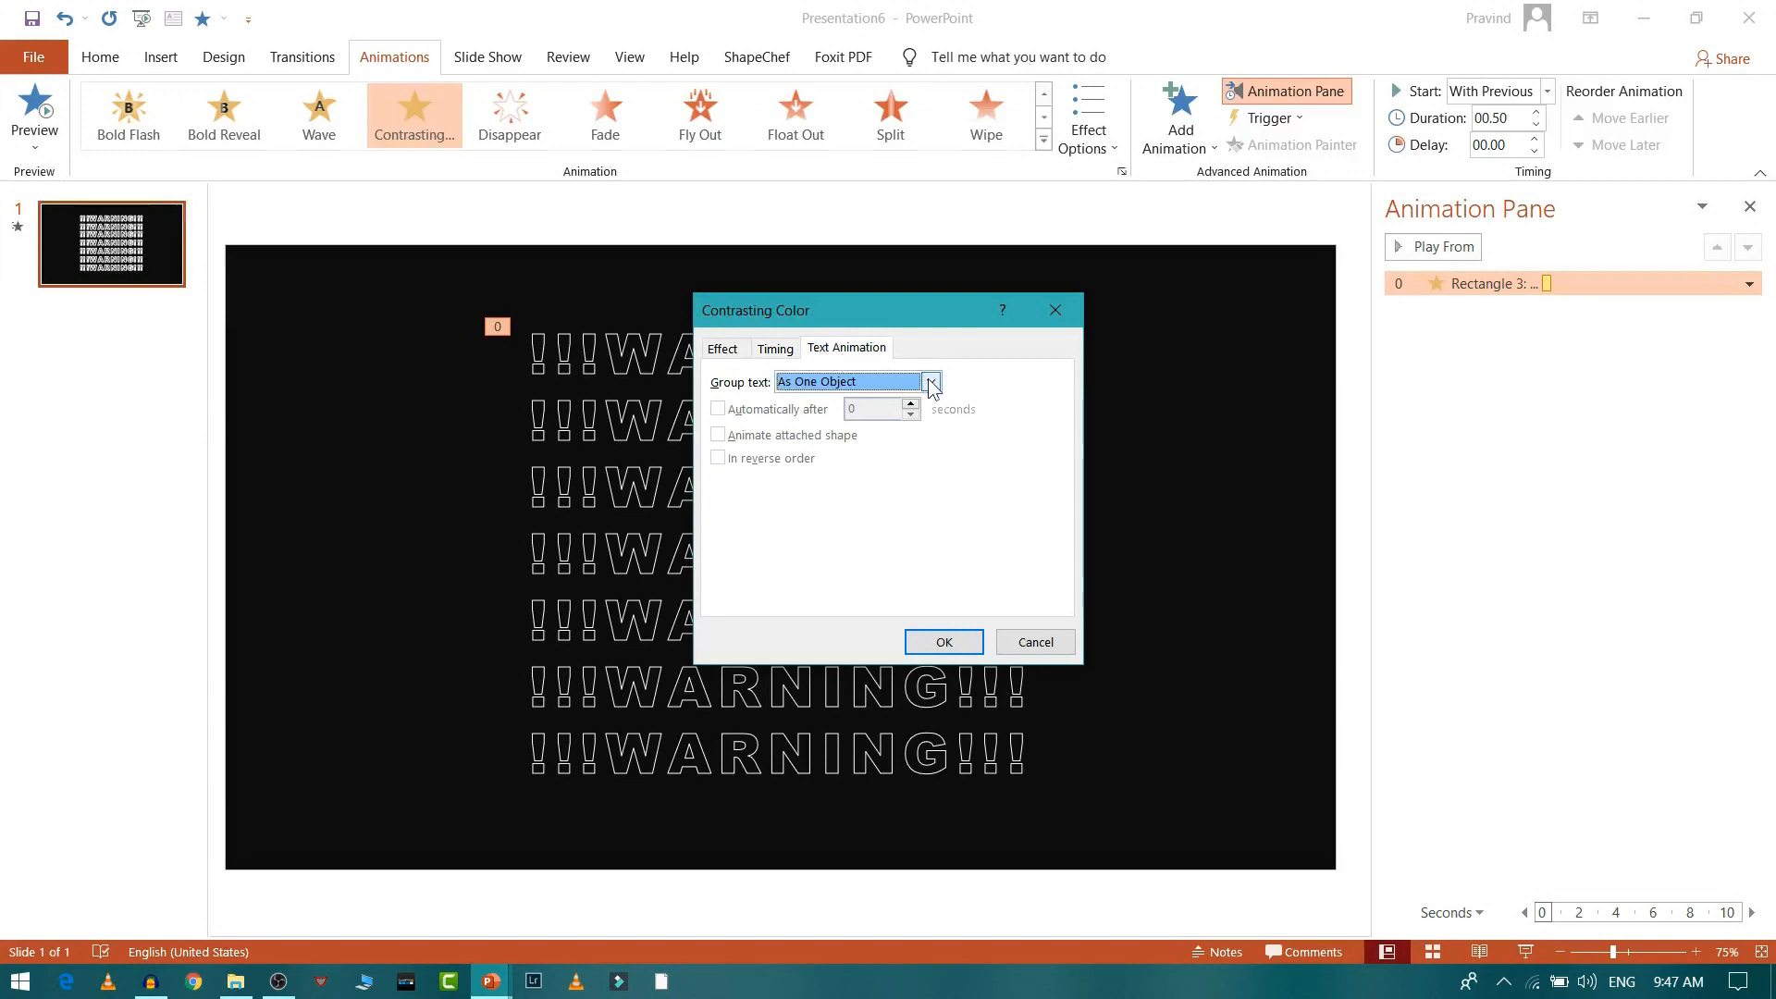
left_click(932, 382)
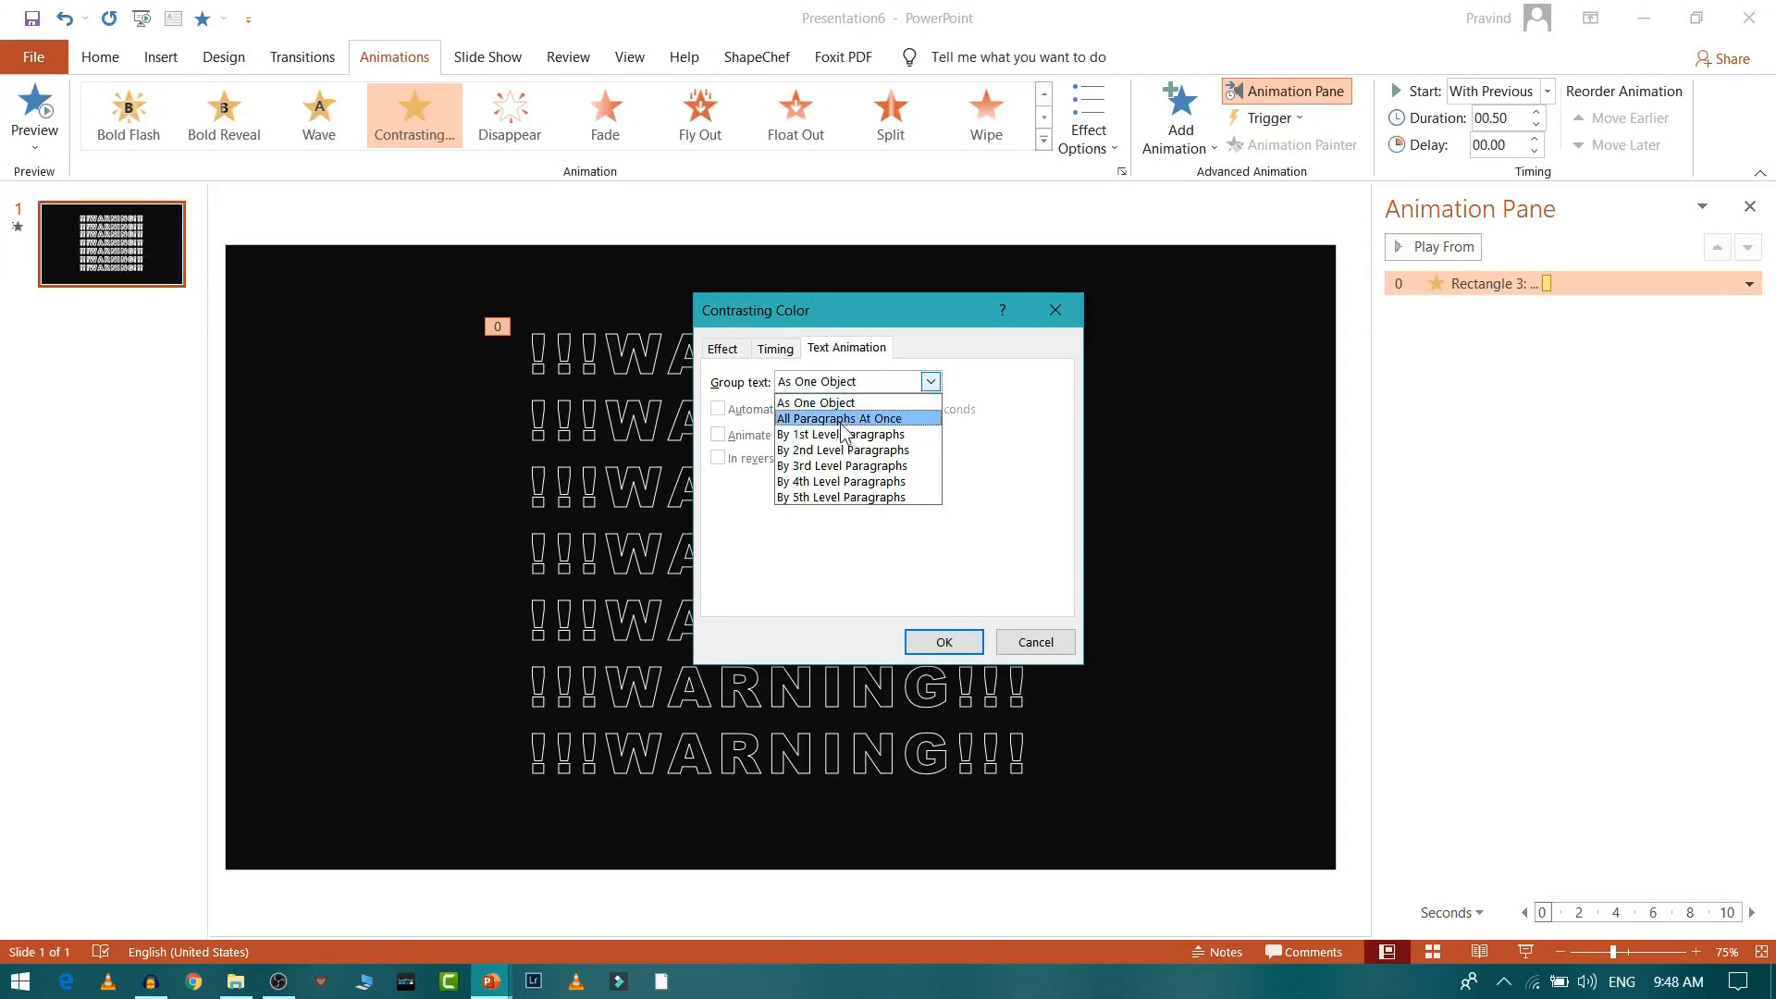
left_click(842, 433)
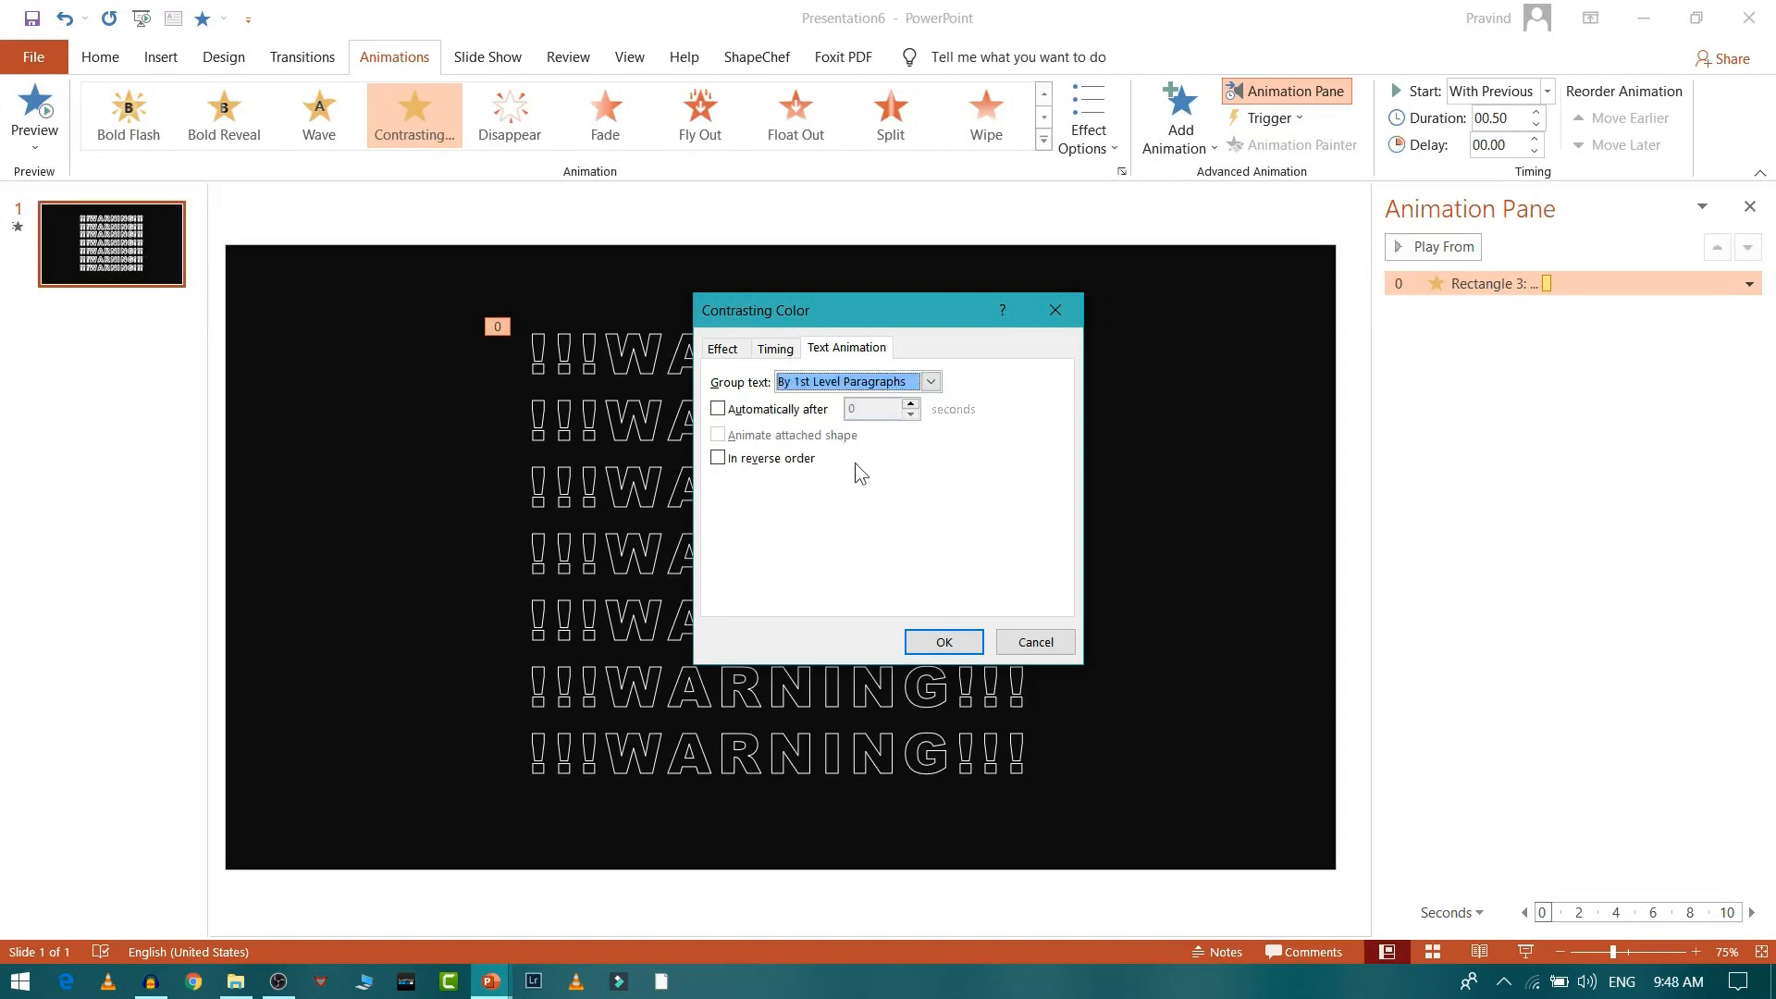
left_click(942, 641)
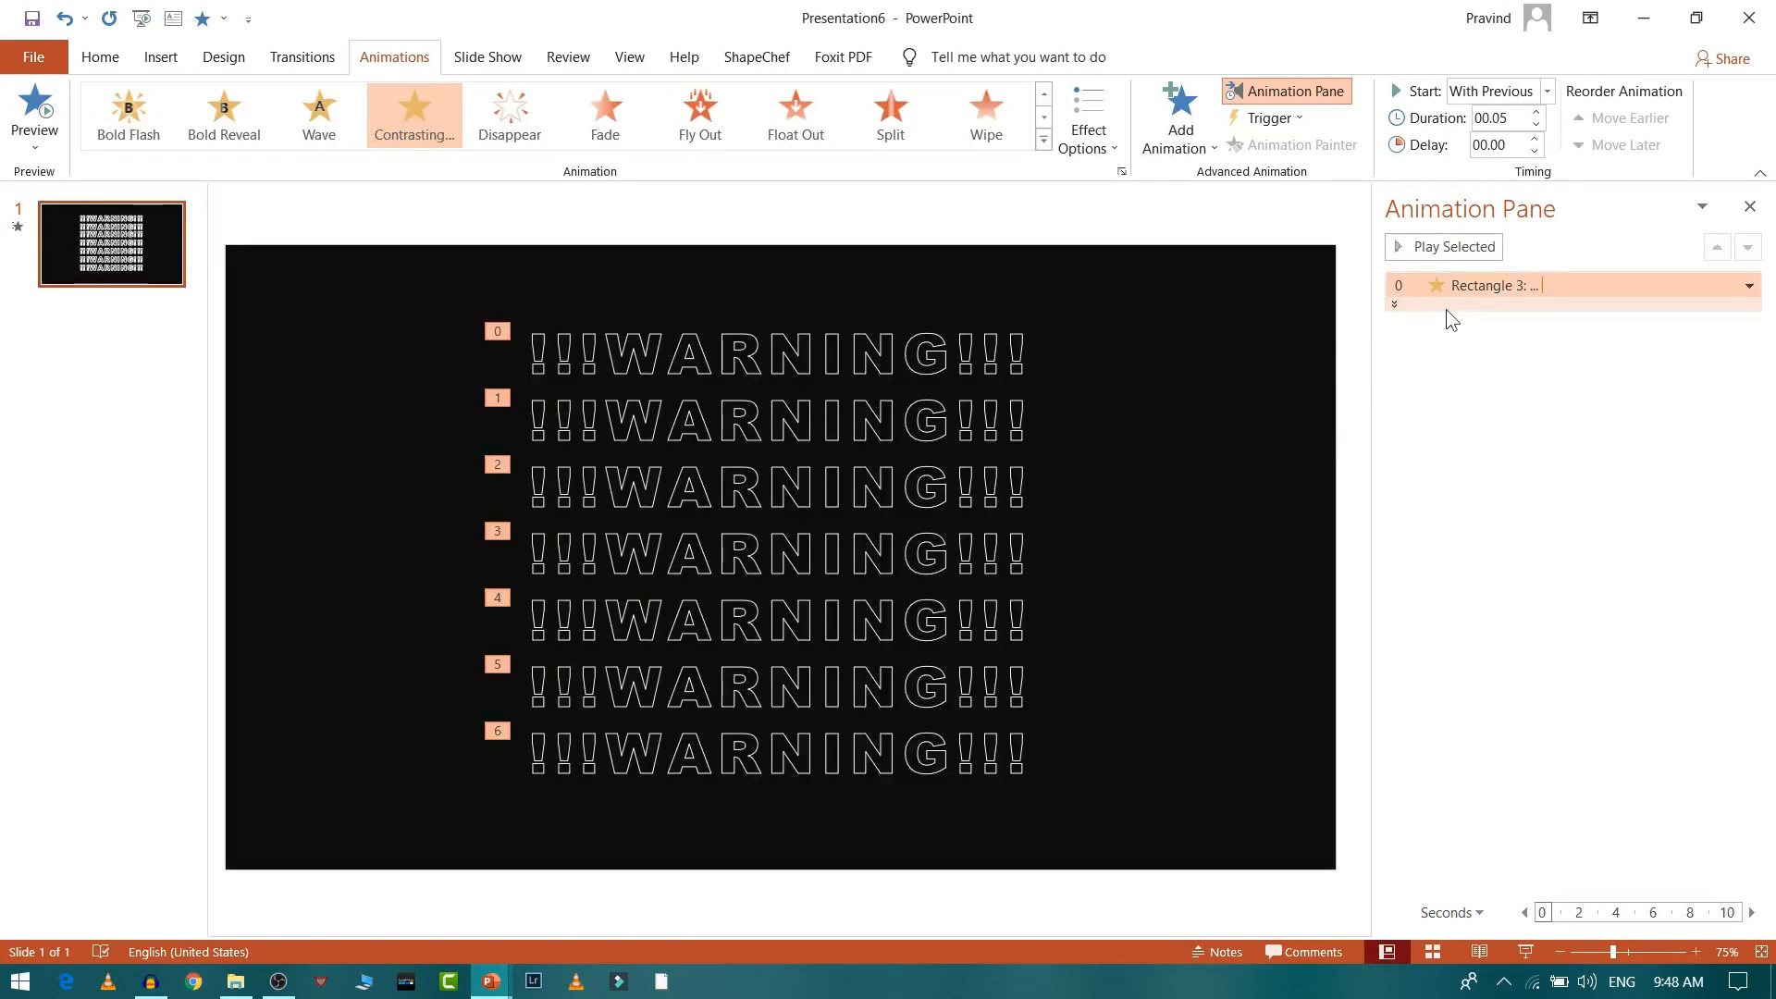
Step: Turn on 'Rewind when done playing' in the WARNING animation's Timing settings
left_click(1749, 284)
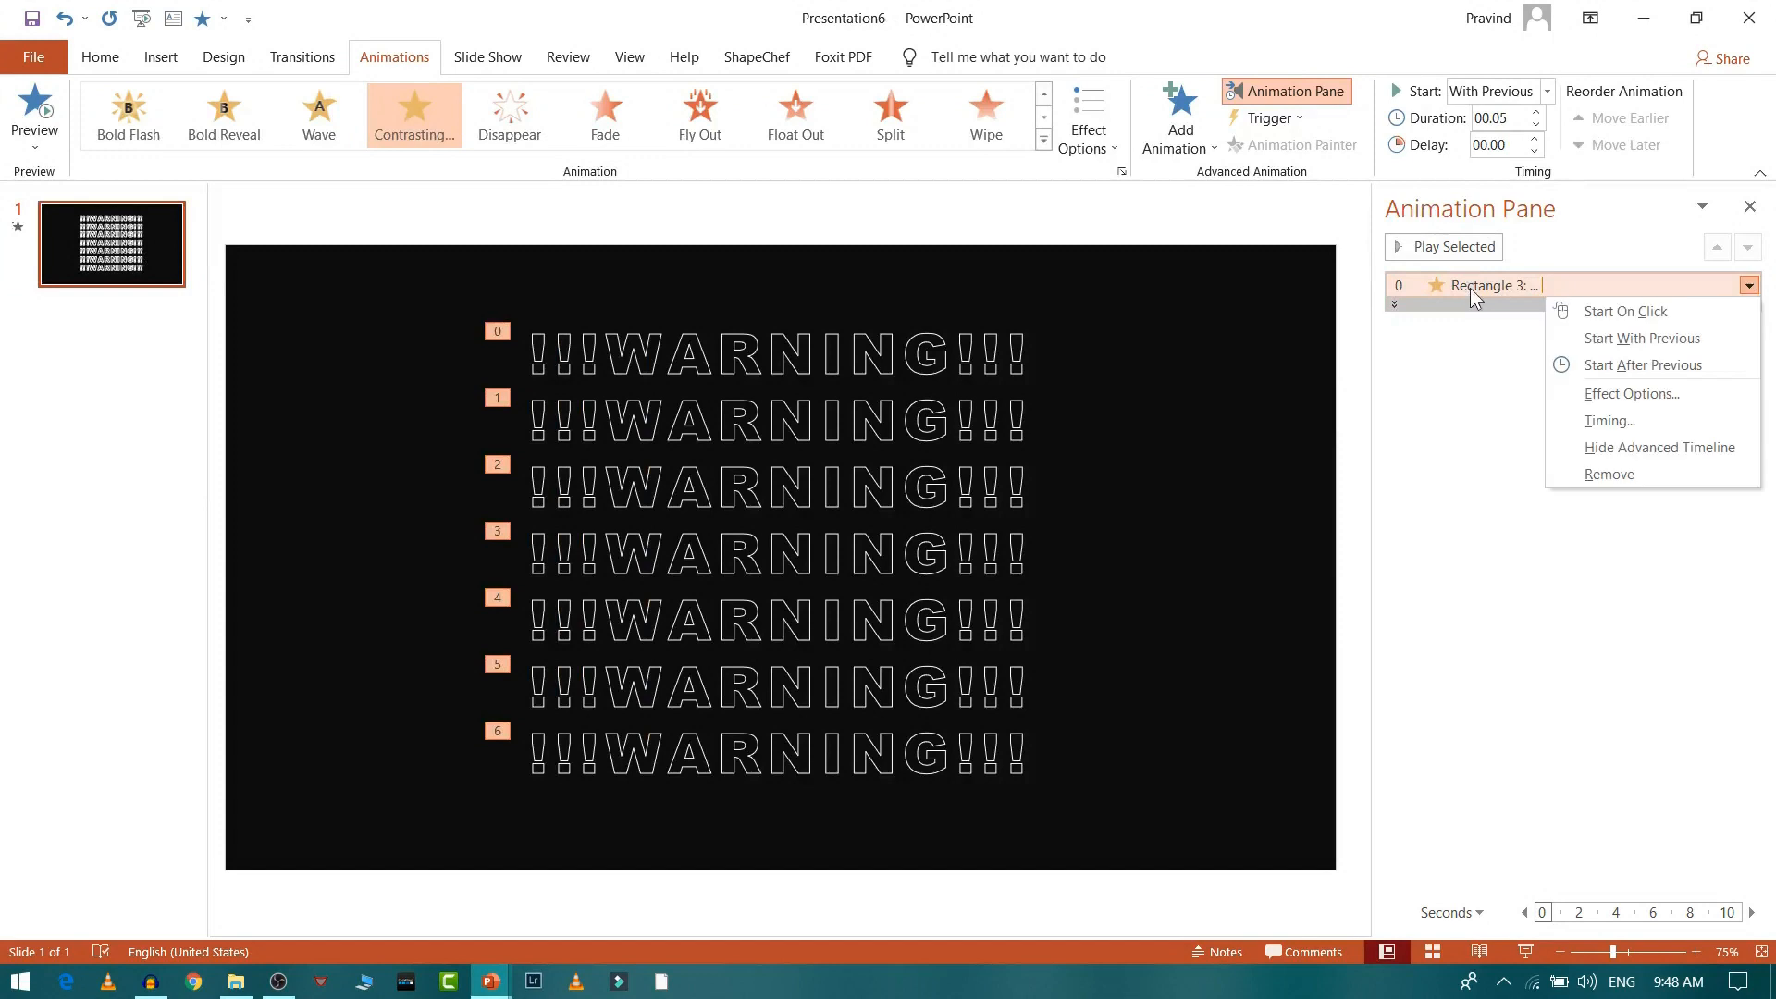
left_click(1630, 393)
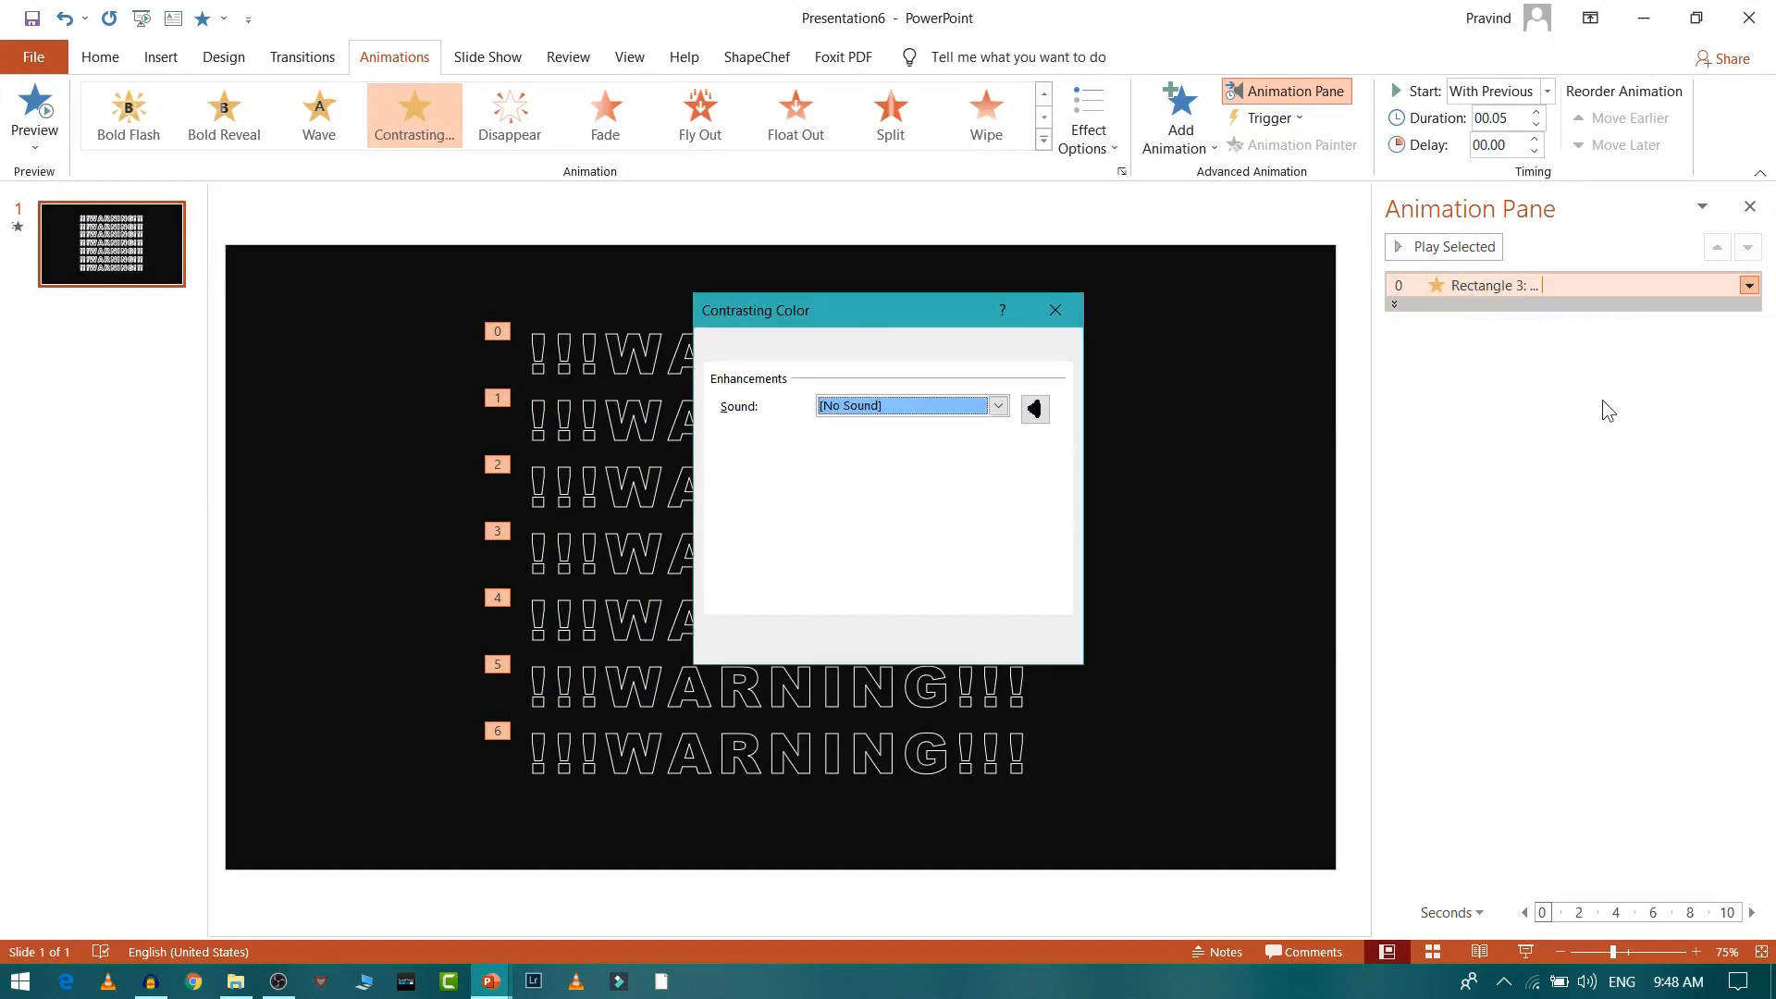
left_click(775, 348)
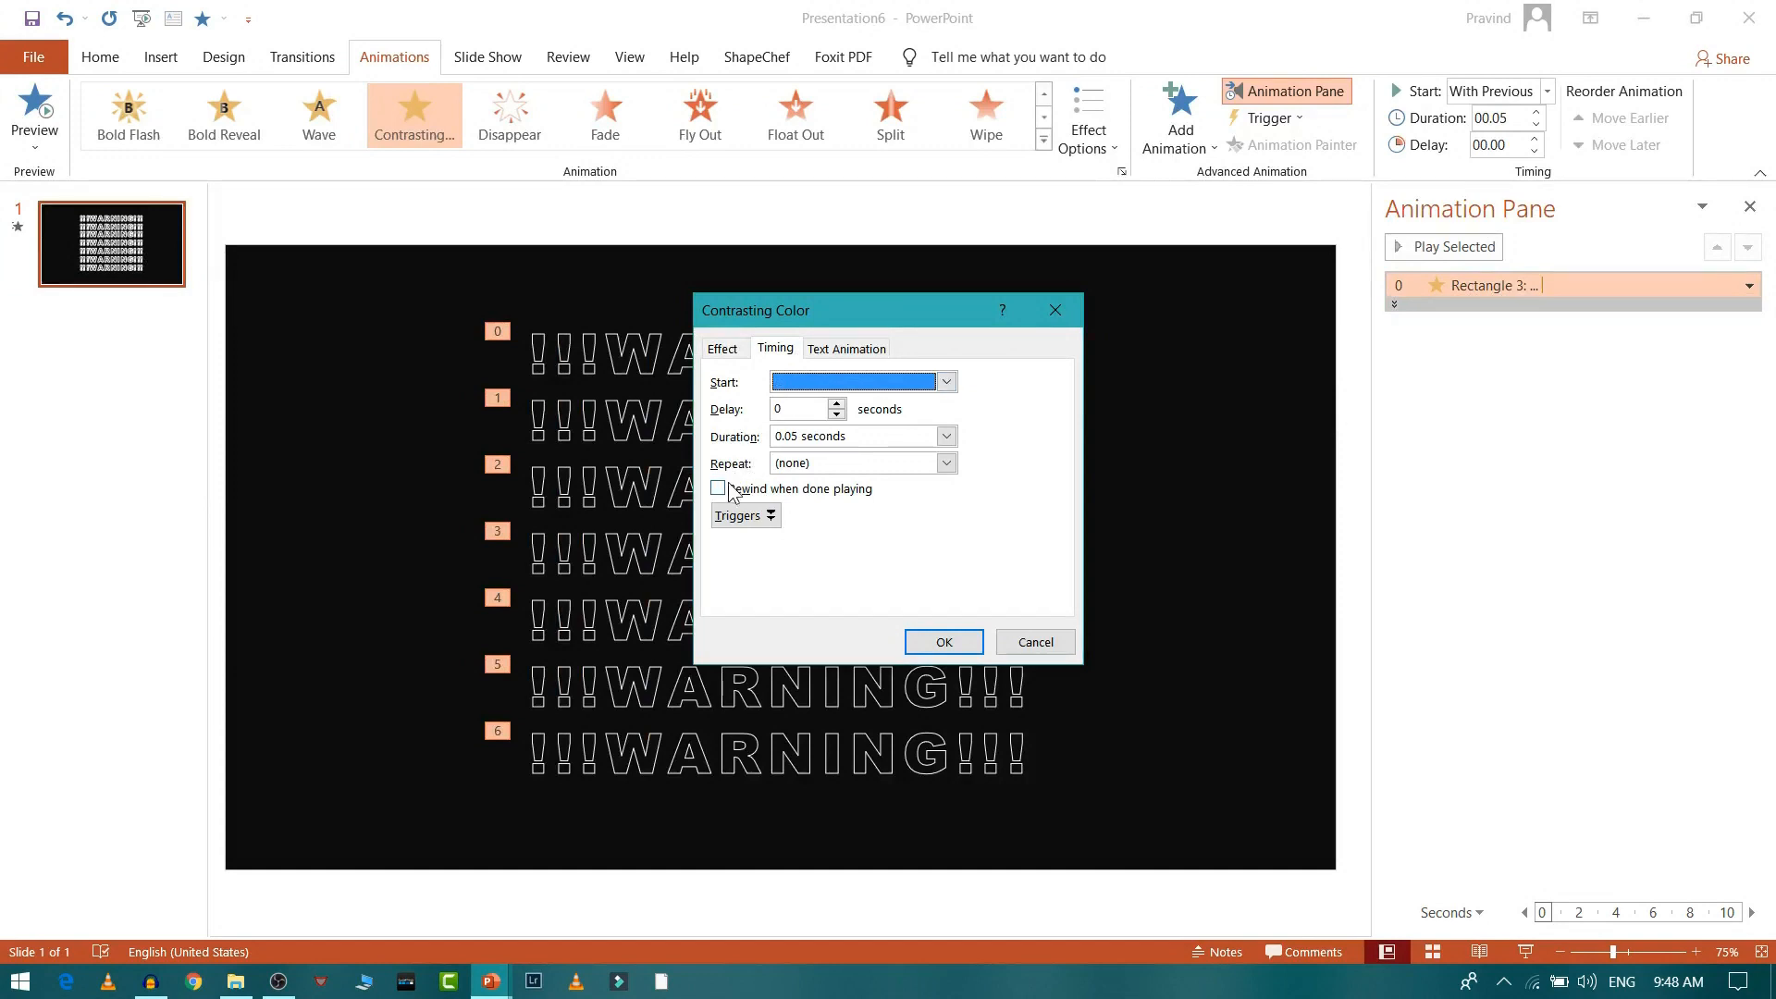
left_click(718, 489)
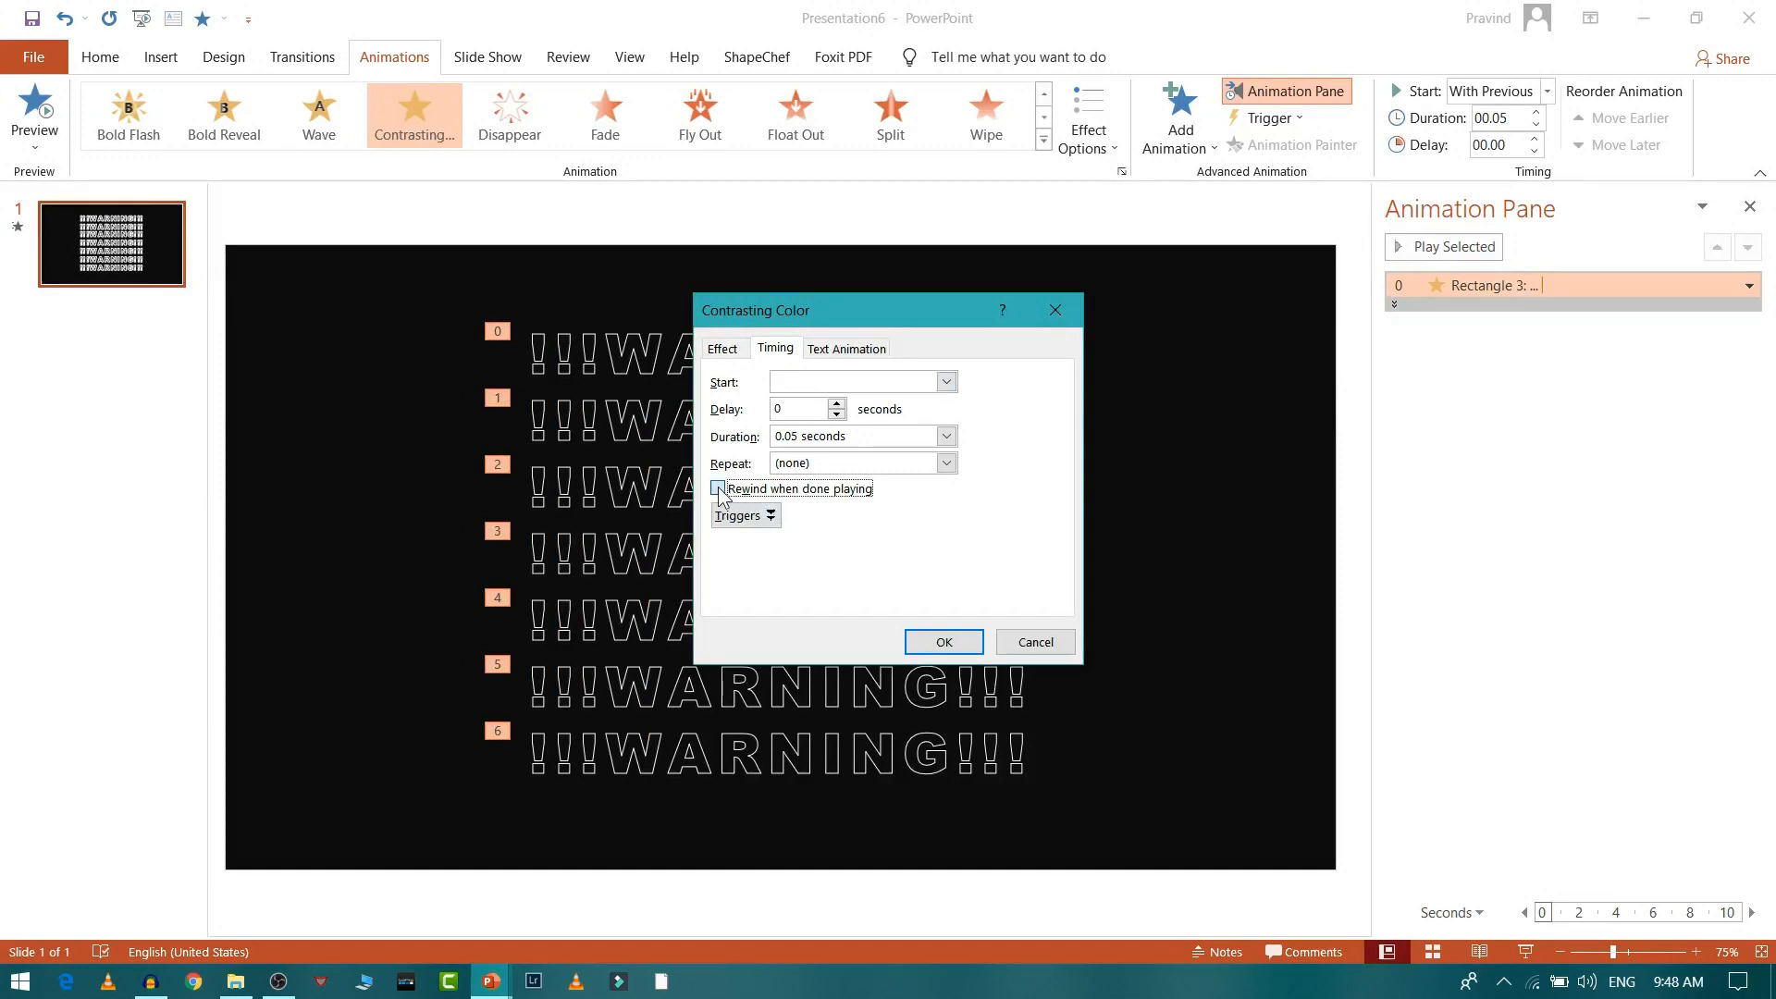
left_click(718, 488)
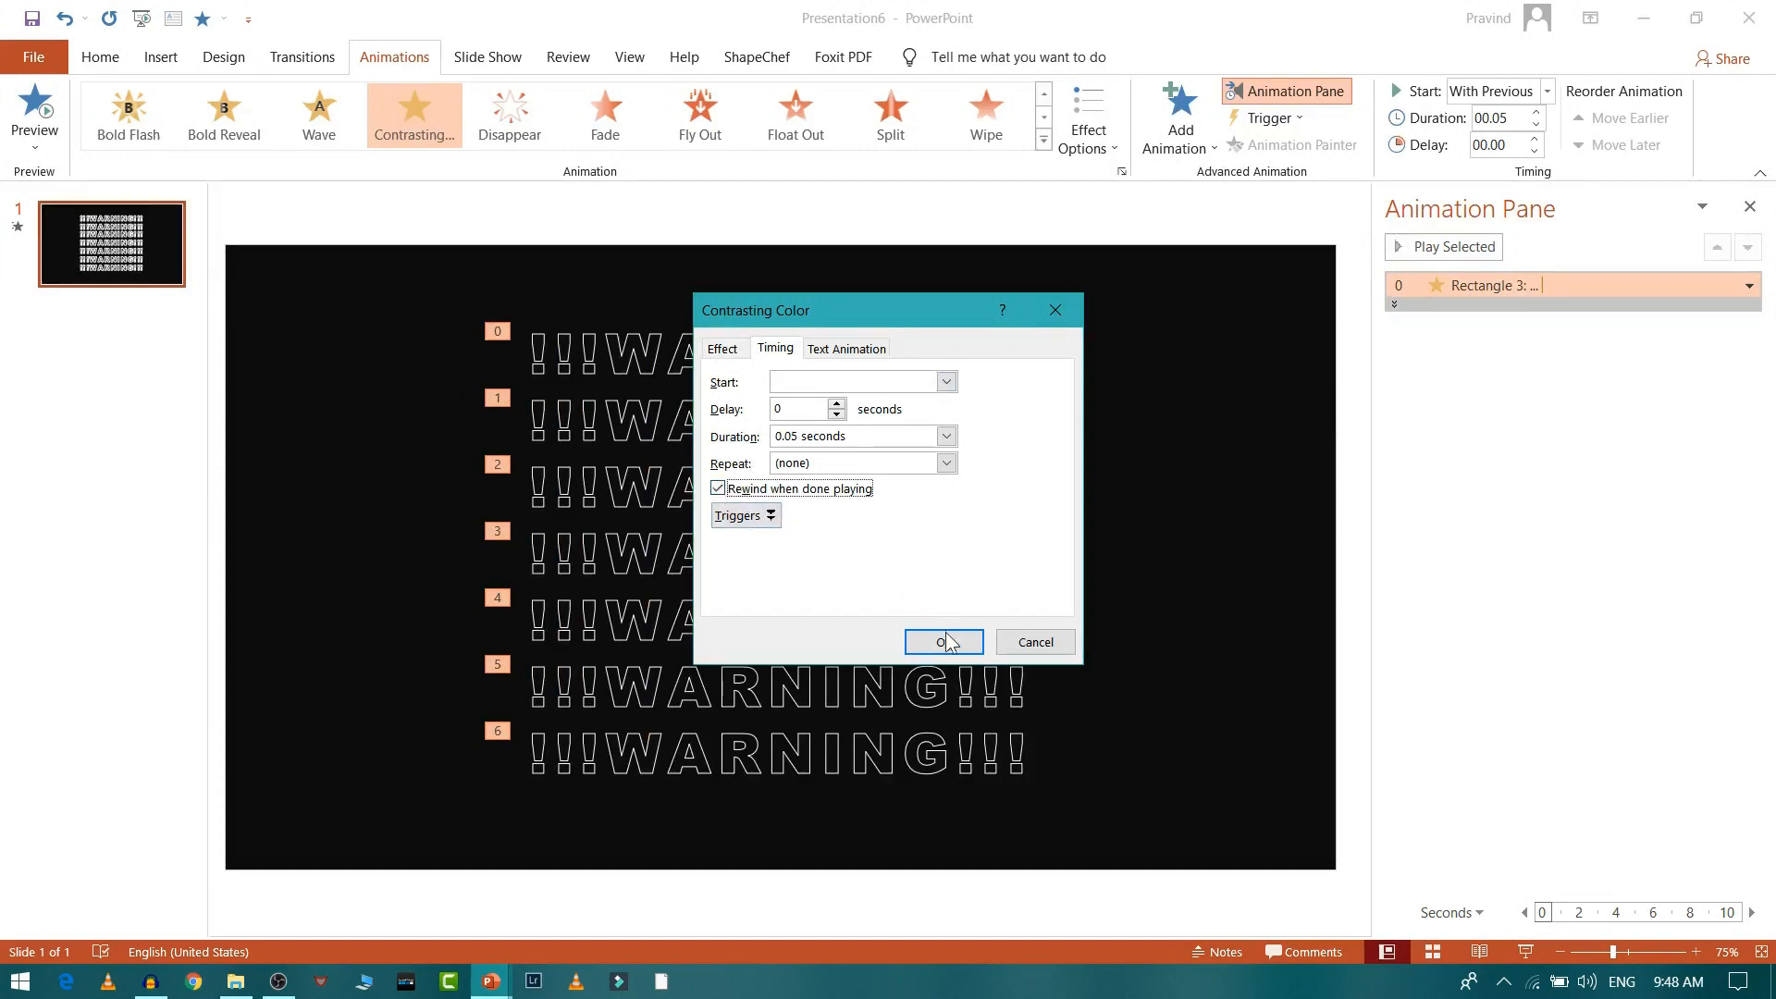
left_click(944, 642)
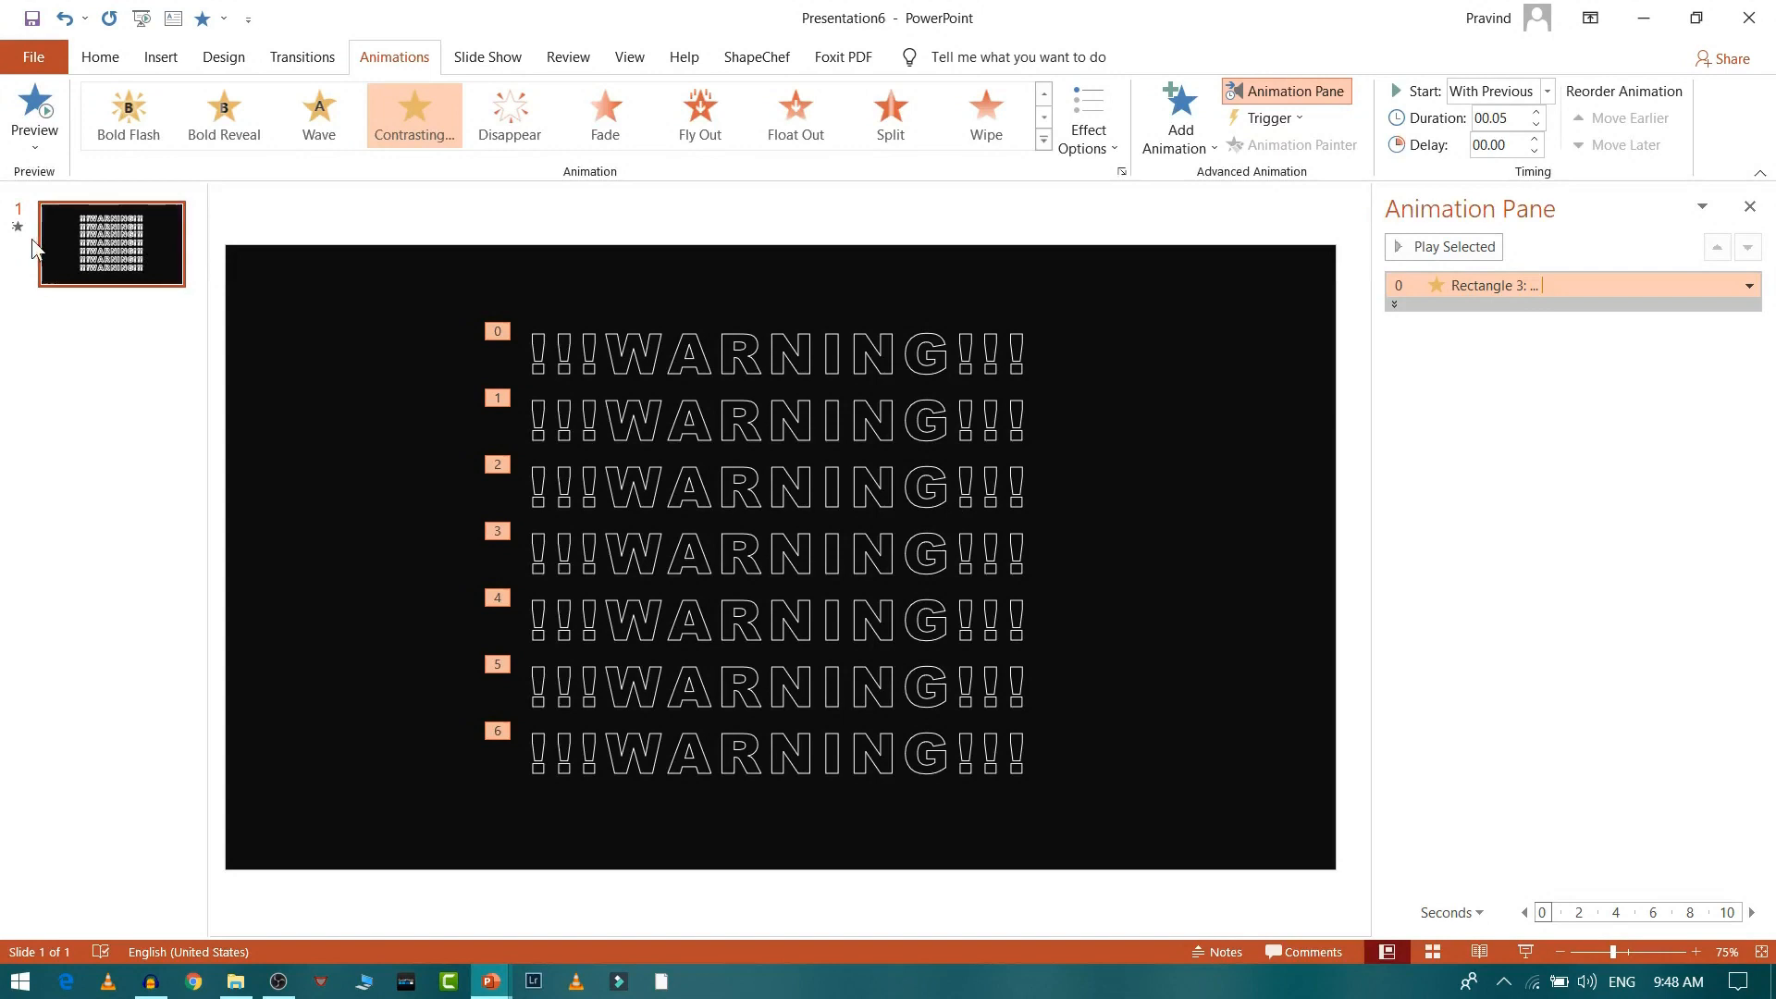
mouse_move(144, 271)
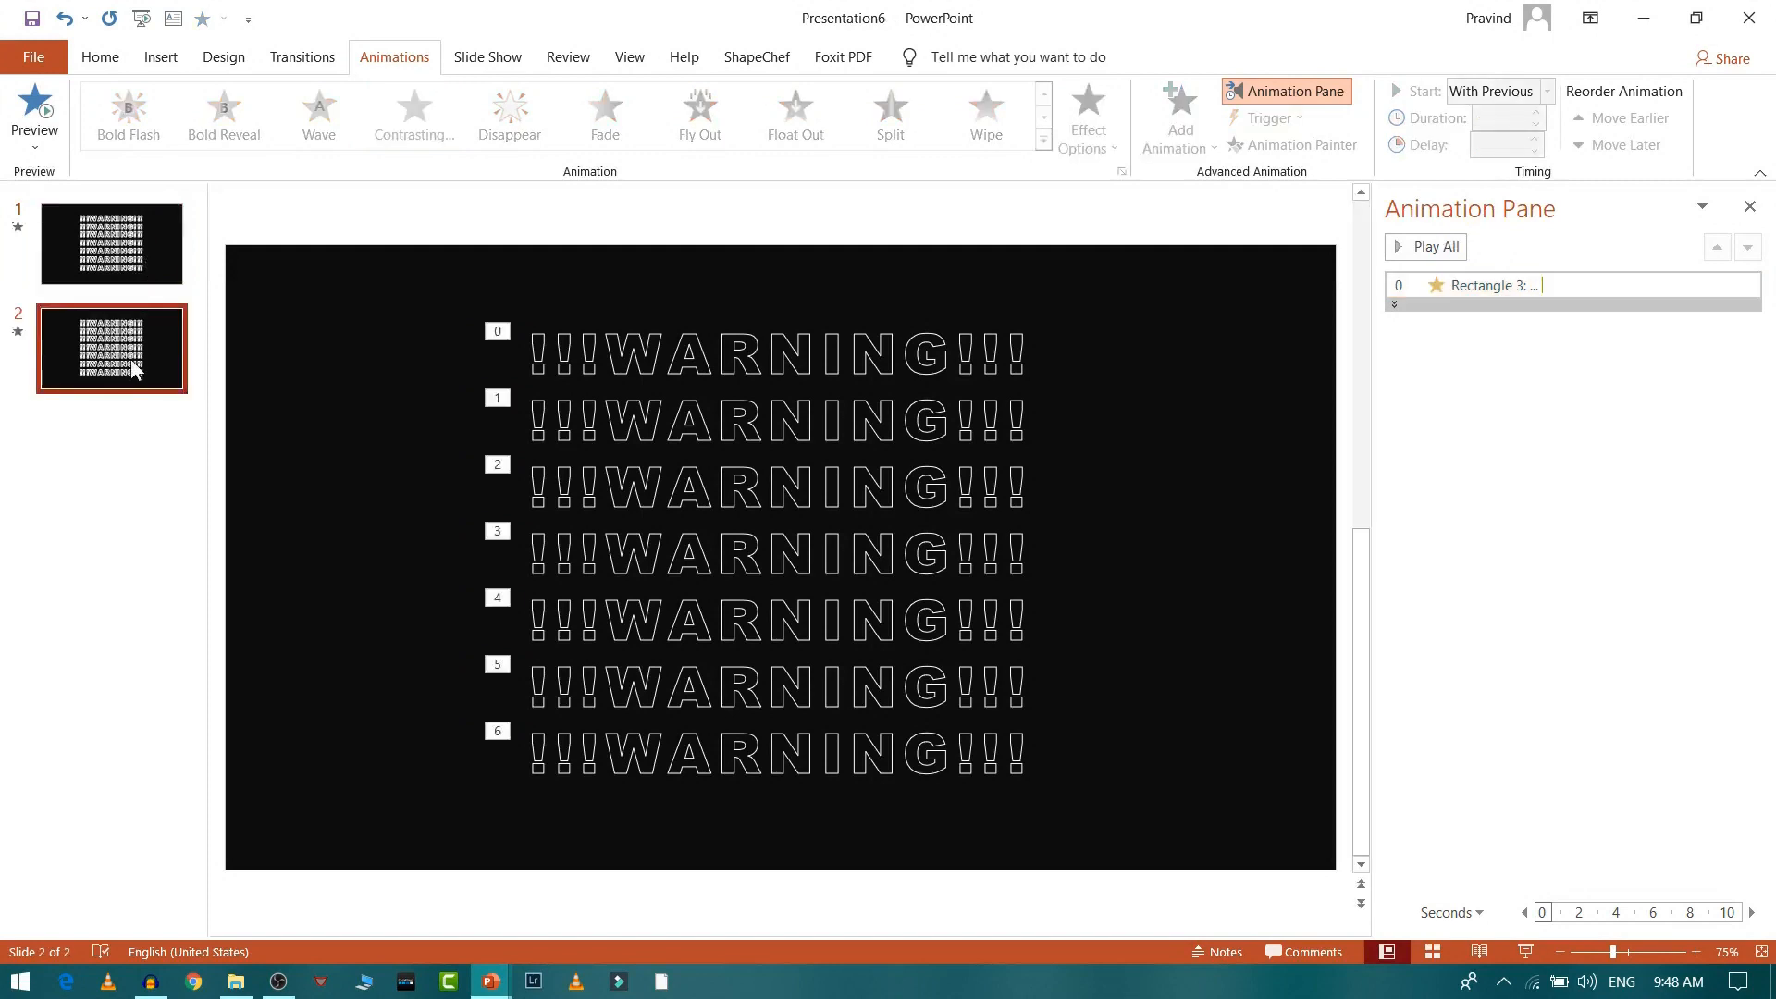
Step: Make slide two's WARNING animation play its rows in reverse order
left_click(1495, 284)
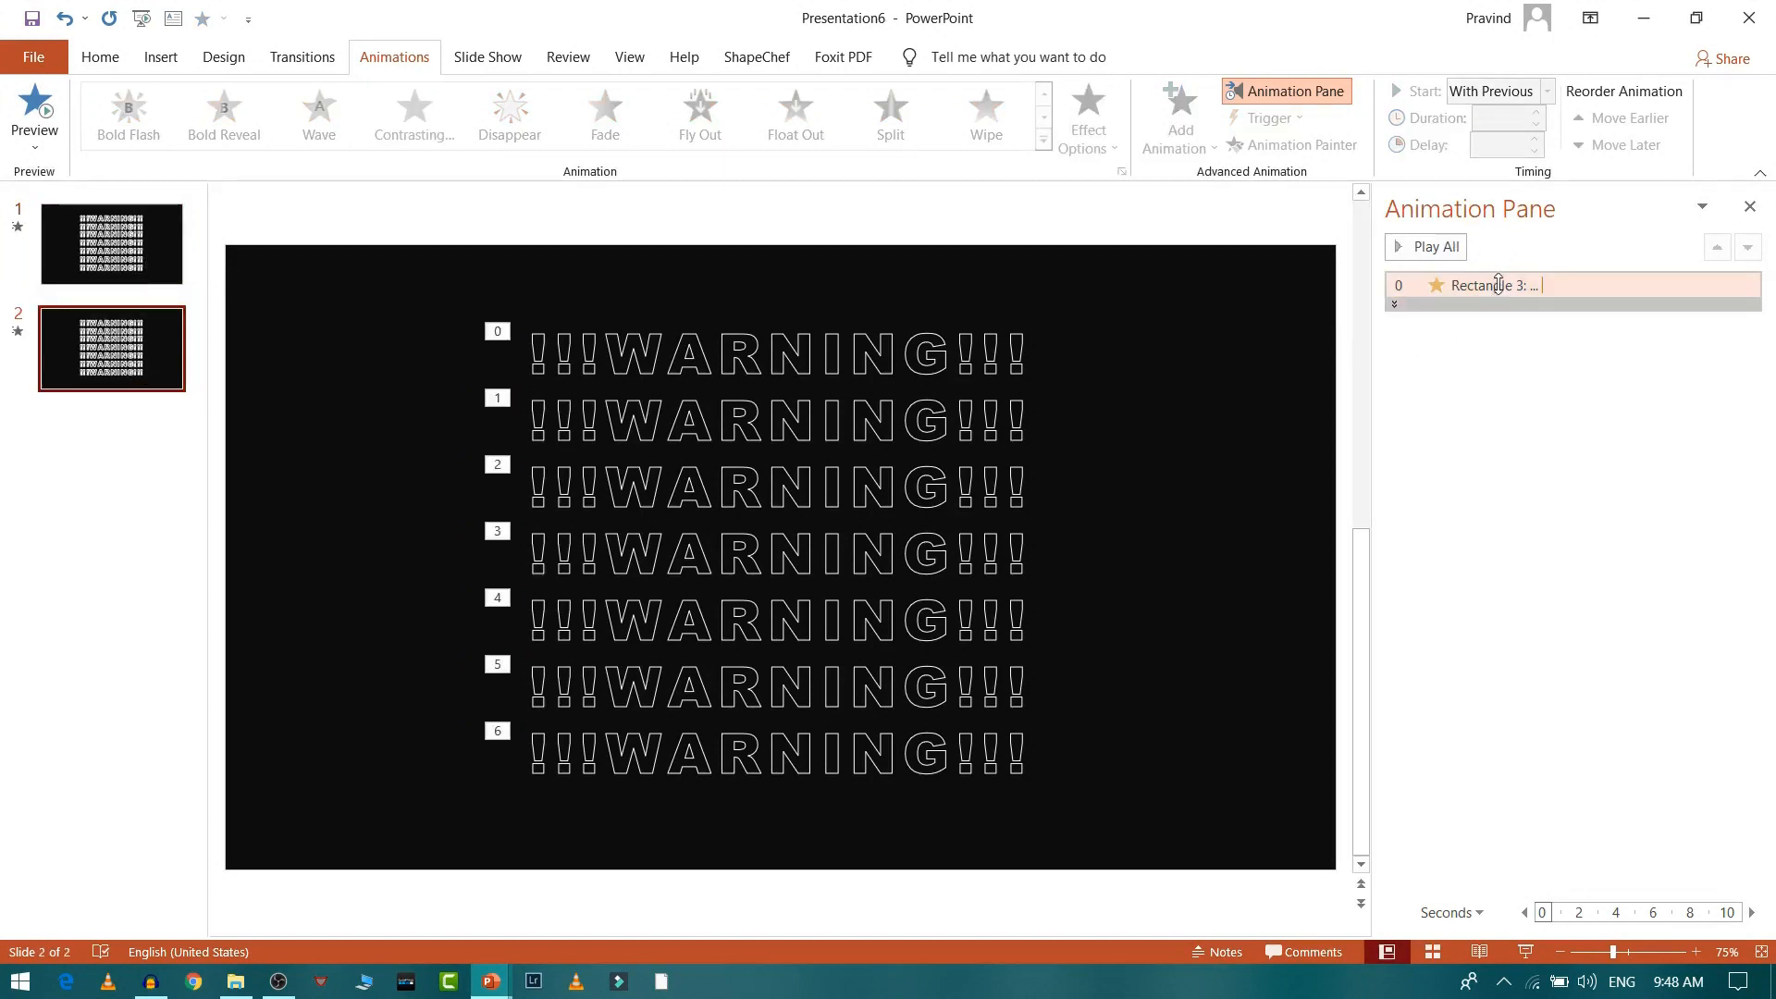
left_click(1747, 284)
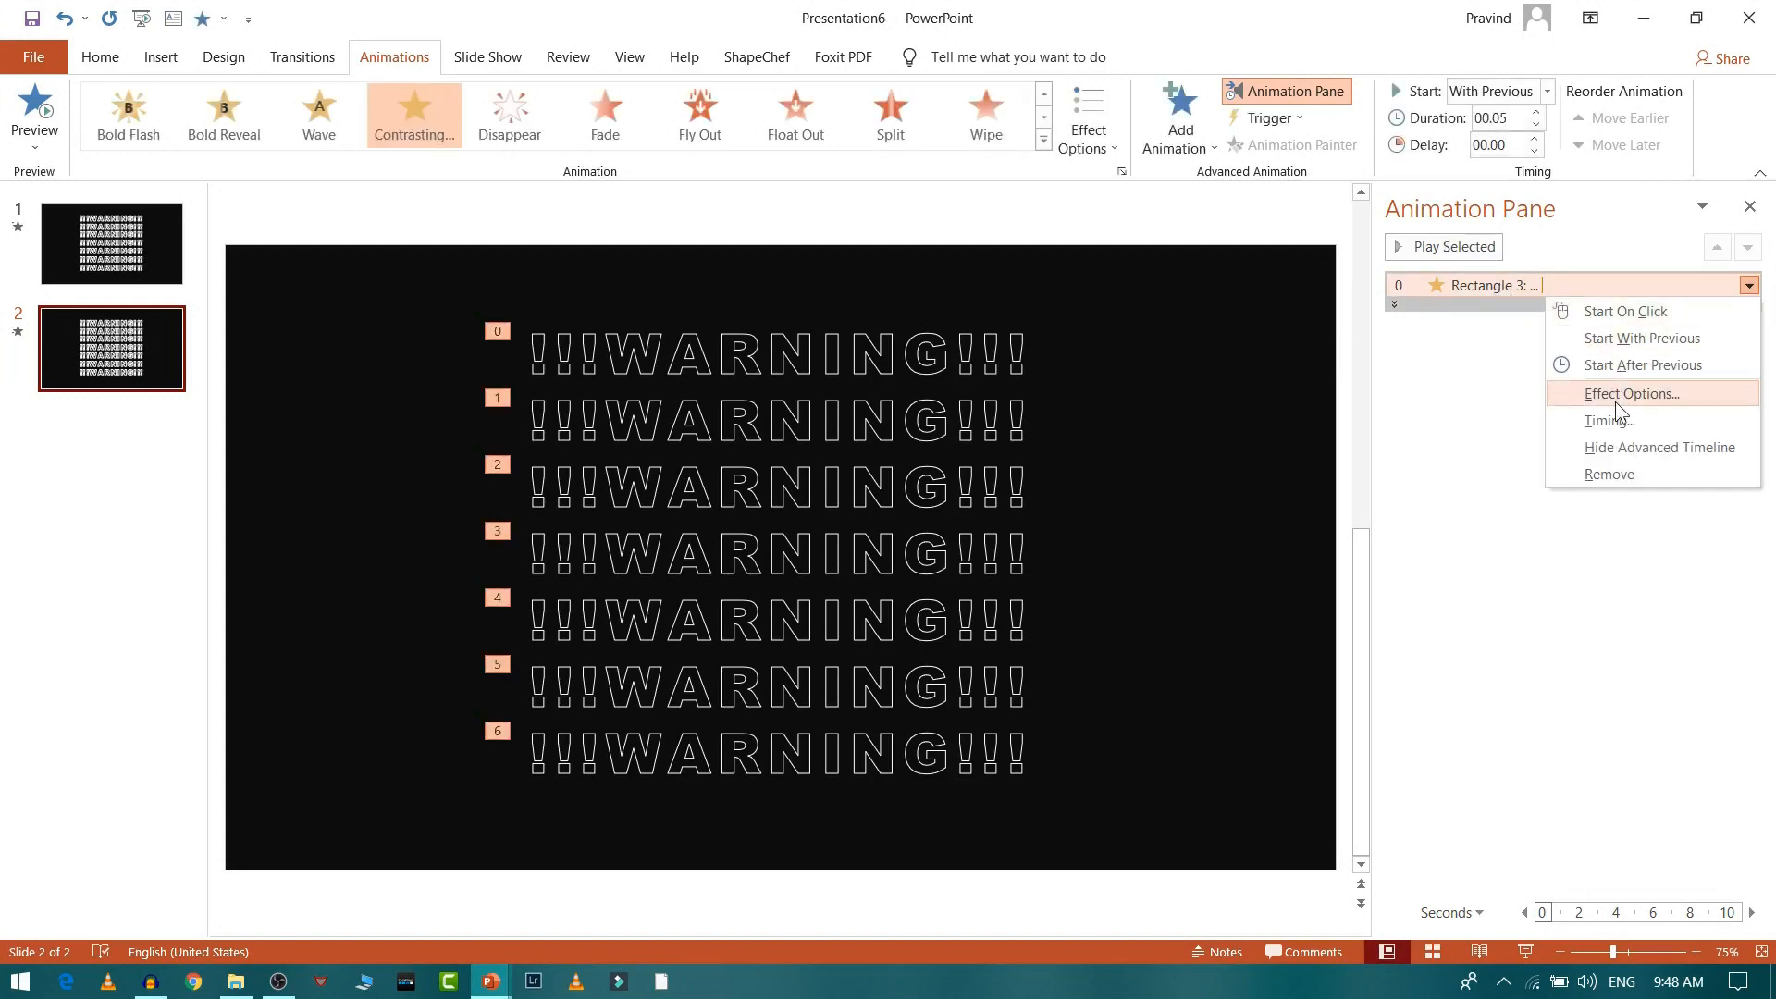
left_click(1628, 393)
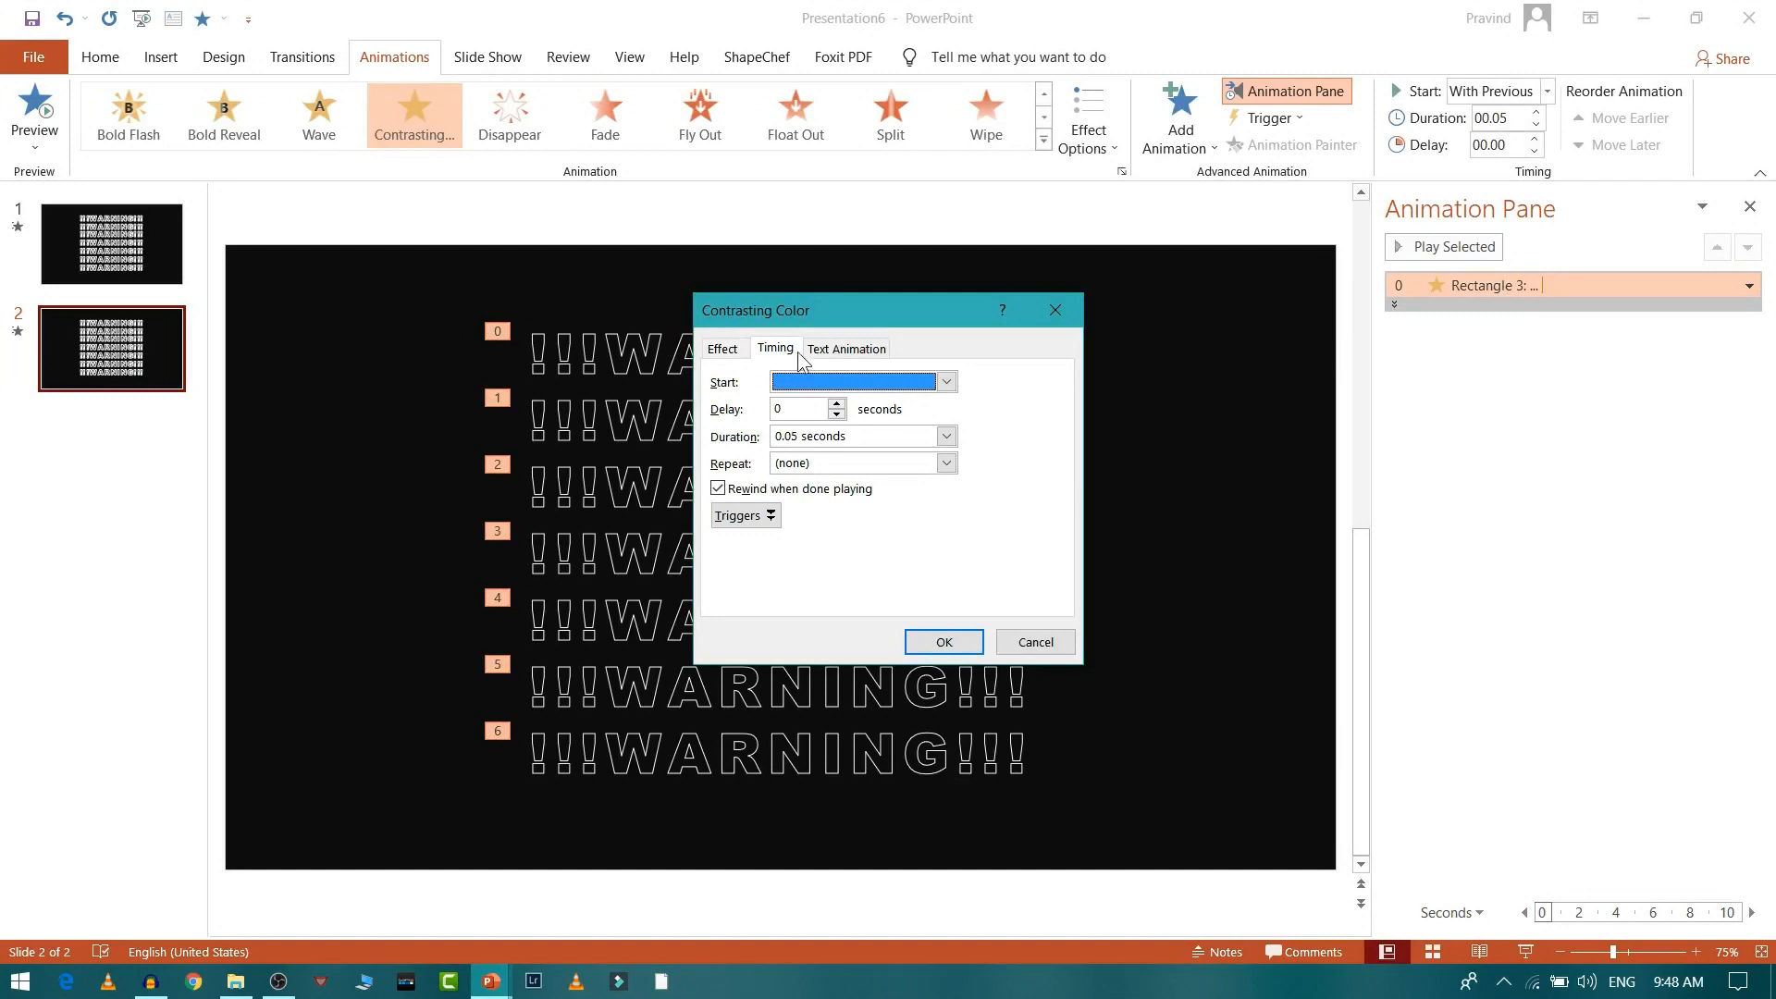
left_click(843, 348)
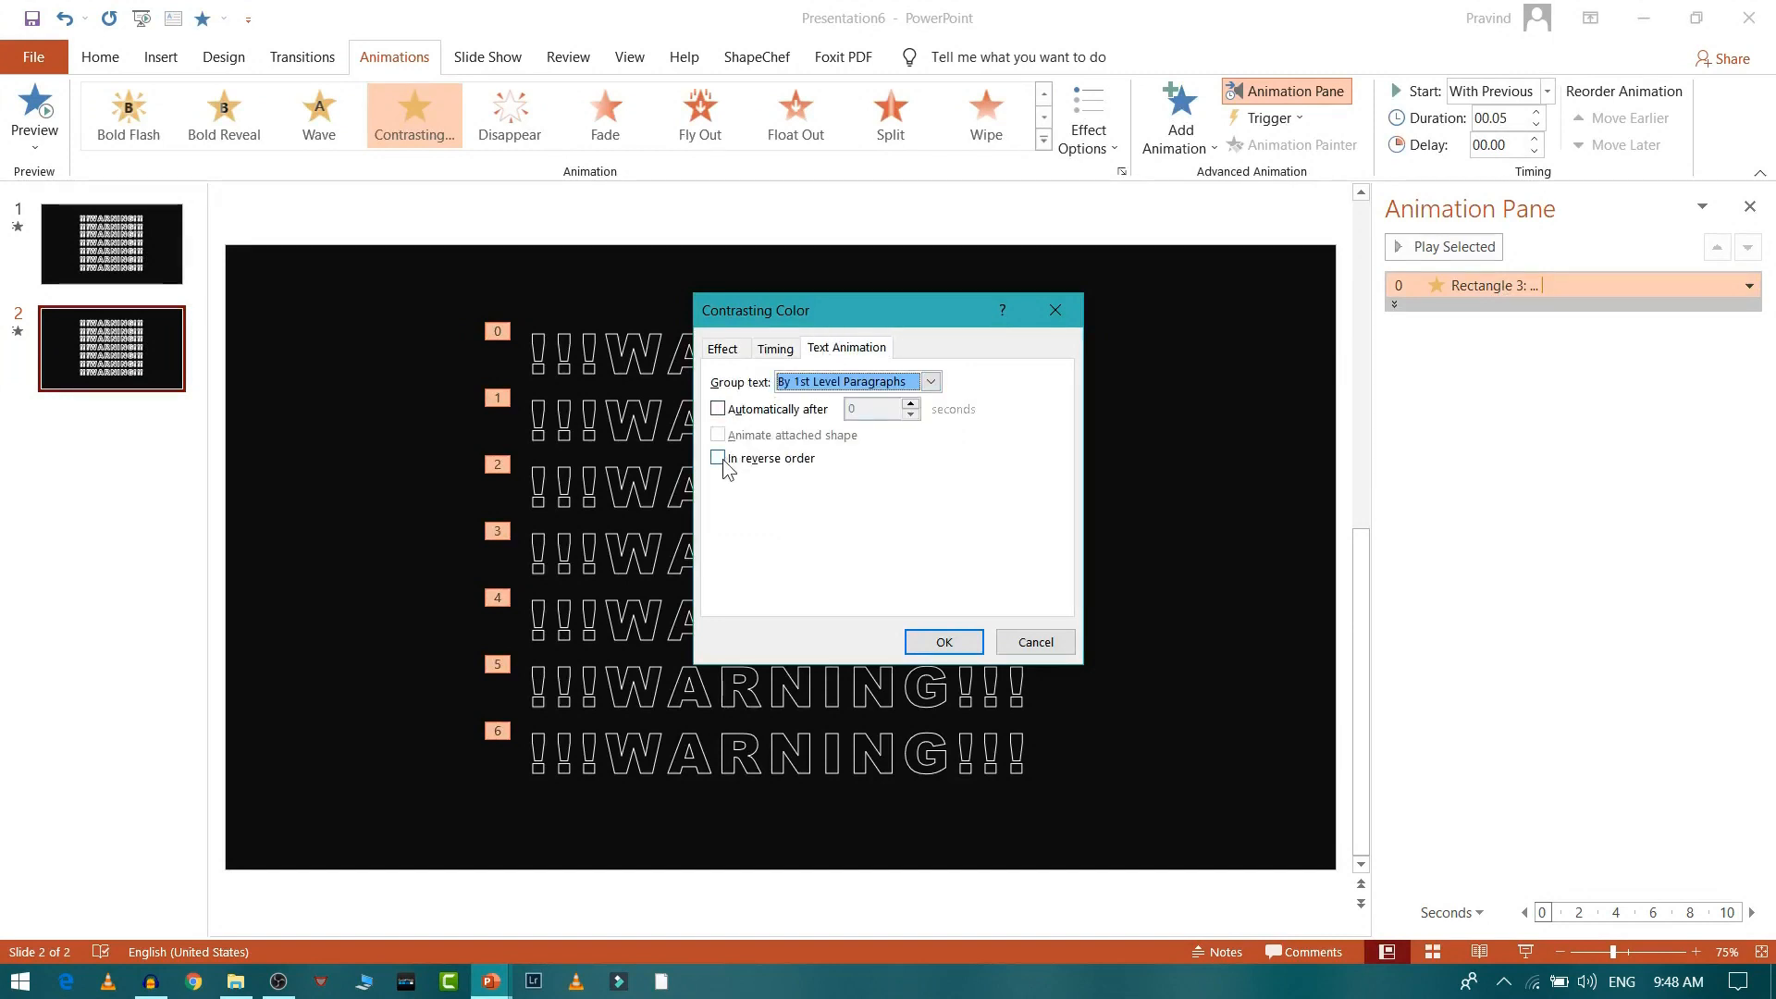
left_click(720, 458)
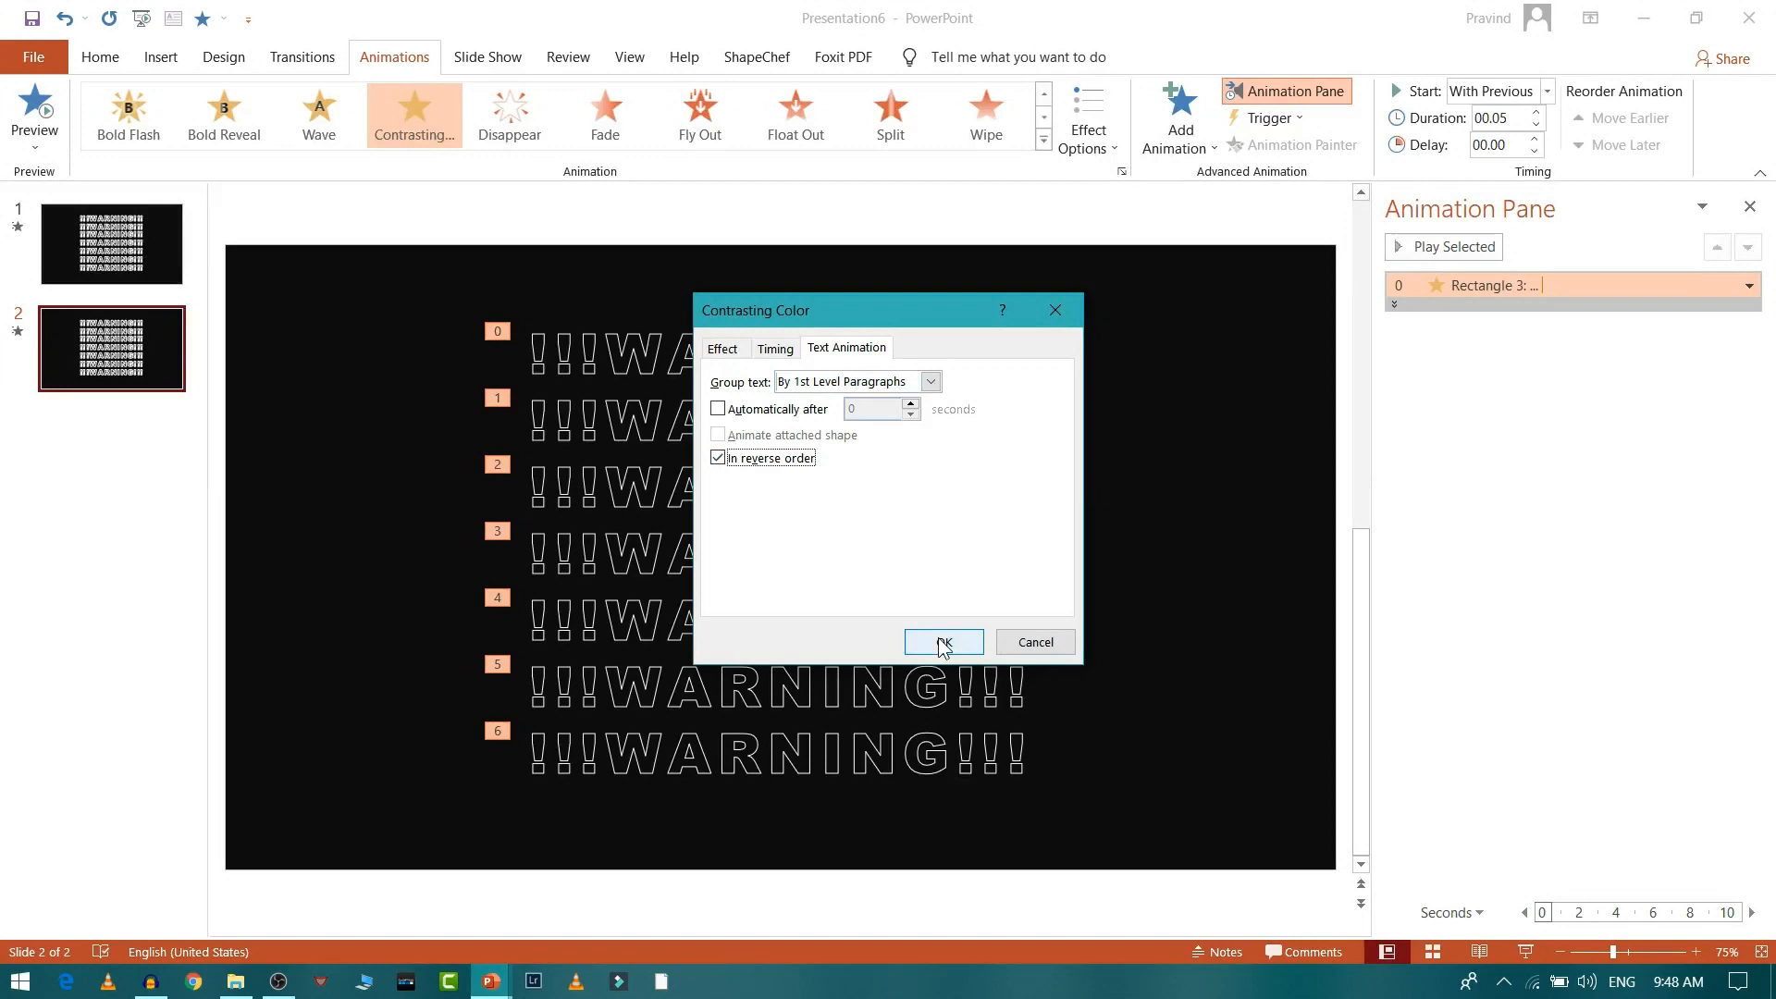
left_click(944, 642)
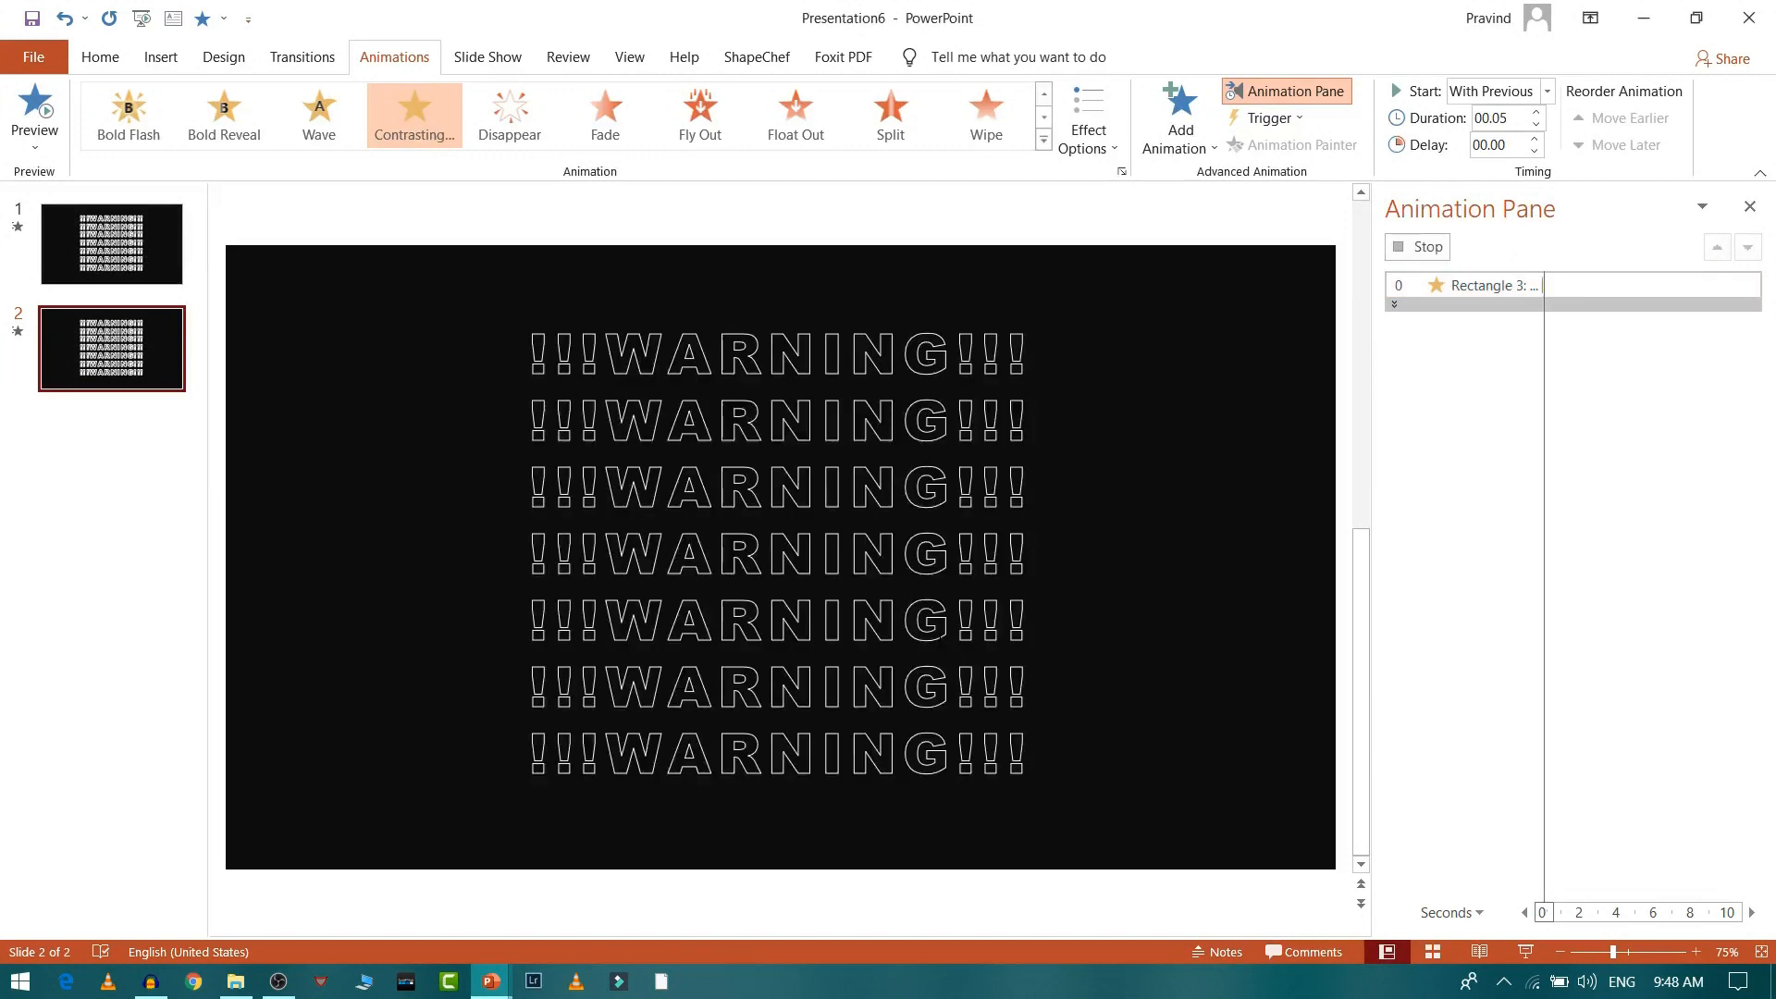
left_click(1478, 284)
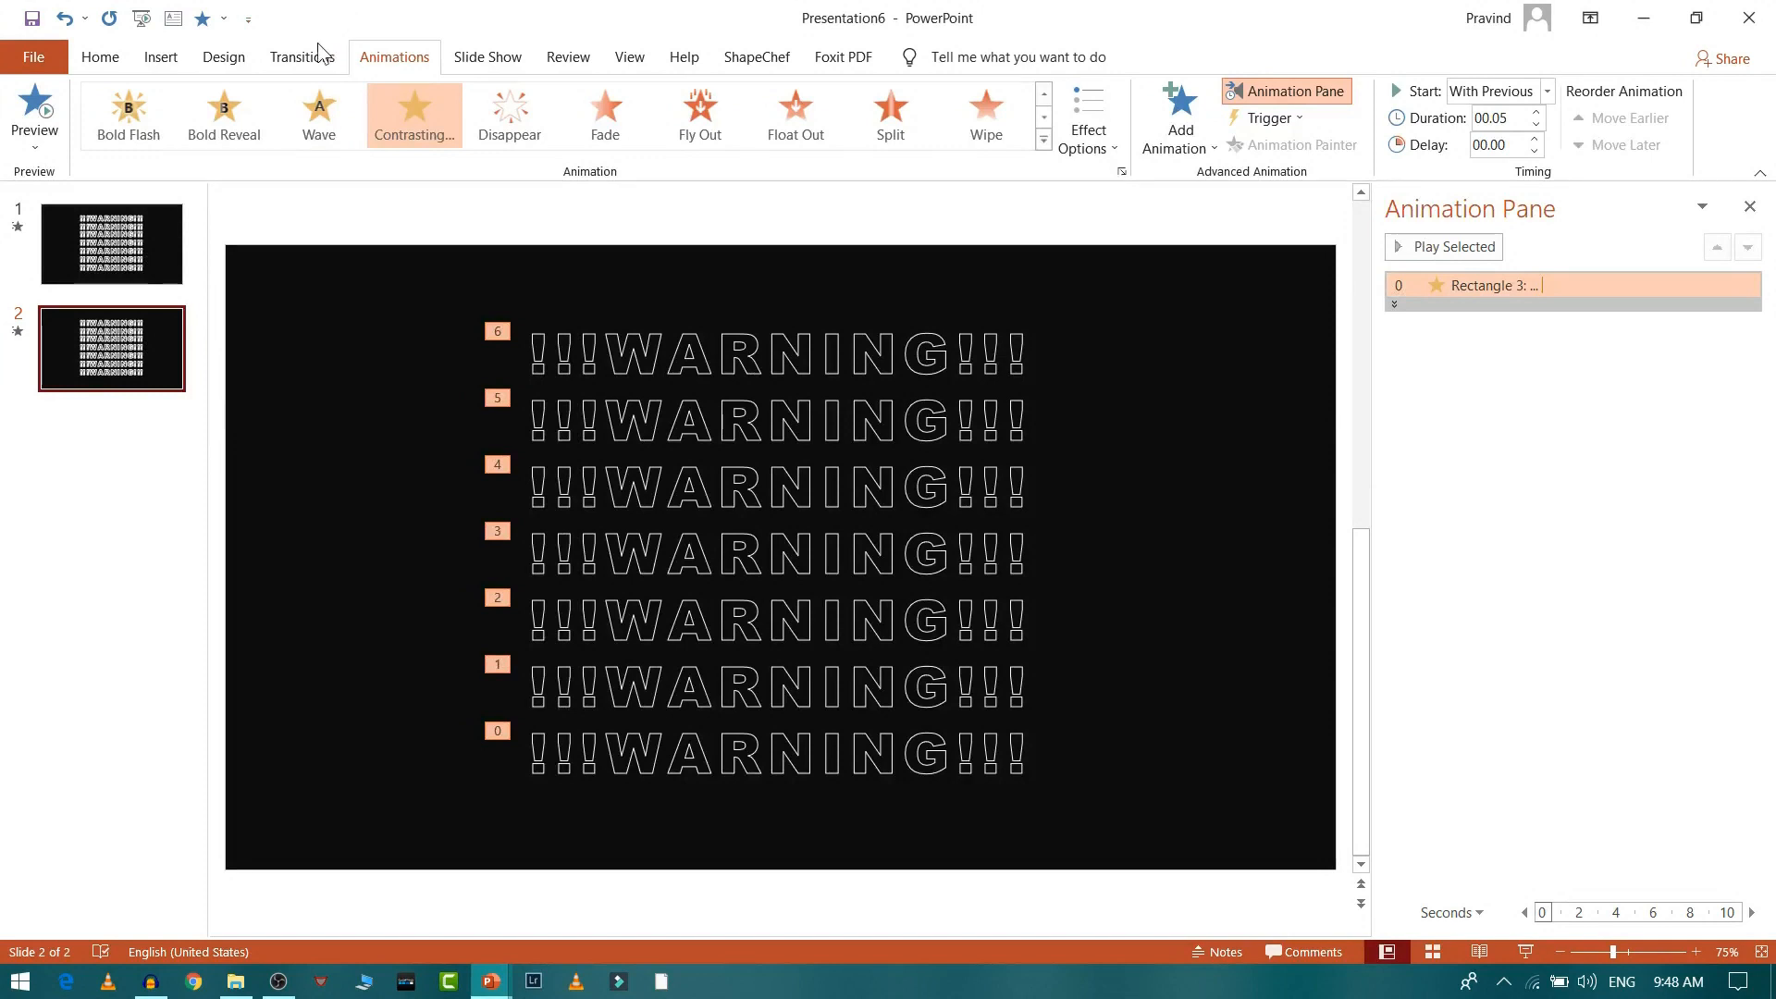
Step: Give slide two a 00.01 transition that advances automatically after 00:00.00
left_click(301, 57)
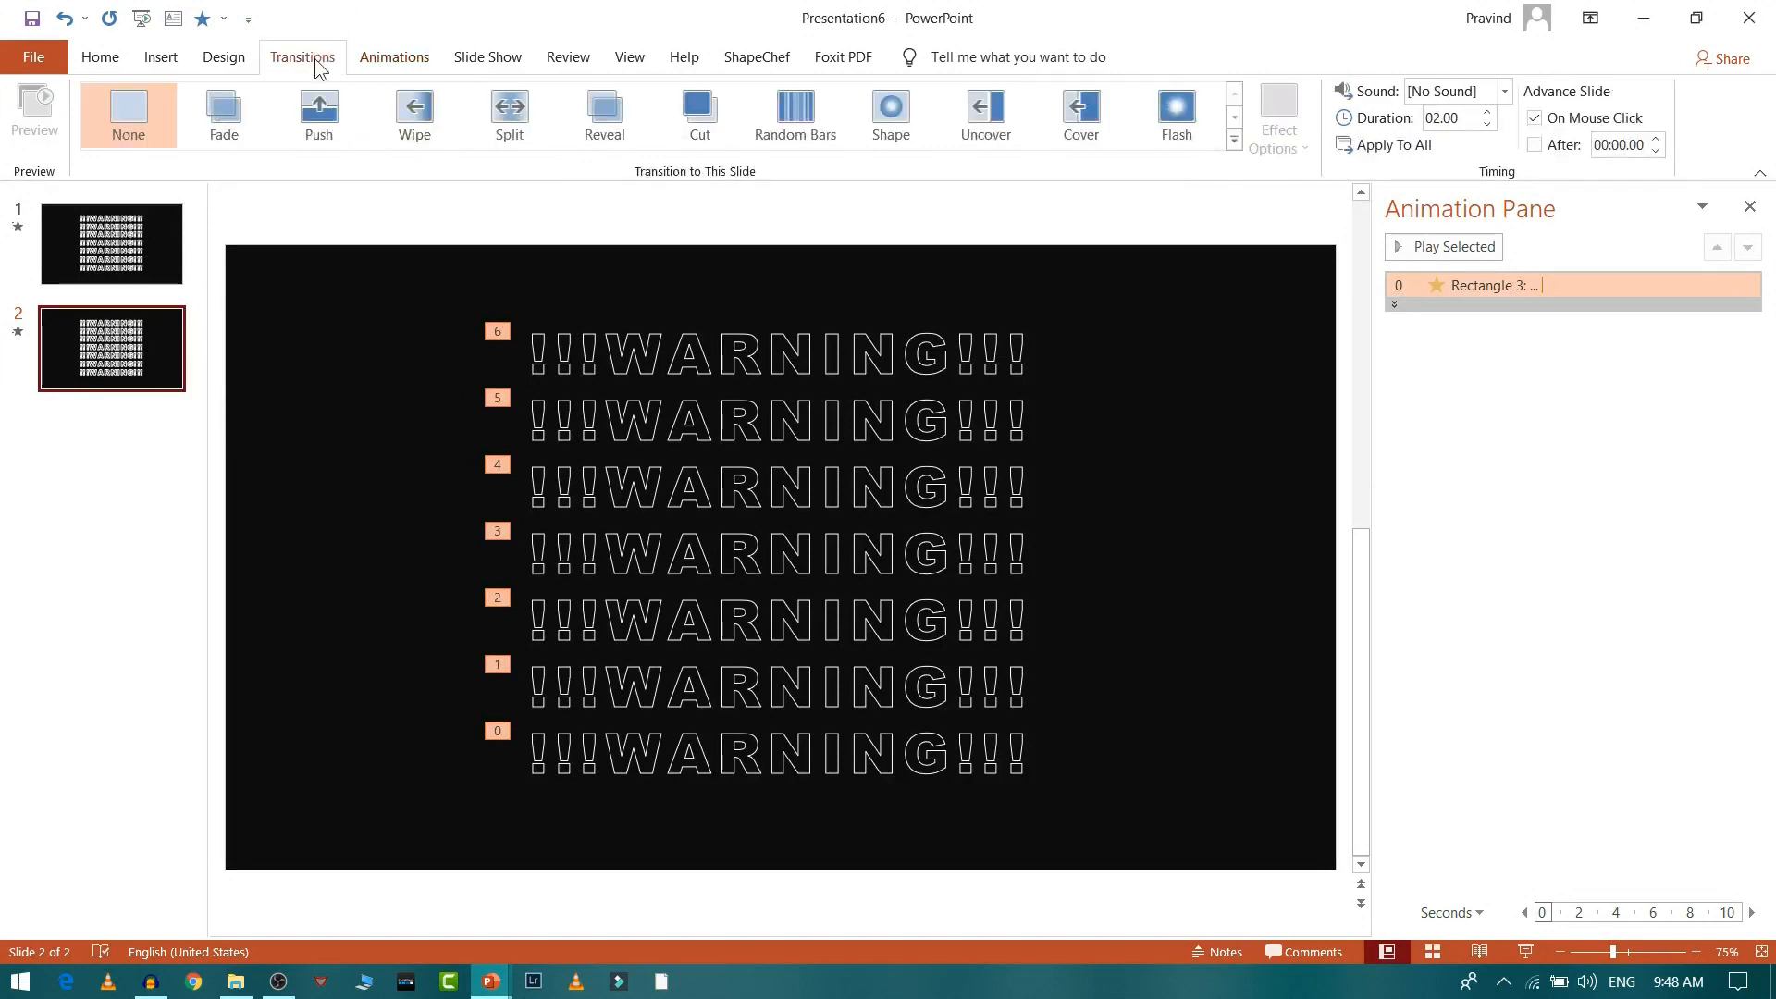
mouse_move(133, 357)
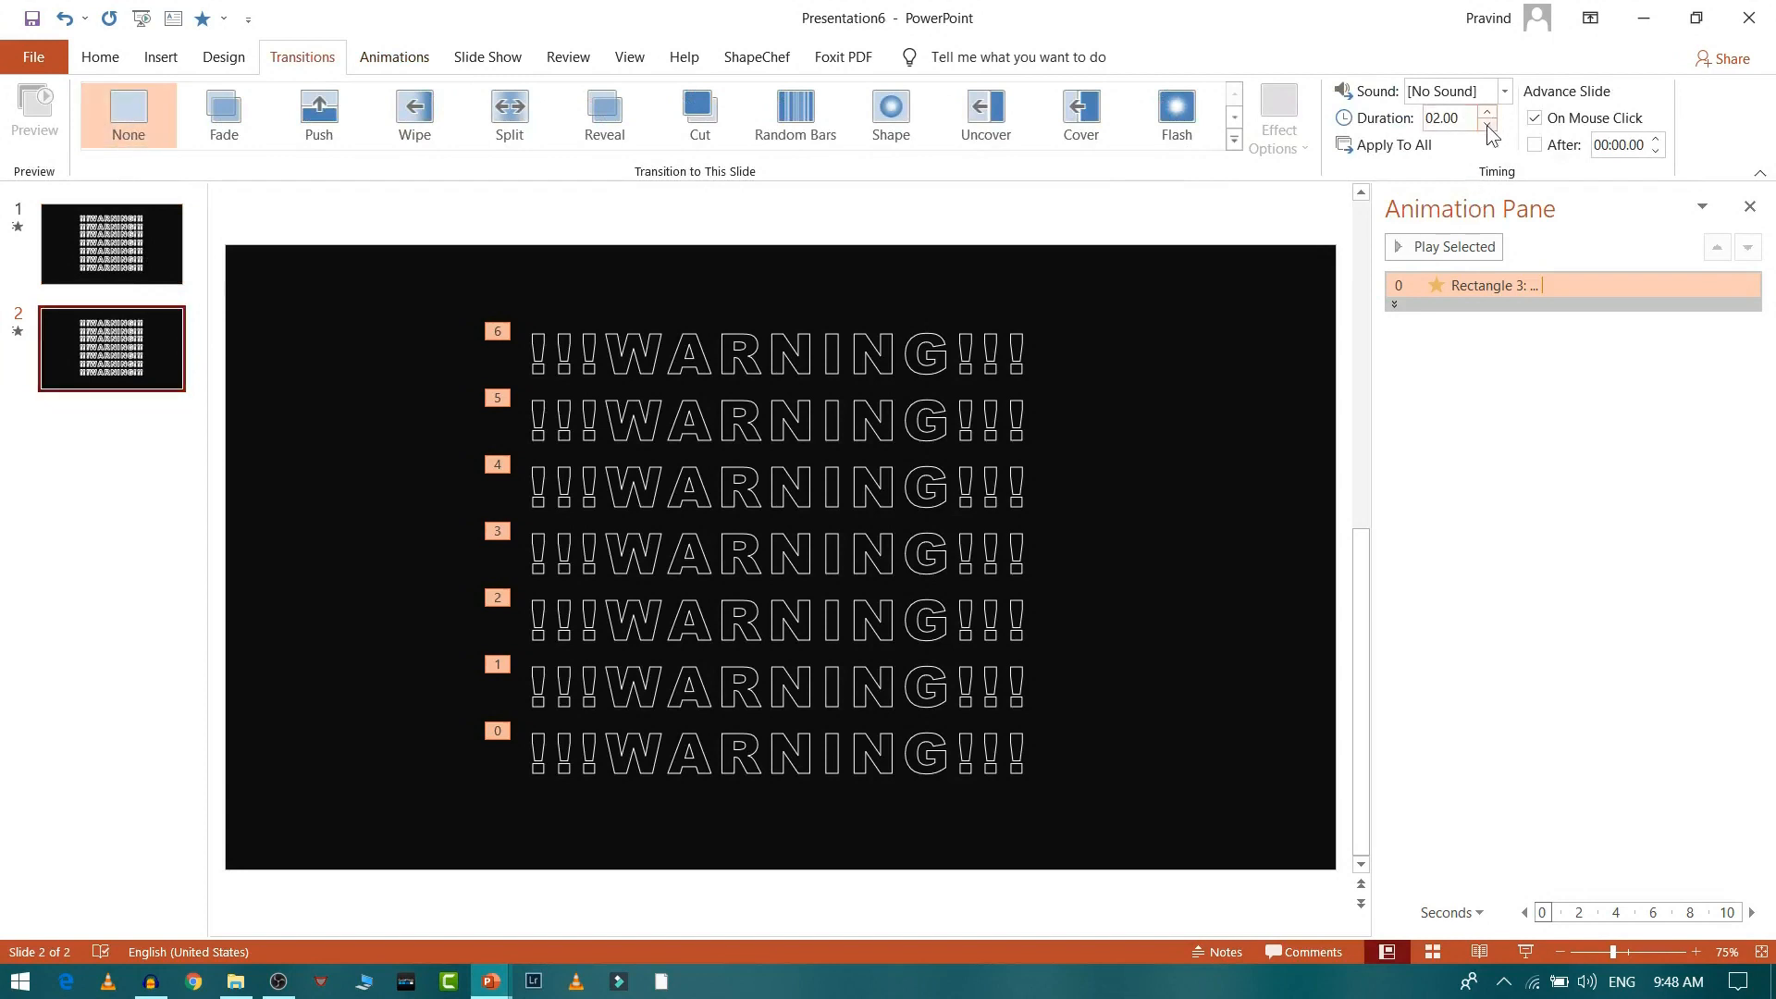
left_click(1487, 125)
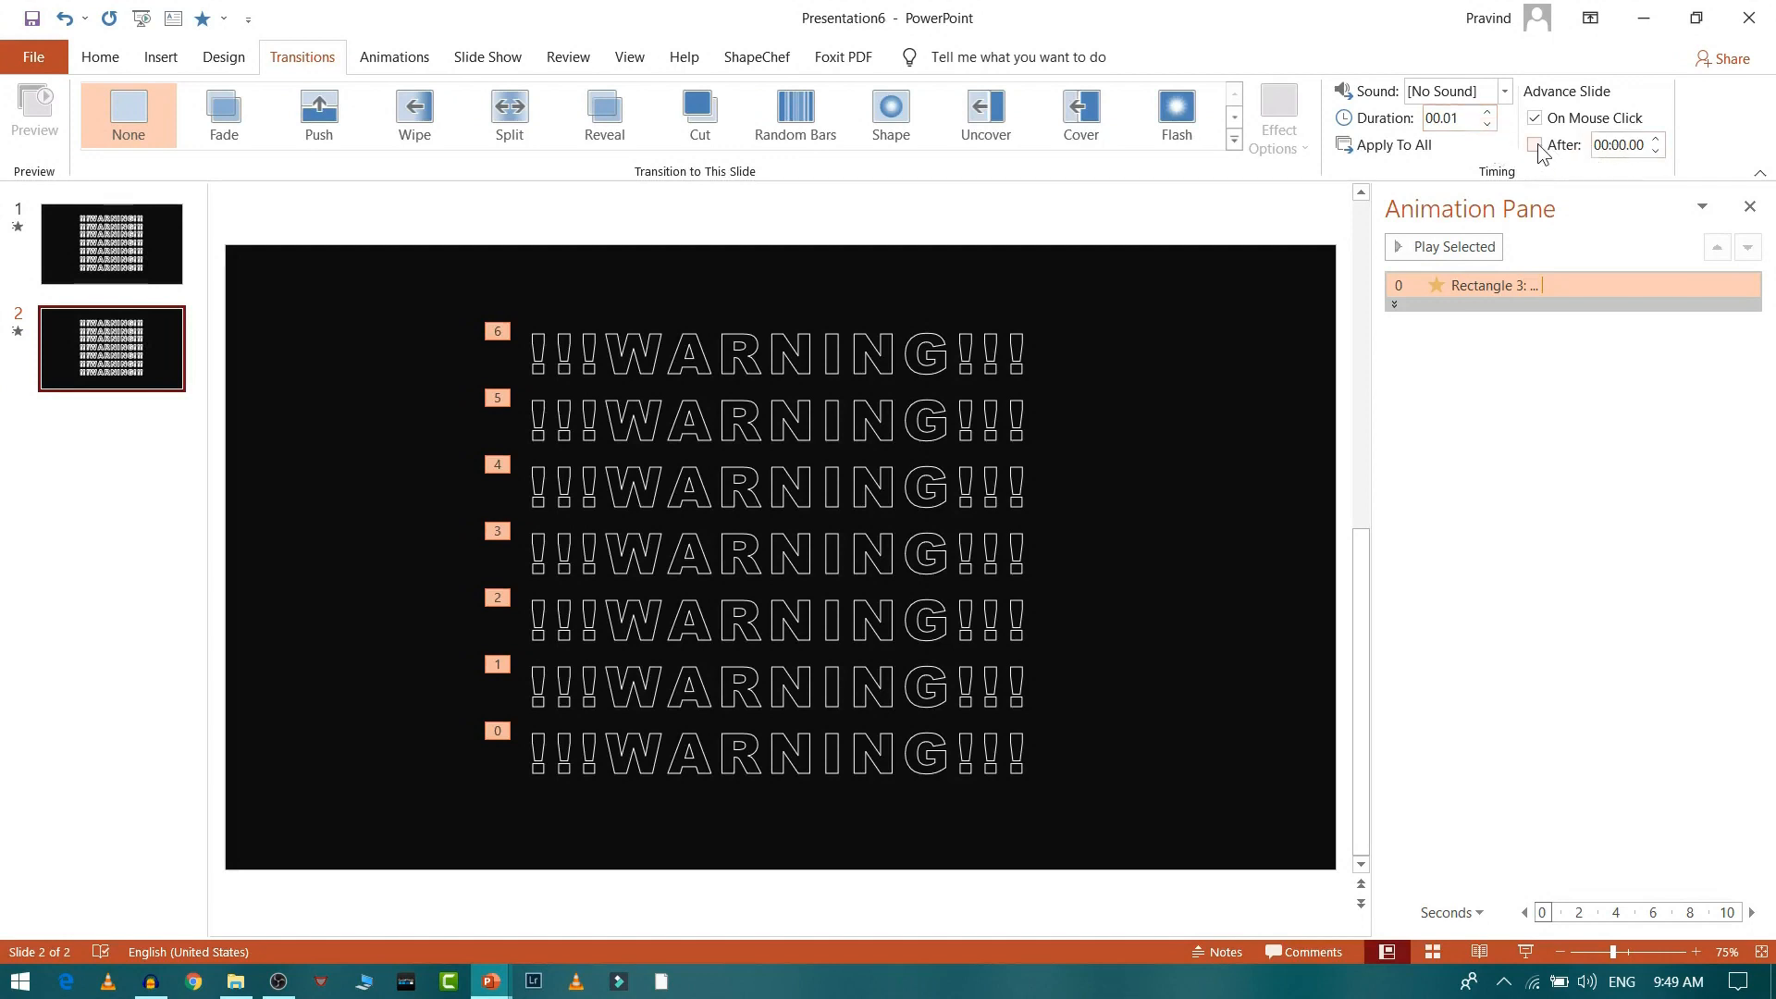
left_click(1535, 145)
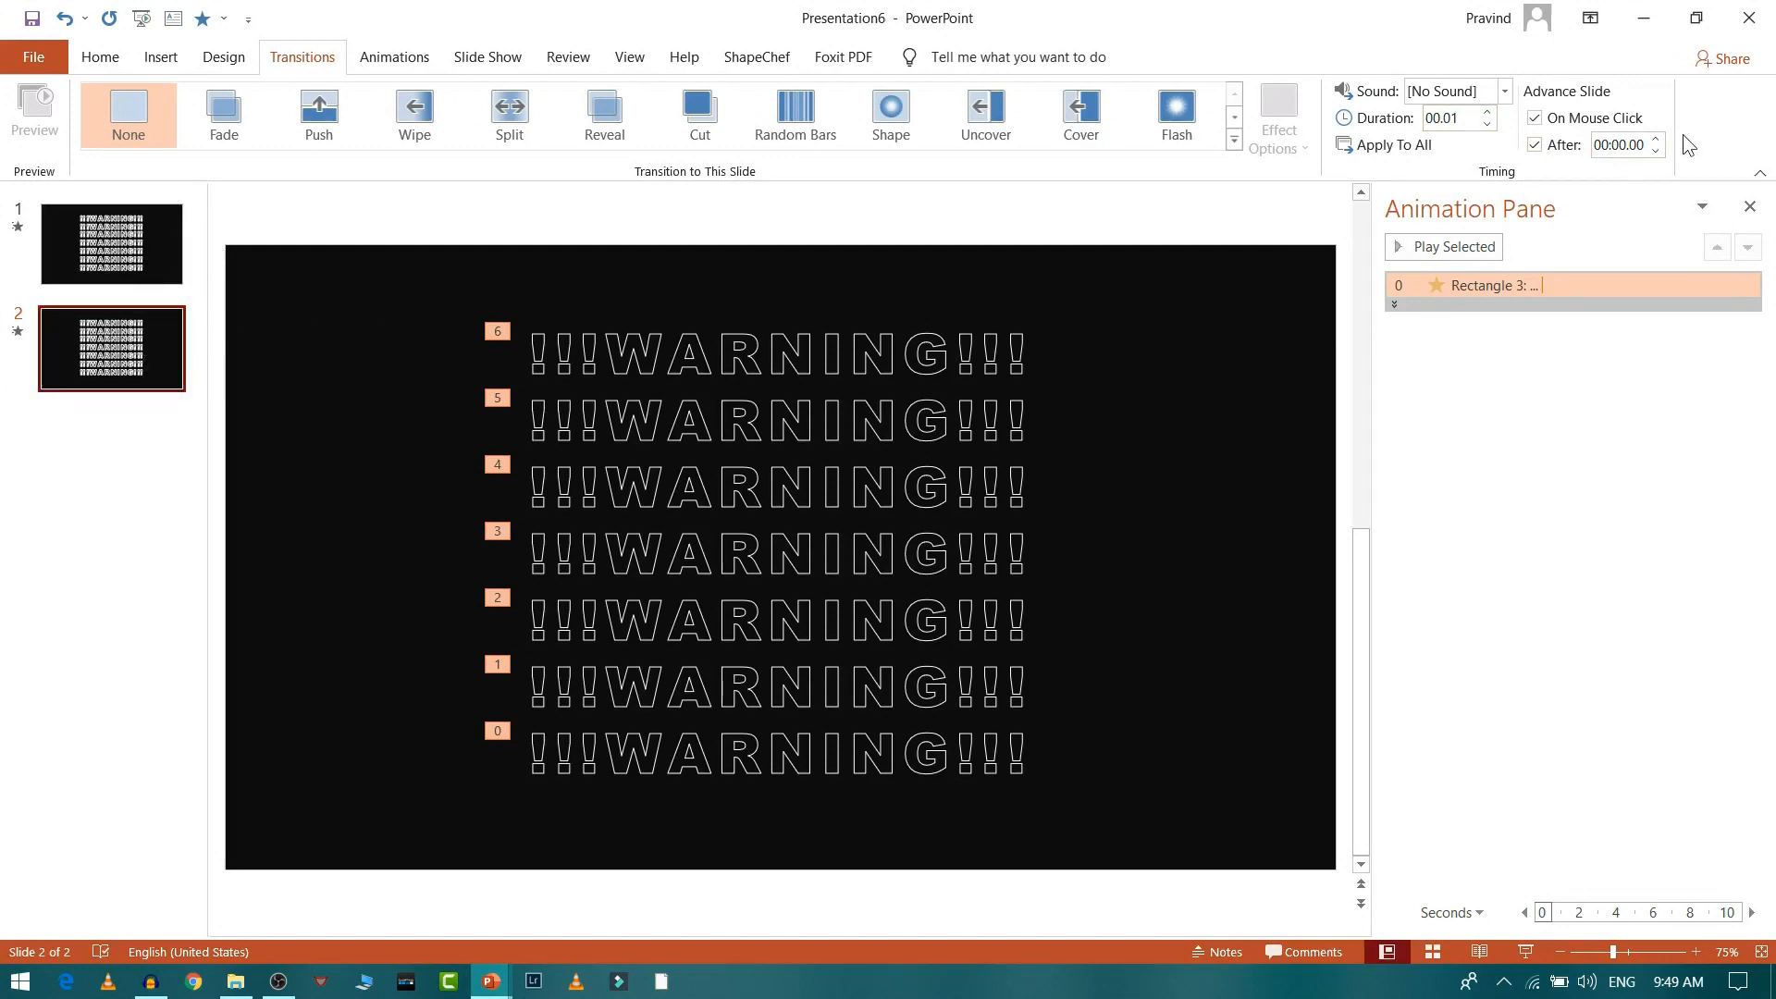
mouse_move(429, 411)
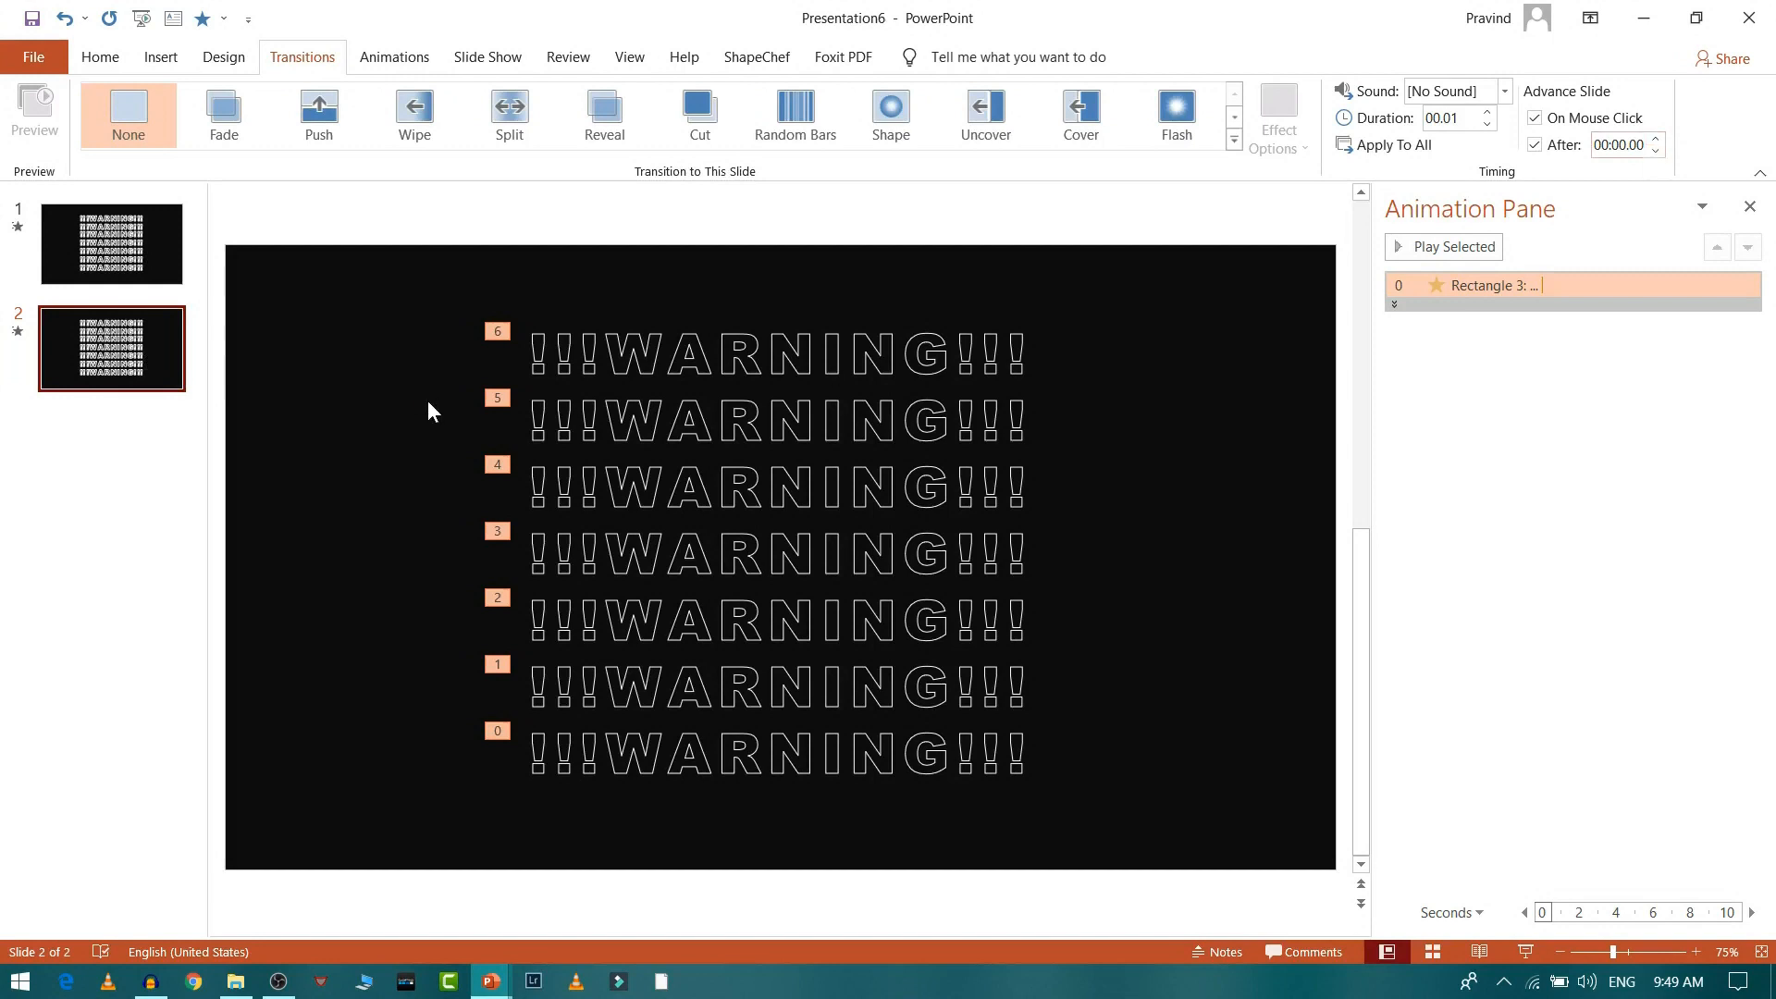
left_click(111, 245)
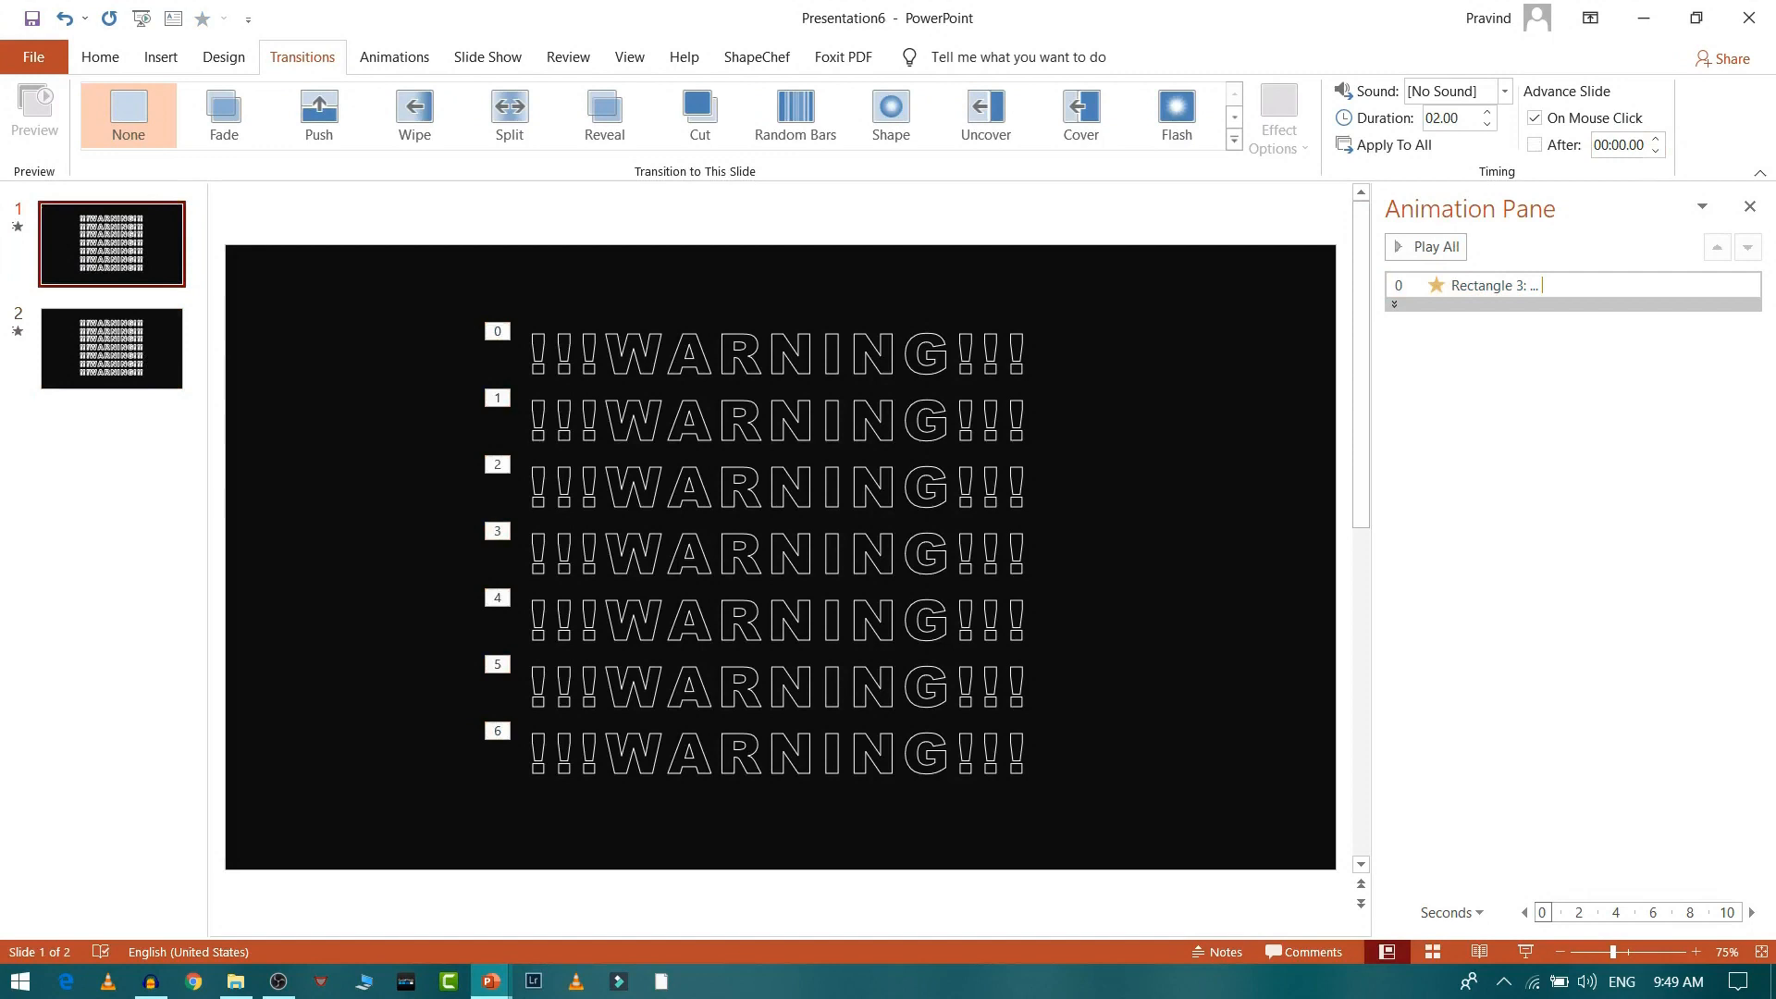
mouse_move(1159, 553)
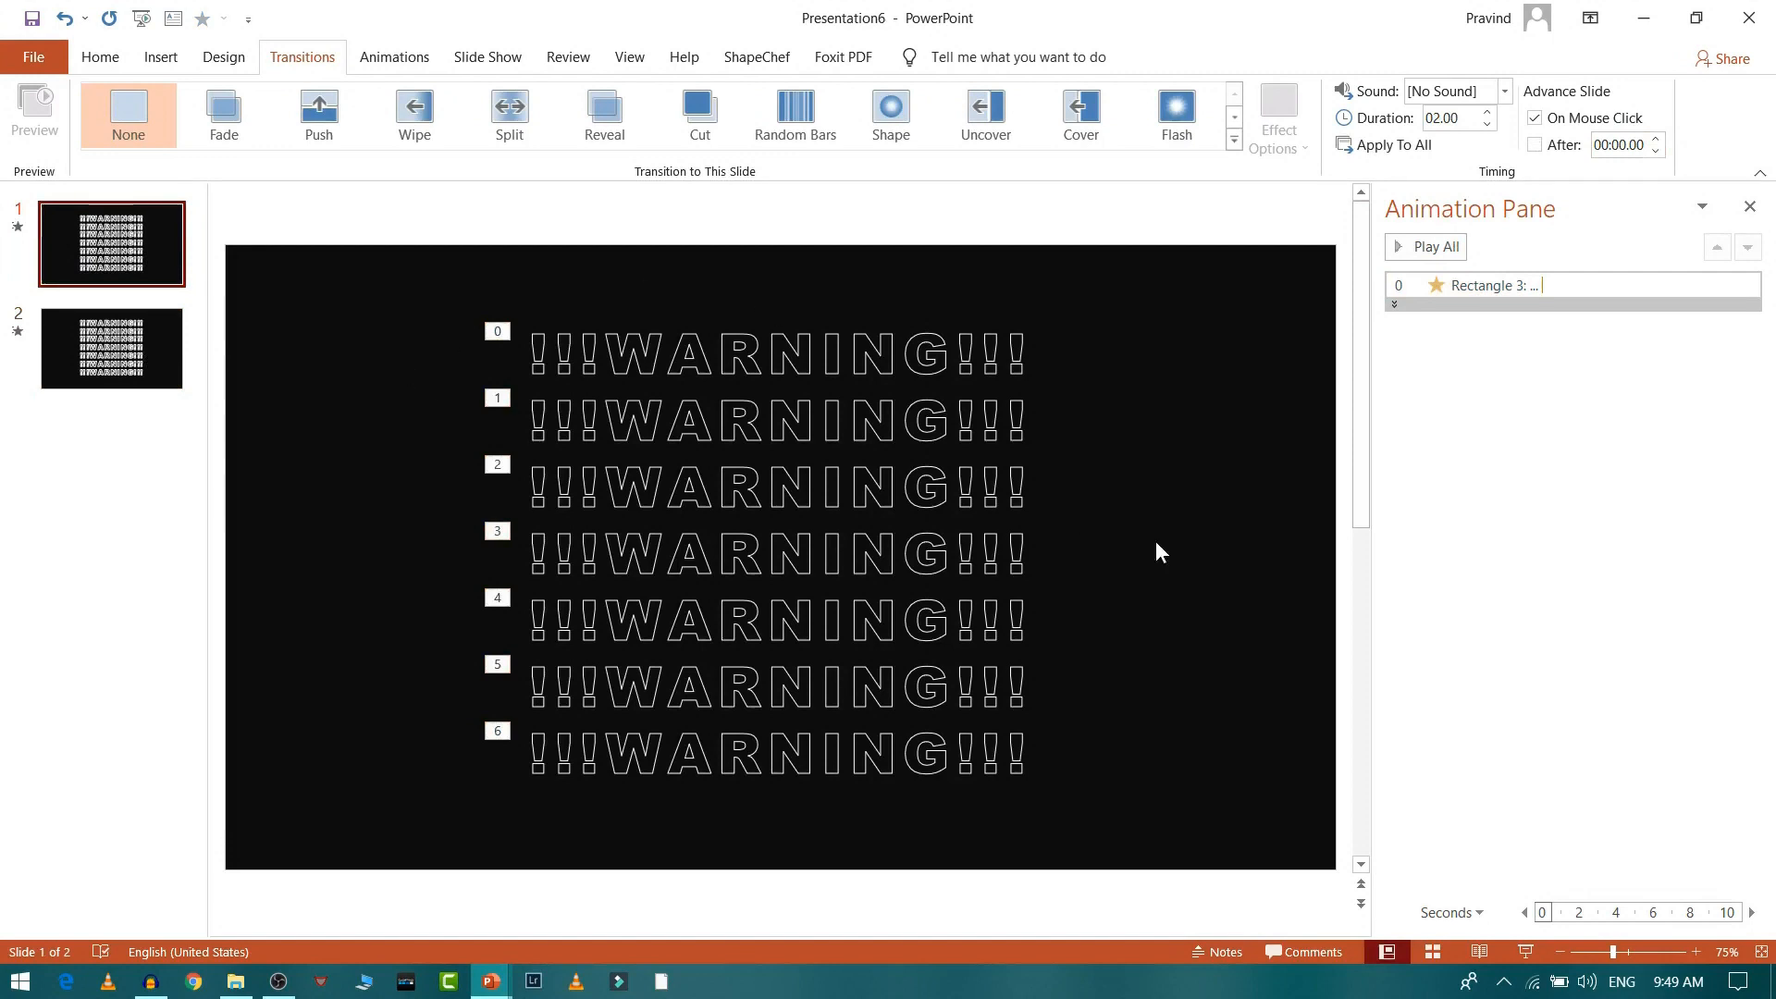
left_click(111, 348)
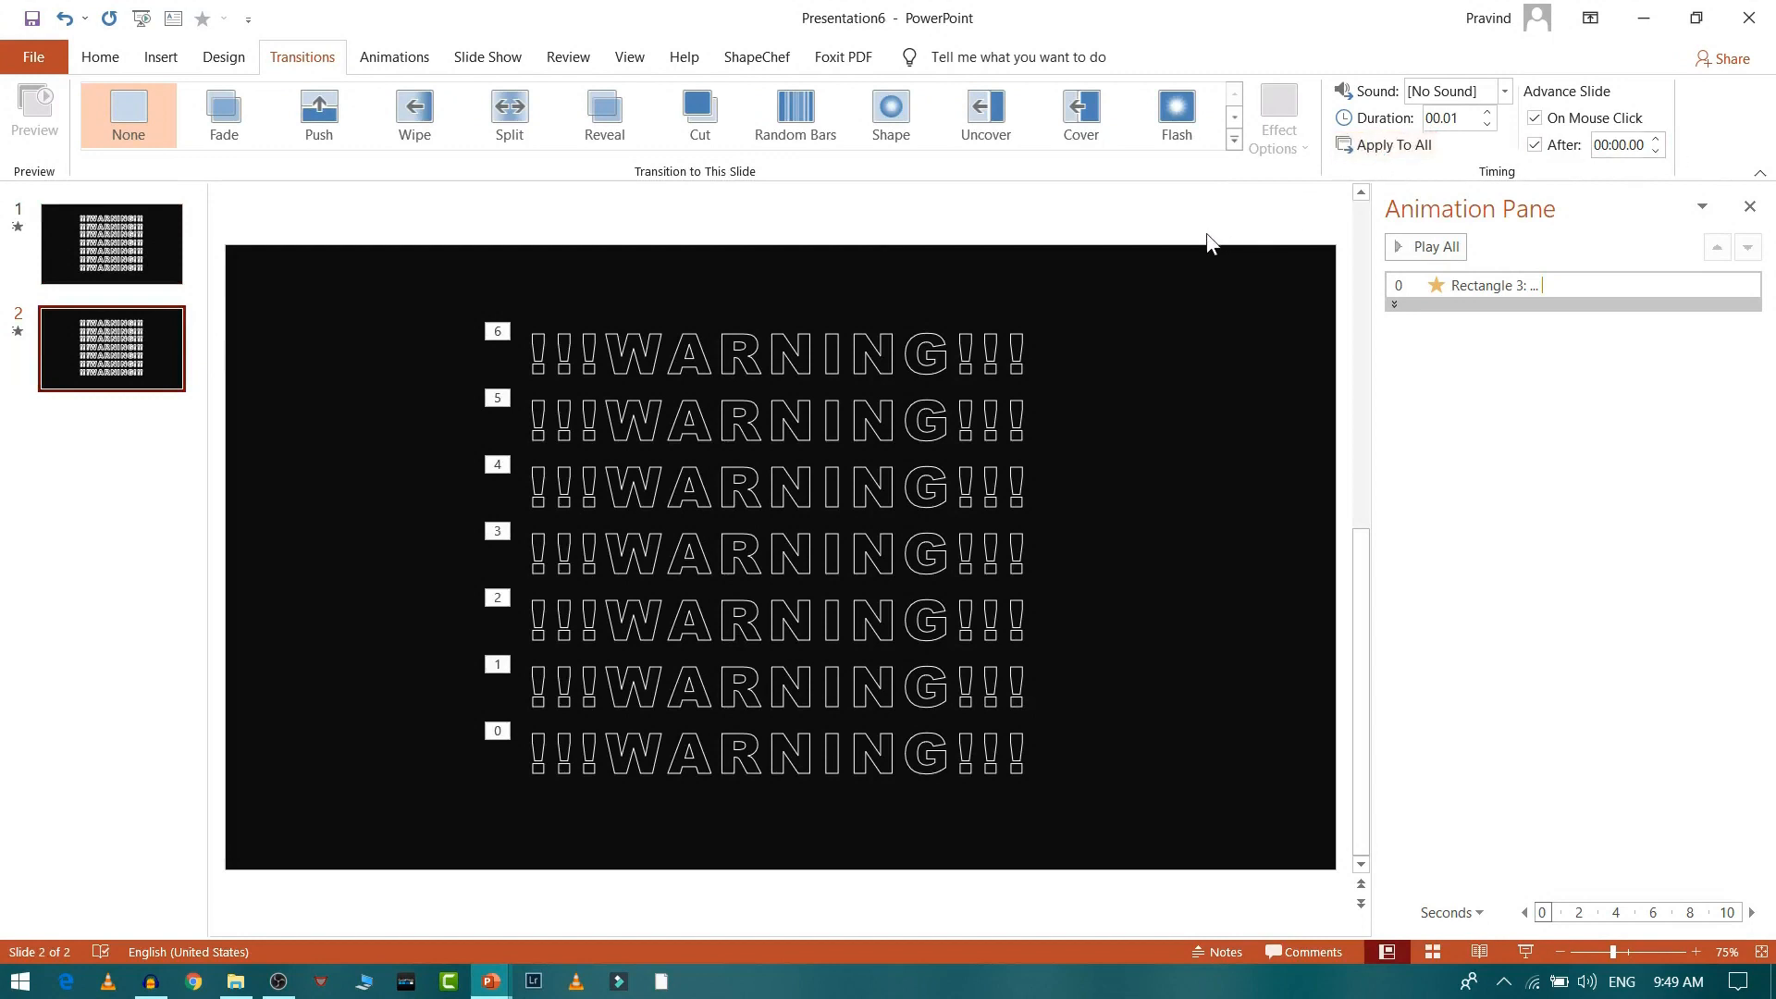
mouse_move(927, 236)
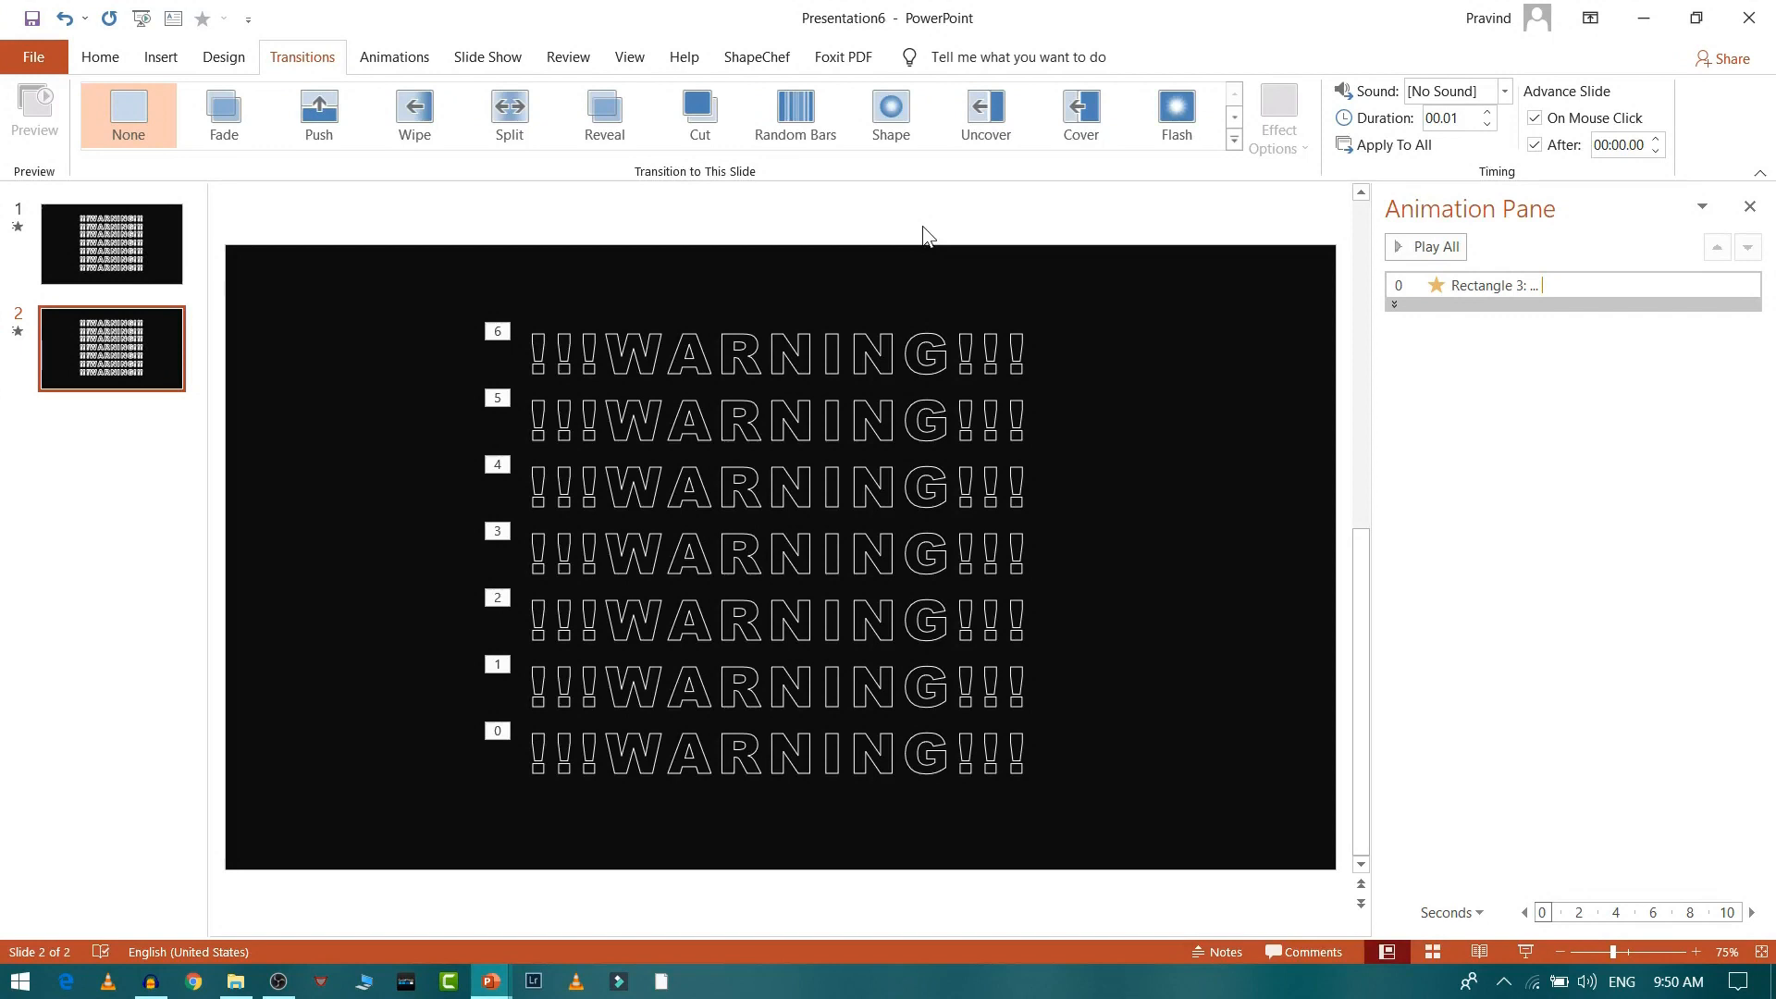
mouse_move(308, 909)
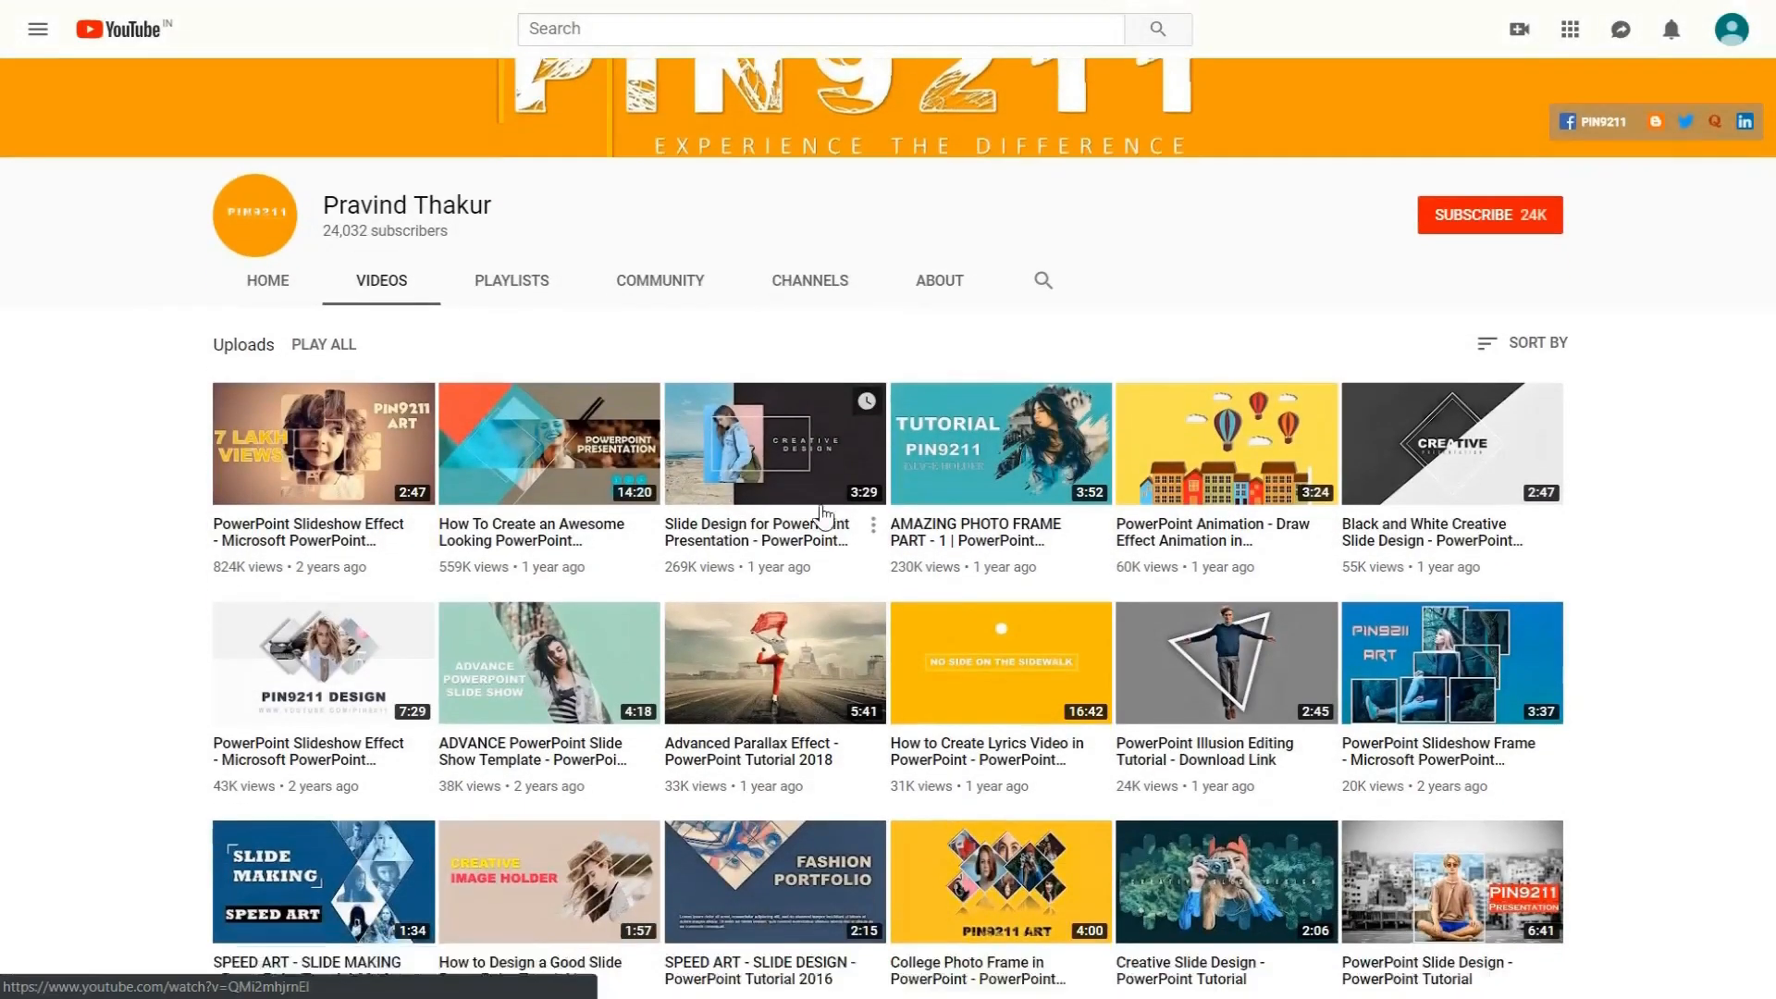
Step: Subscribe to the PowerPoint tutorial channel and set the bell to all notifications
scroll("up", 3)
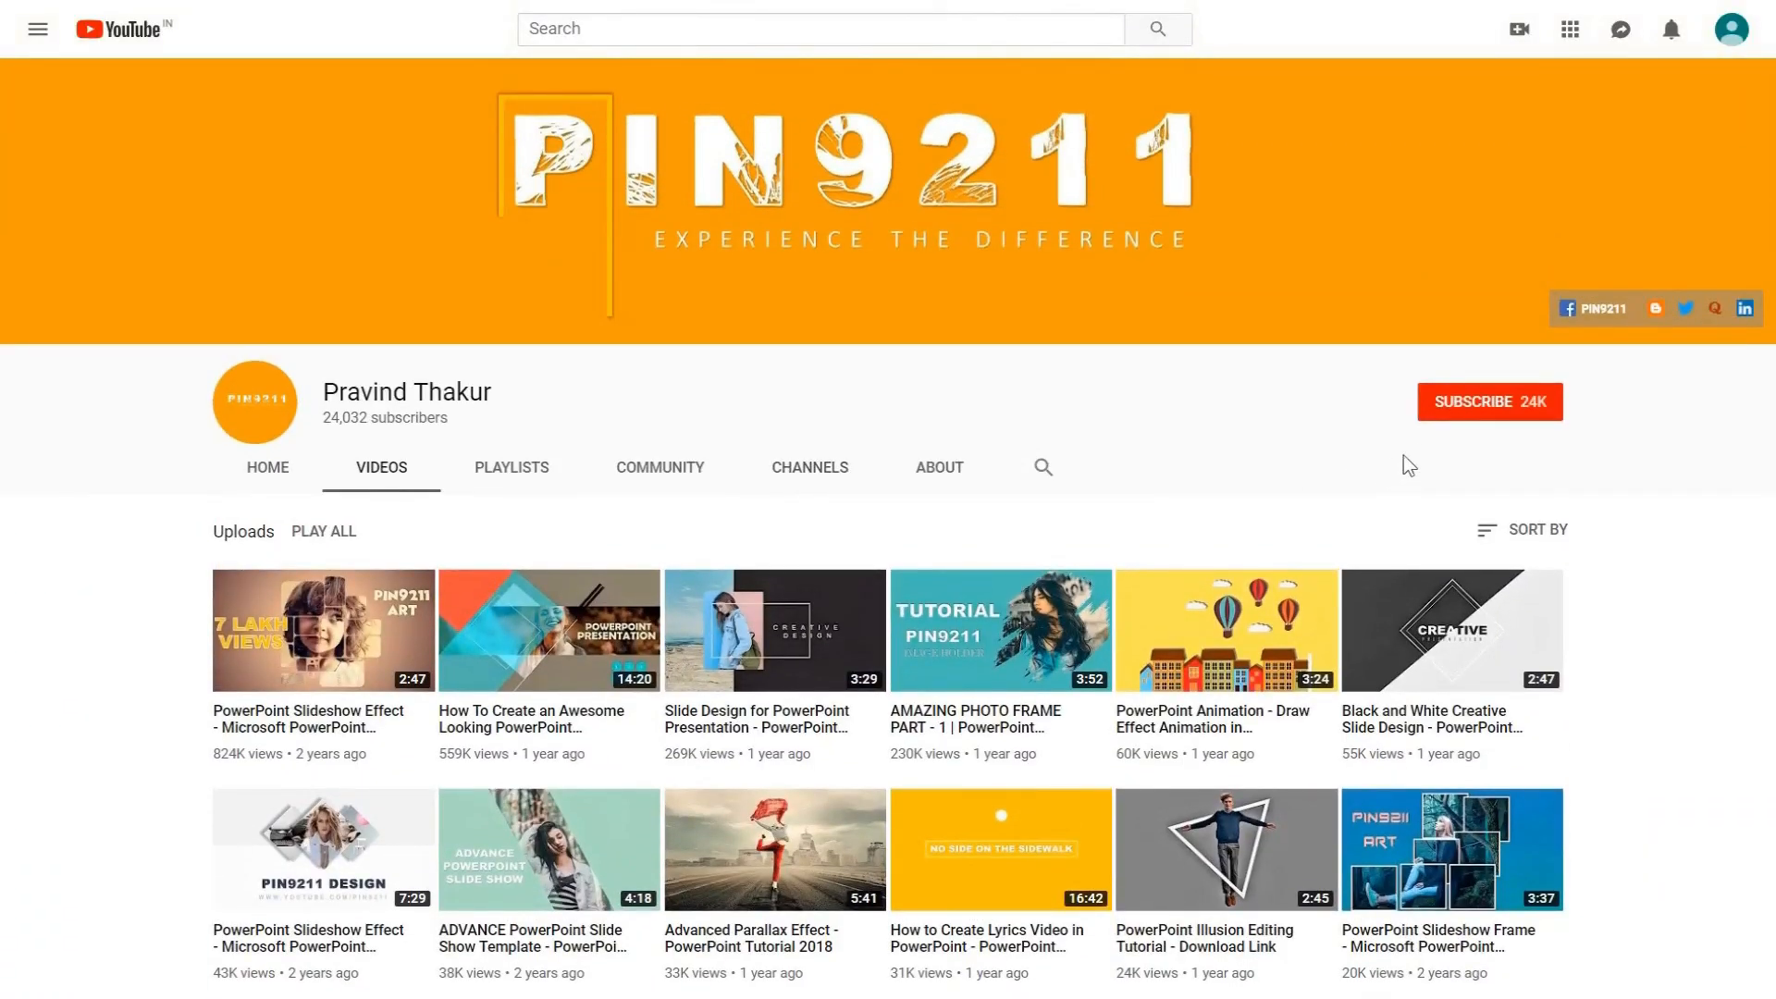
left_click(1489, 400)
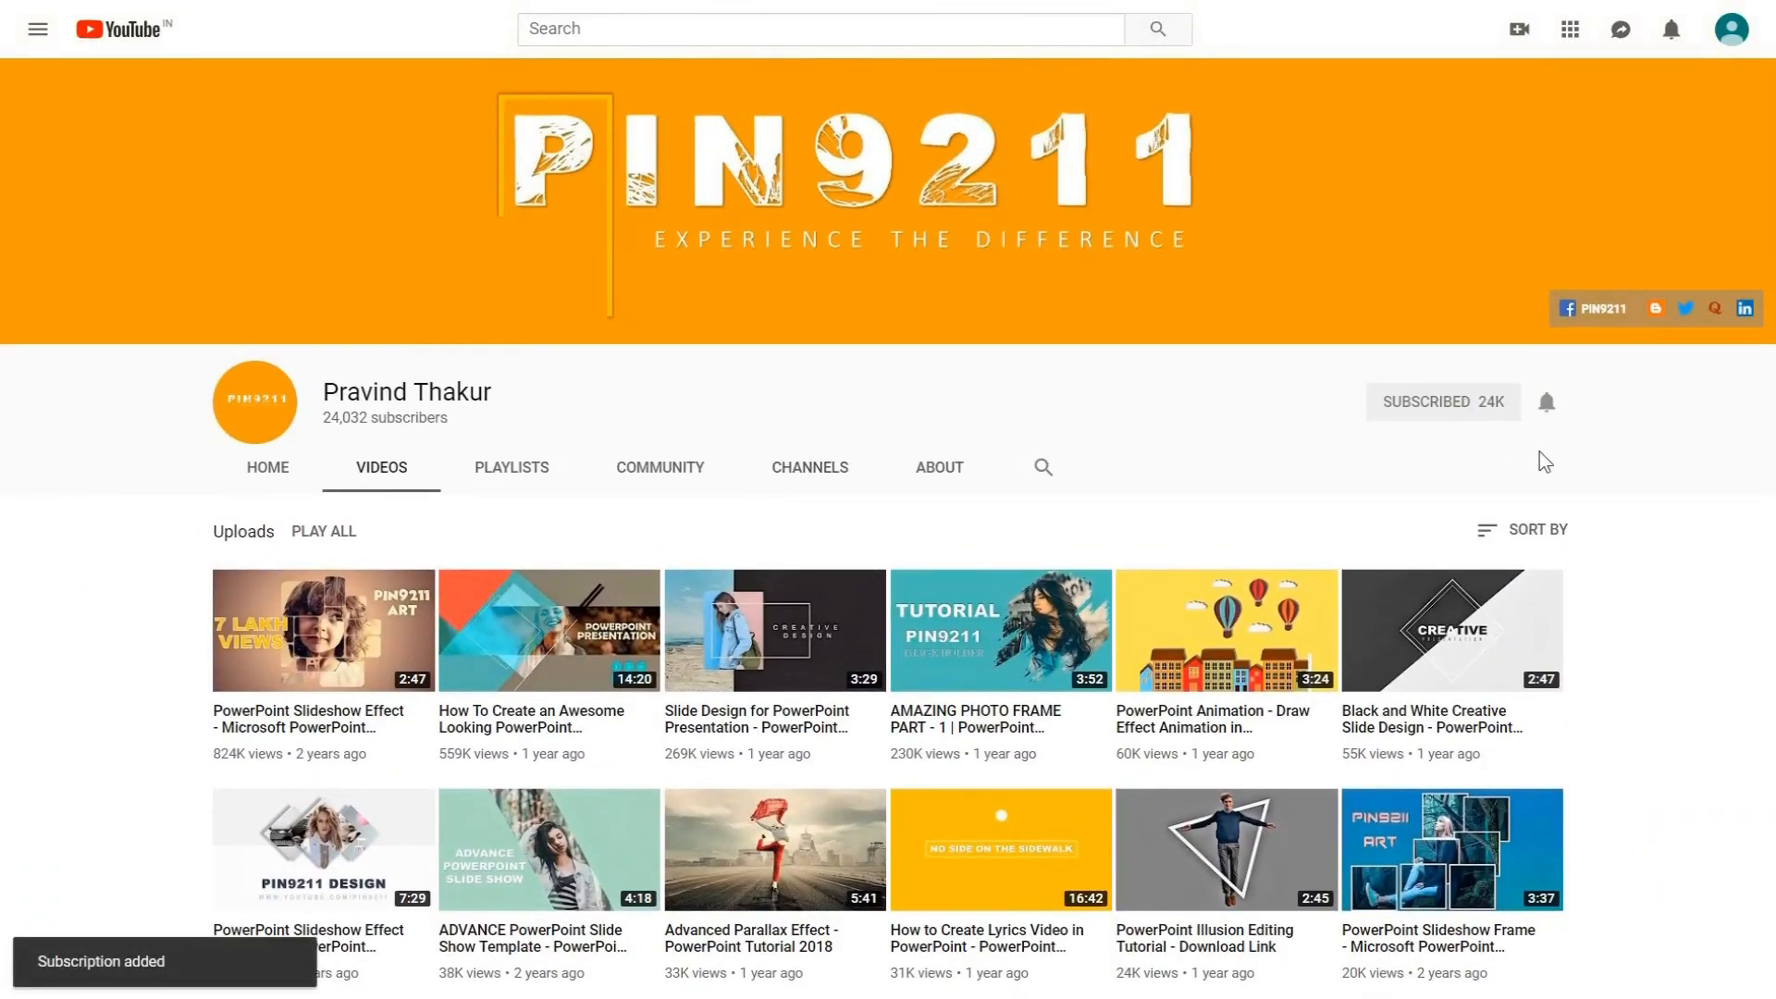
mouse_move(1549, 404)
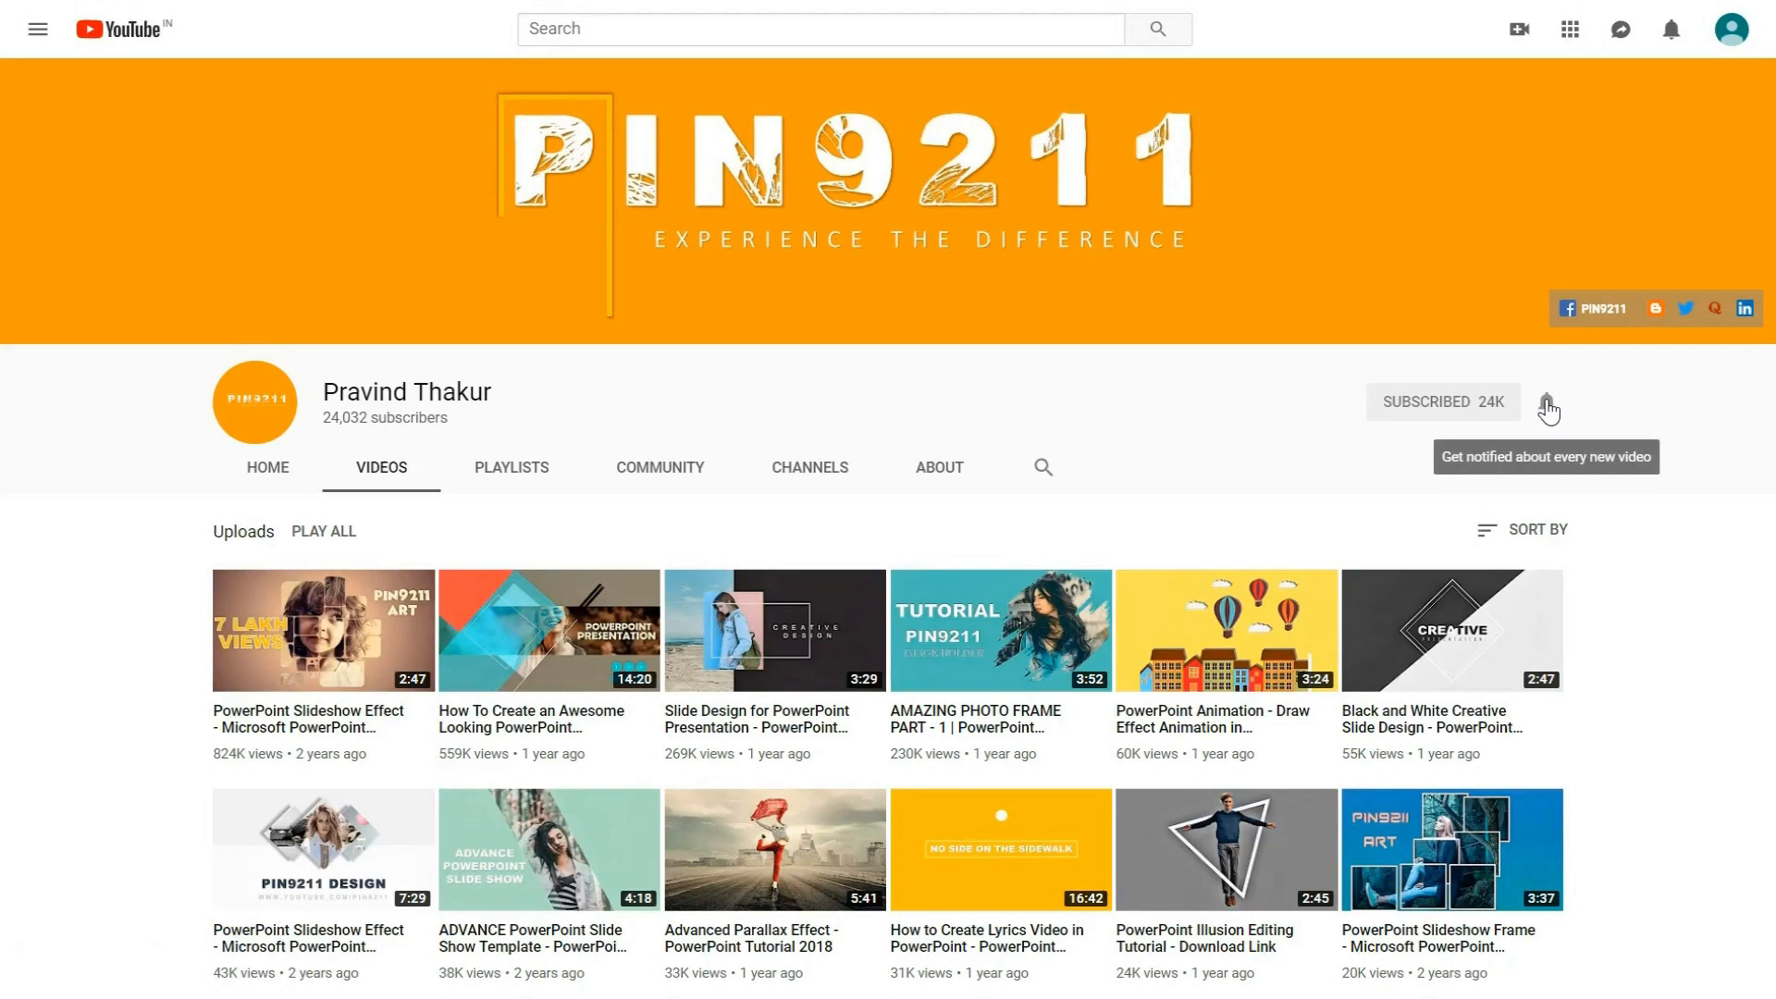
left_click(1547, 405)
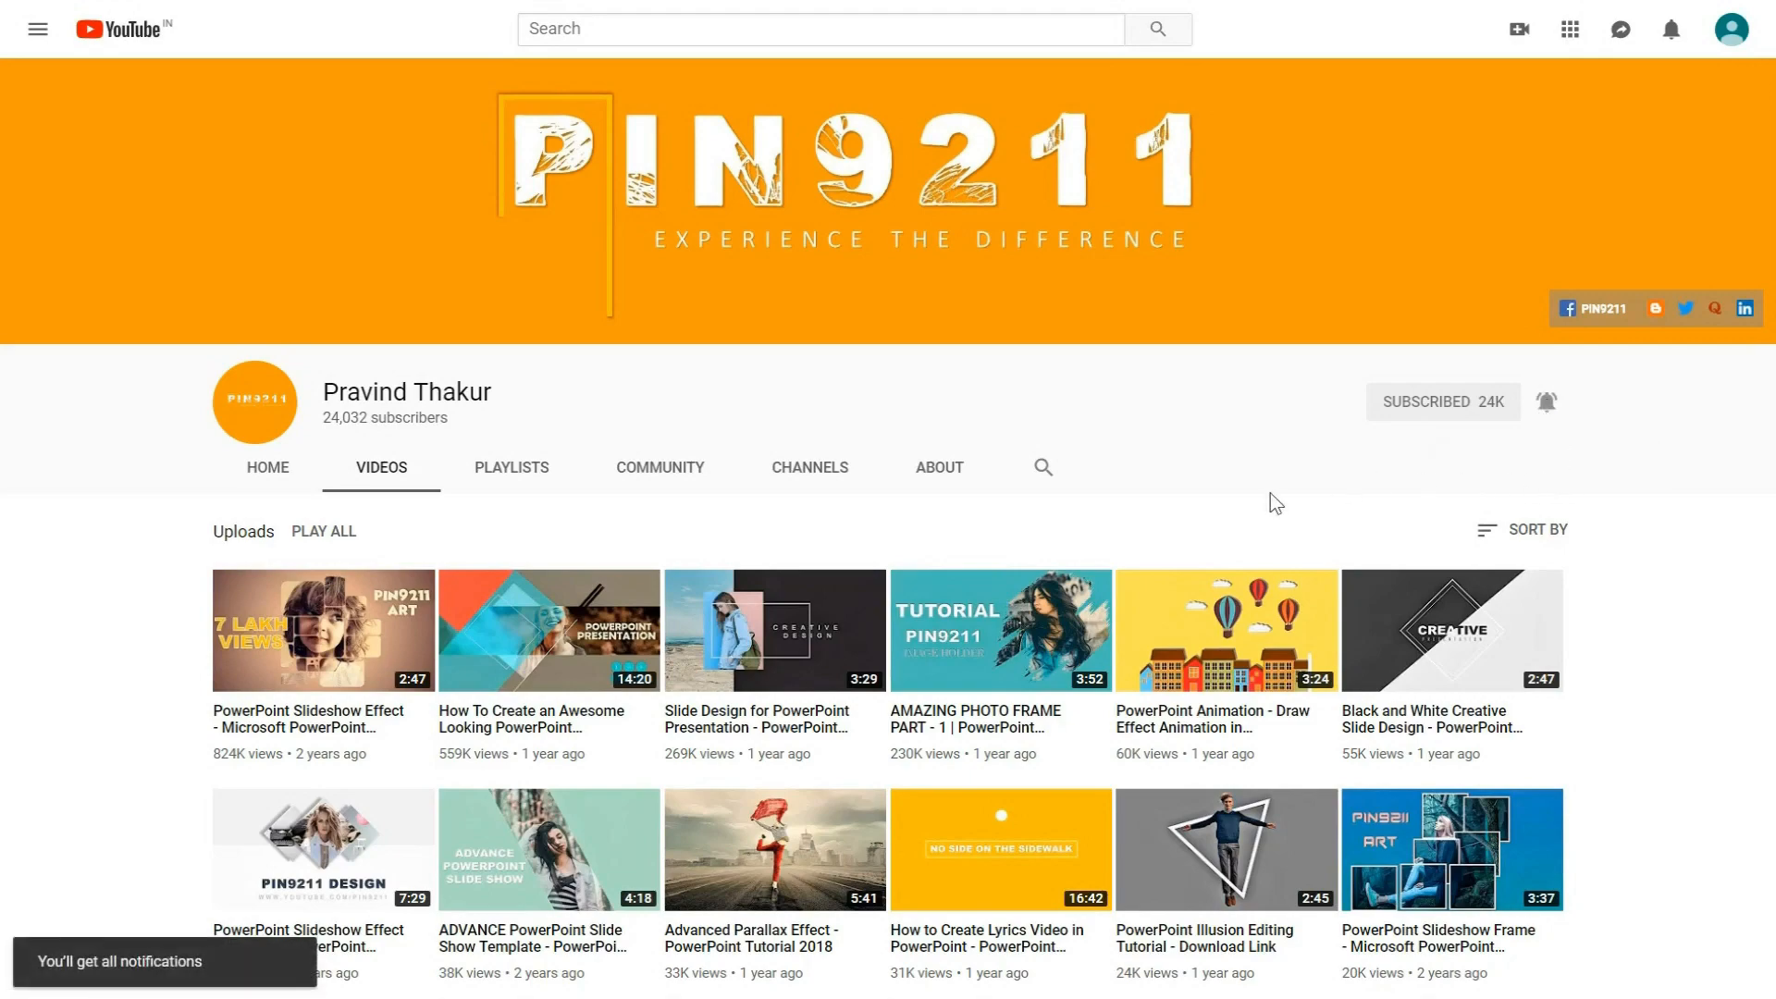